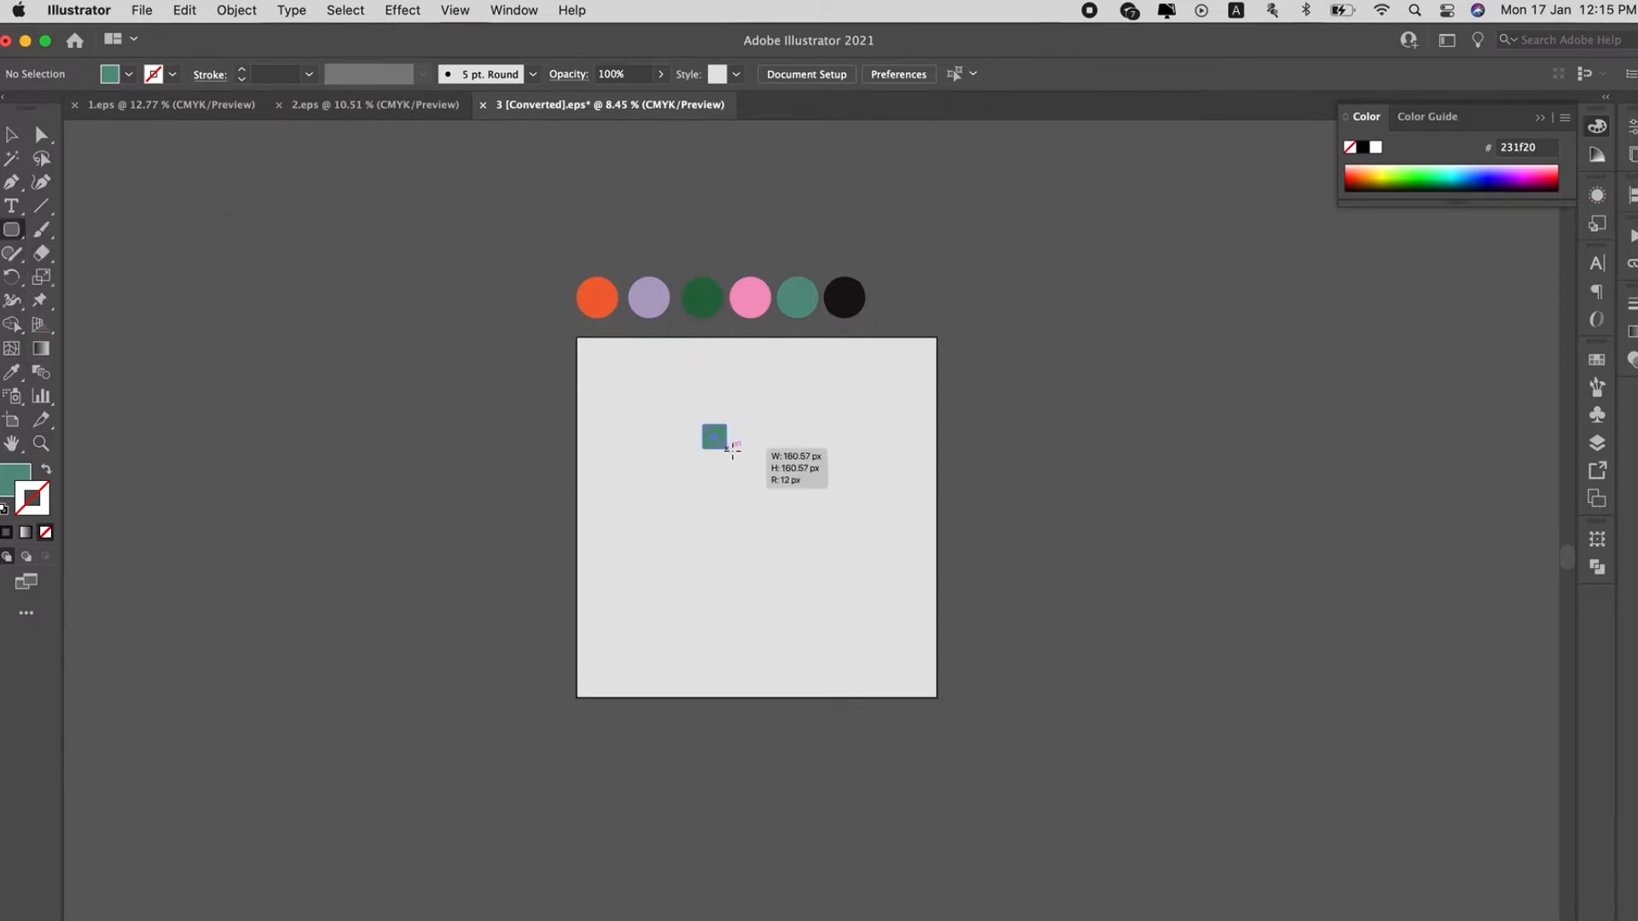
Draw a small teal bar with fully rounded corners and move it to the artboard's upper left
left_click_drag(713, 437, 829, 464)
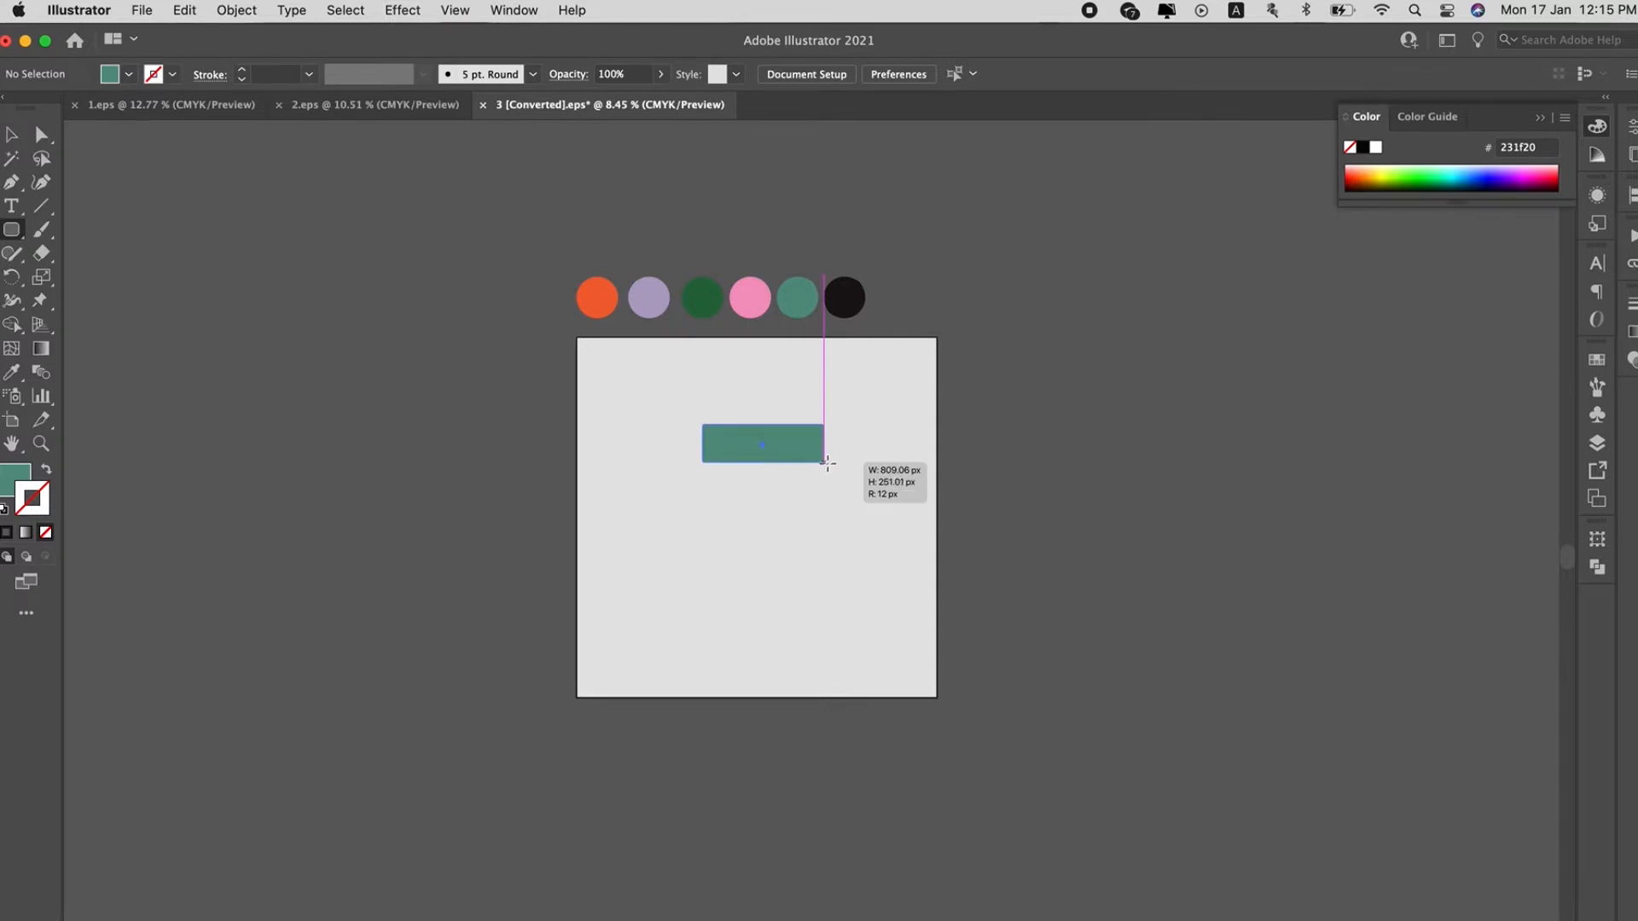
left_click_drag(826, 464, 833, 471)
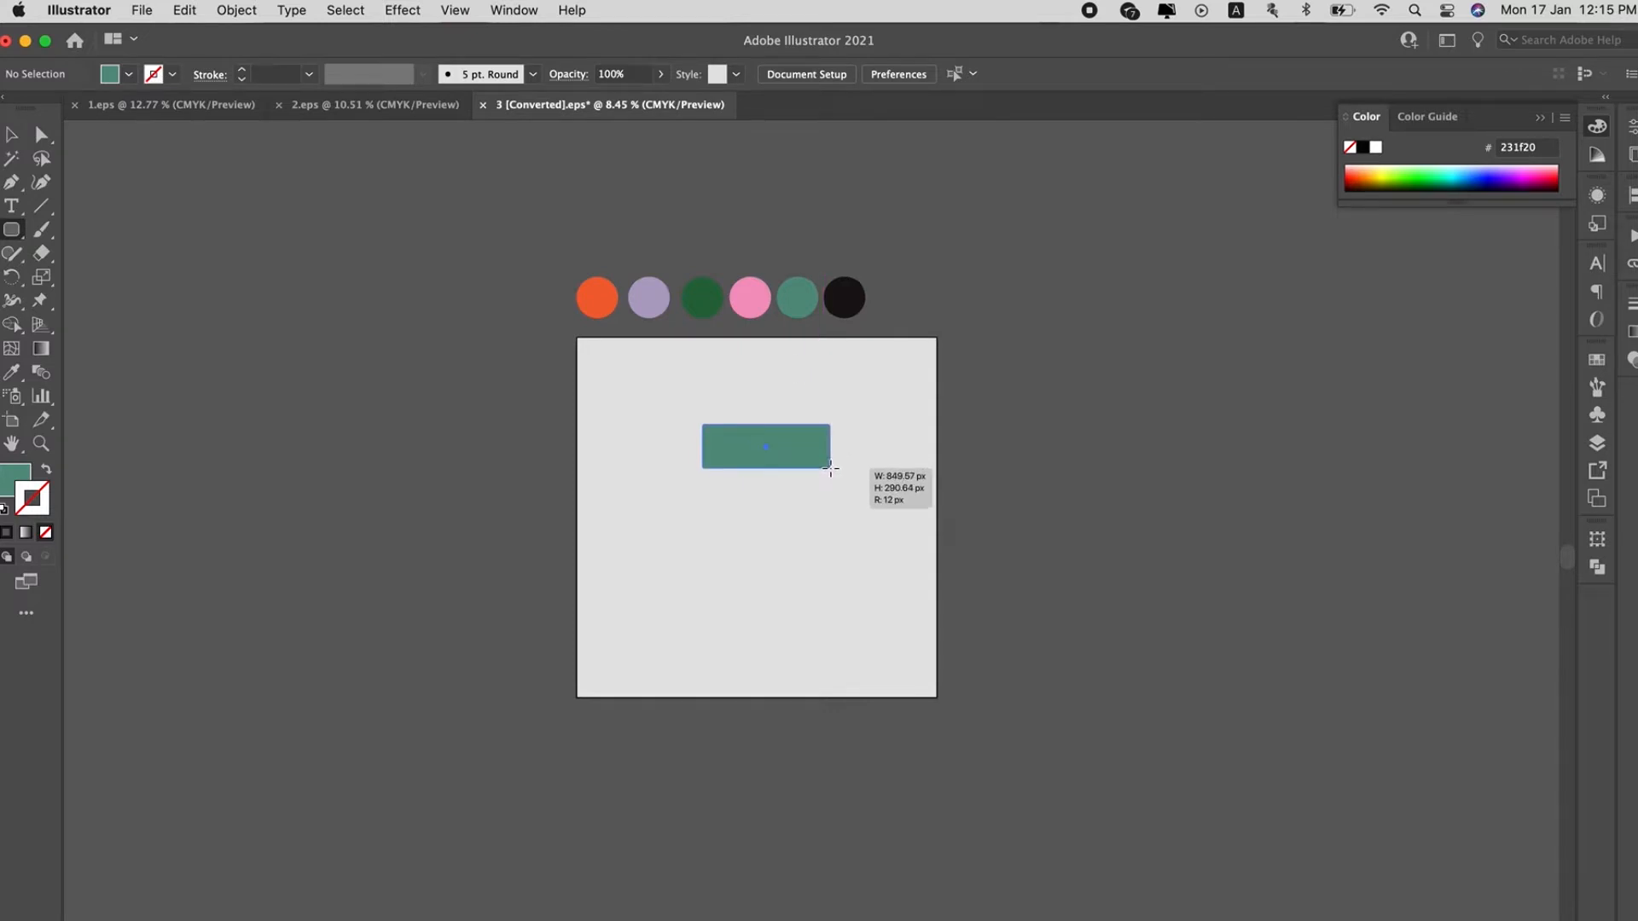
left_click(765, 446)
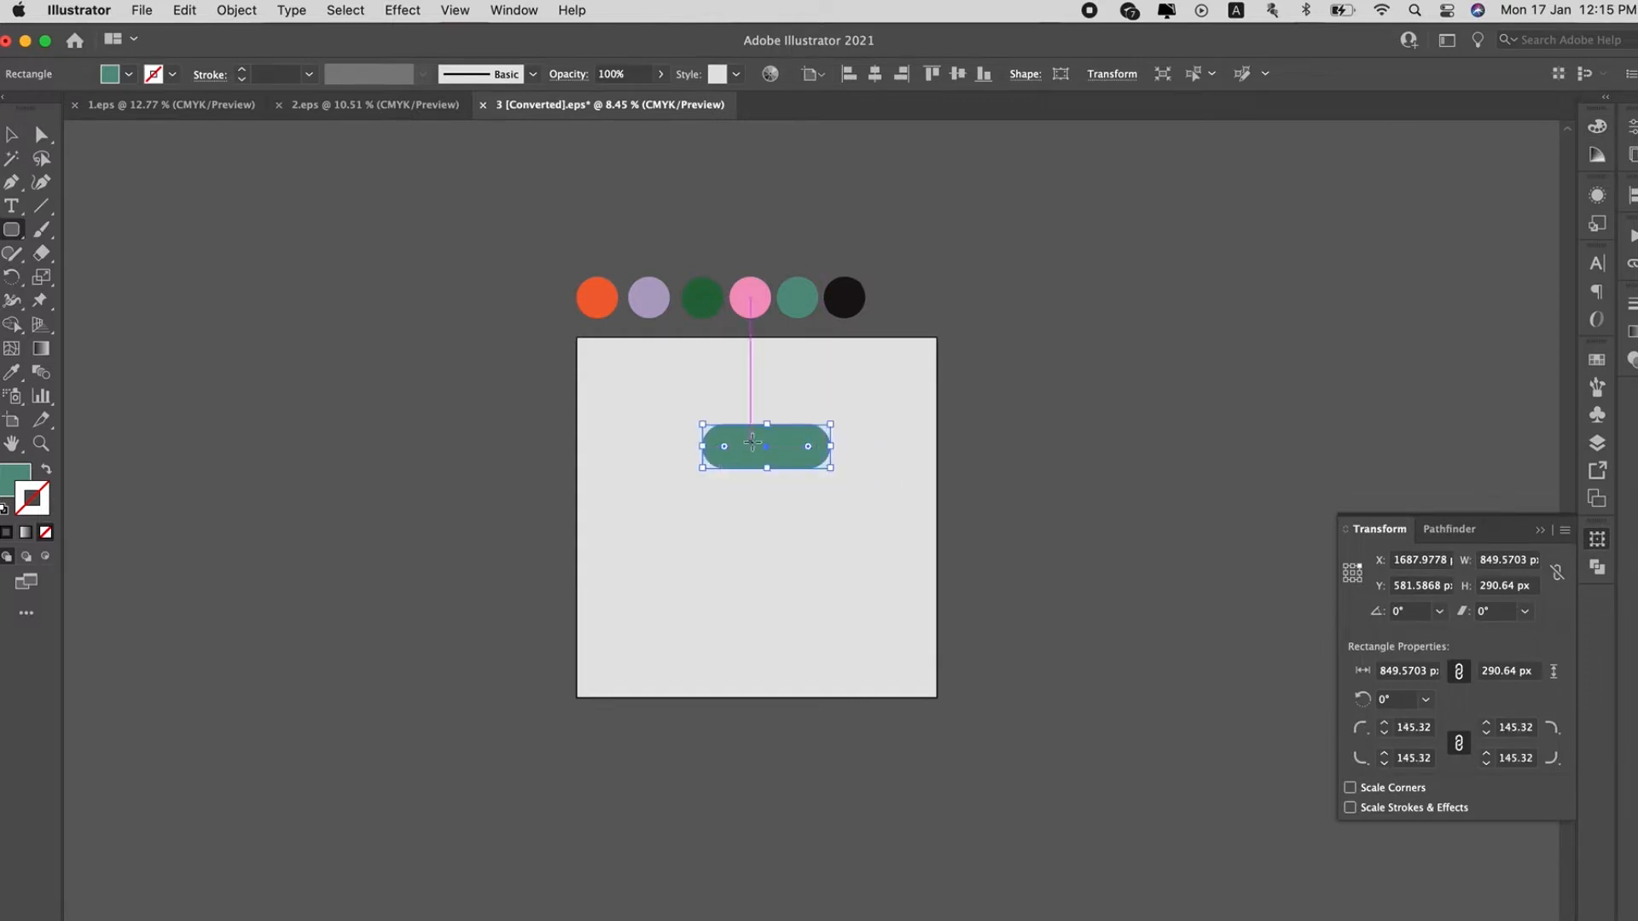
left_click_drag(767, 445, 719, 459)
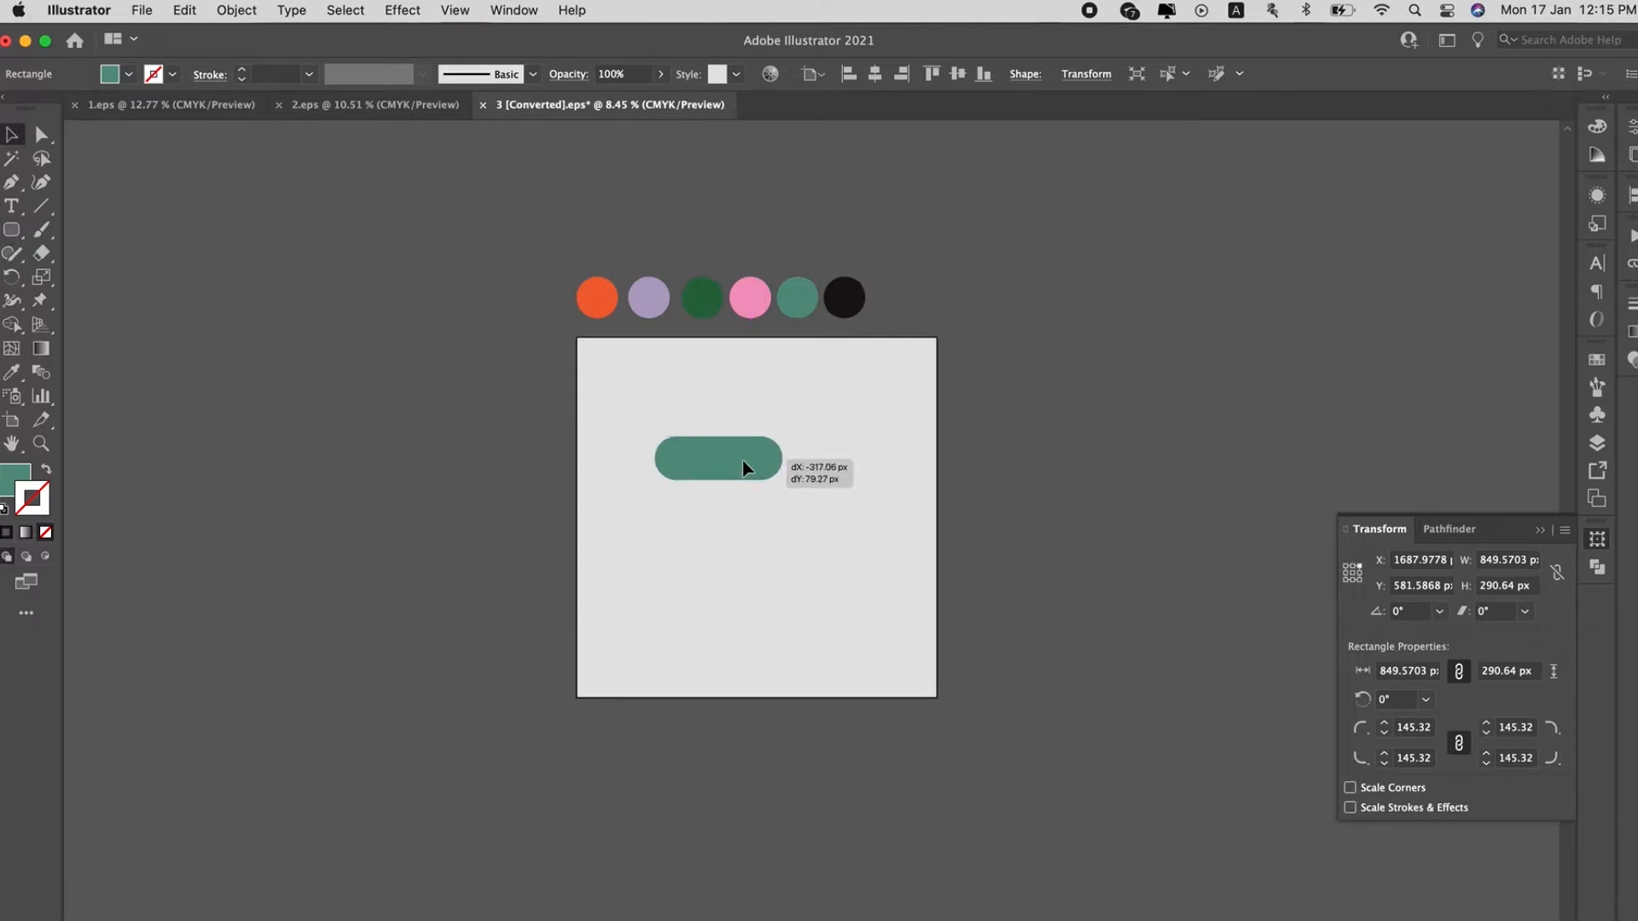
left_click_drag(746, 467, 713, 461)
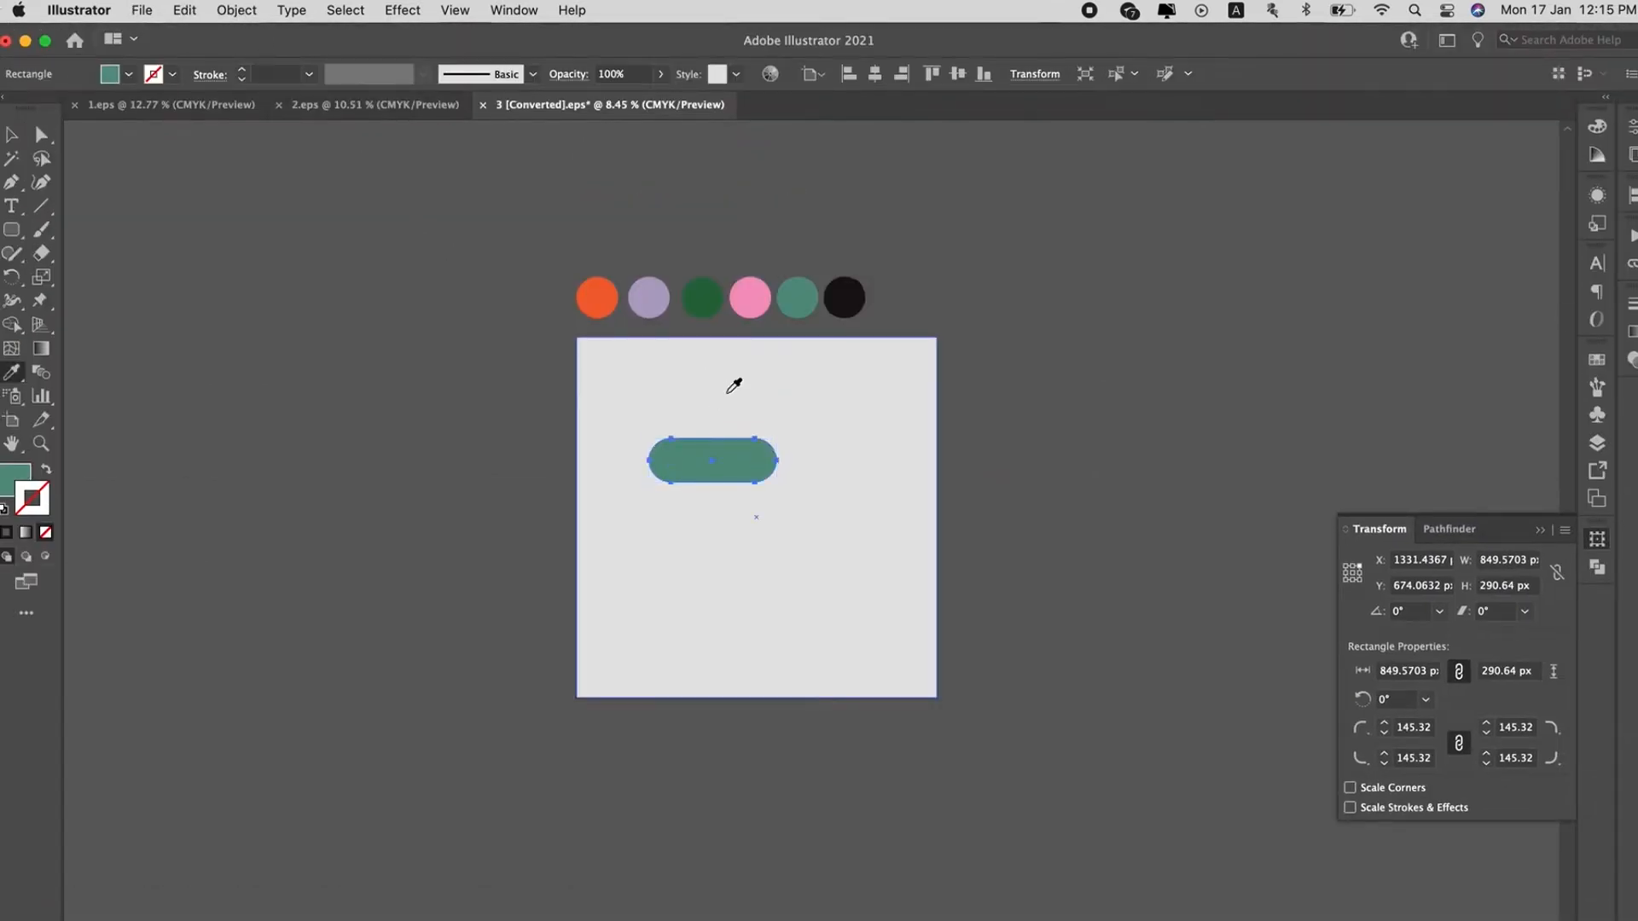
Convert the pill into a gradient mesh with 2 rows and 4 columns via Object > Create Gradient Mesh
left_click(236, 10)
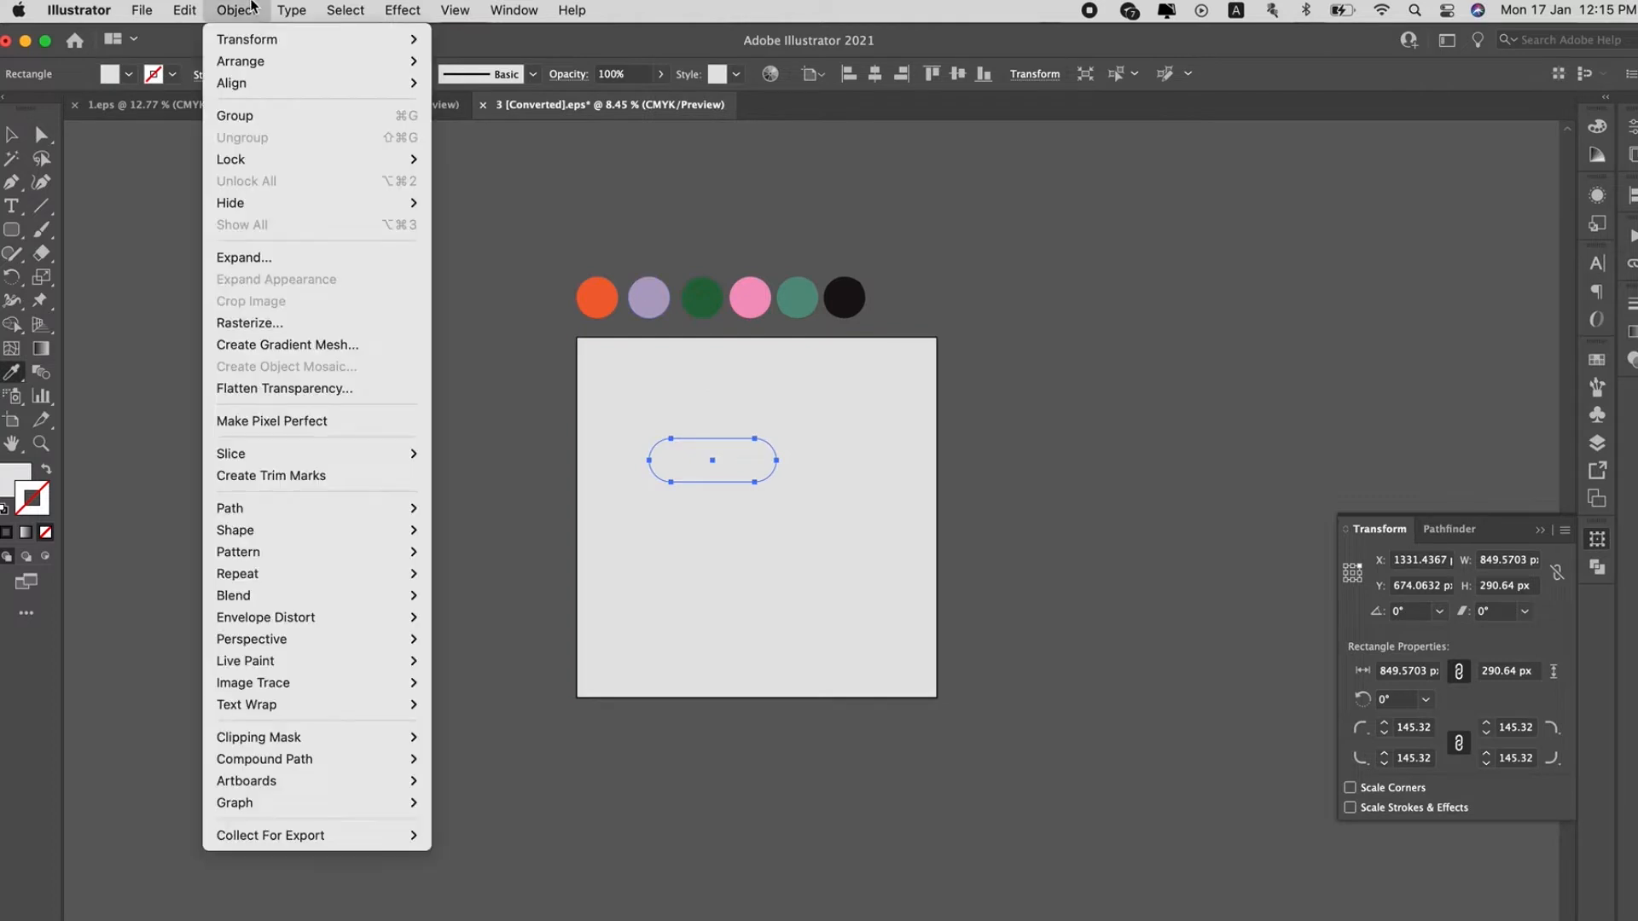
mouse_move(249, 323)
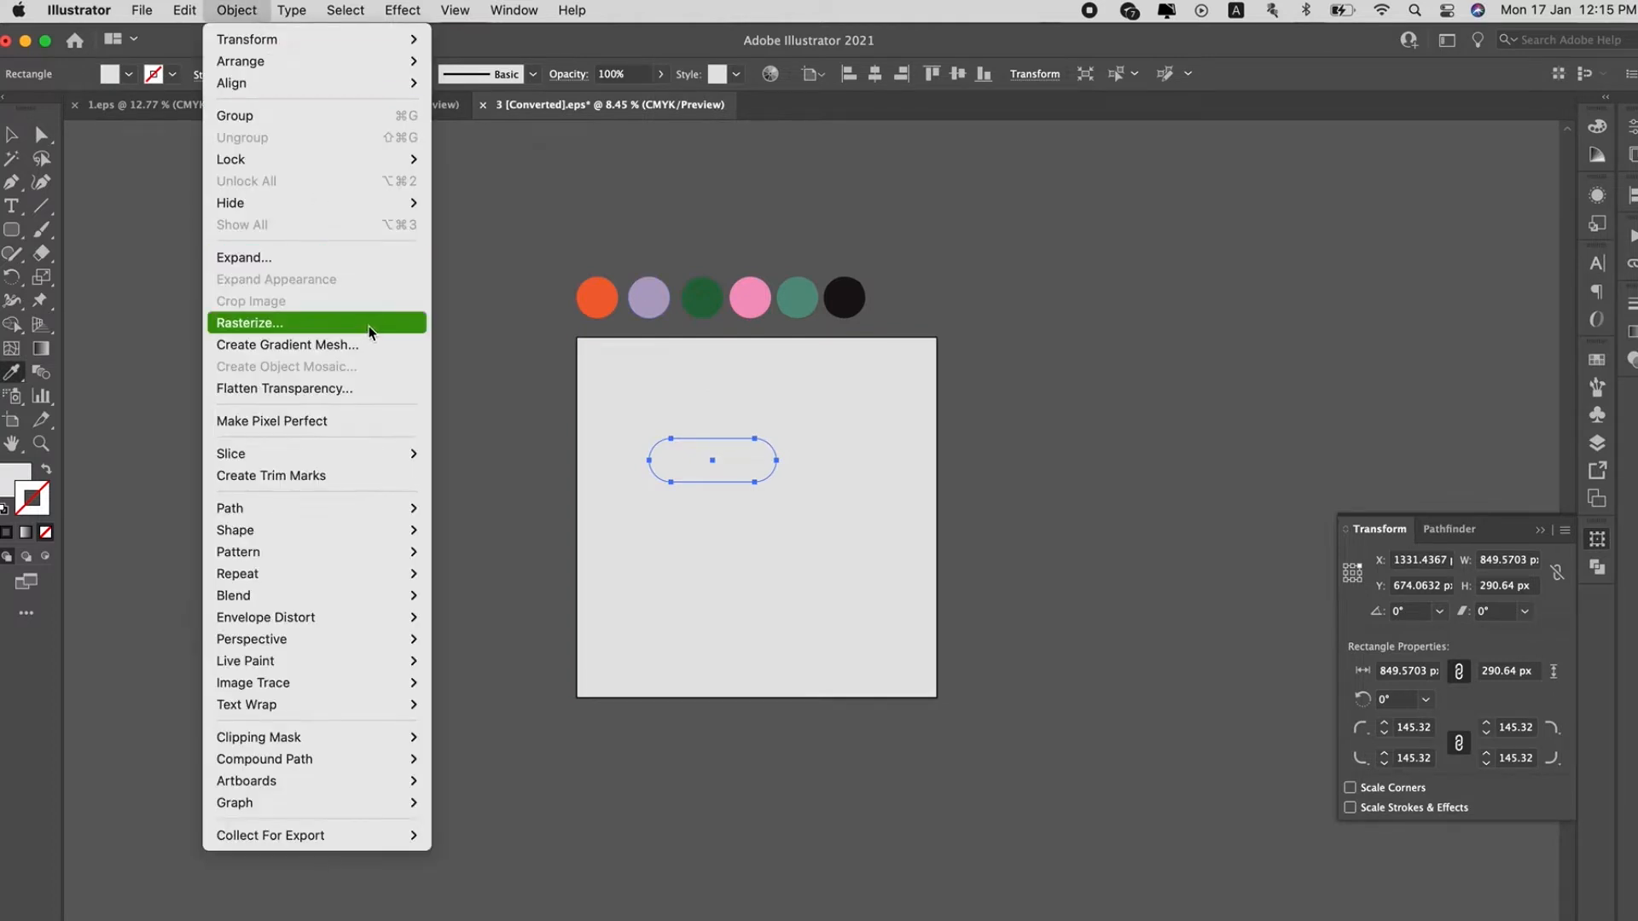
left_click(287, 344)
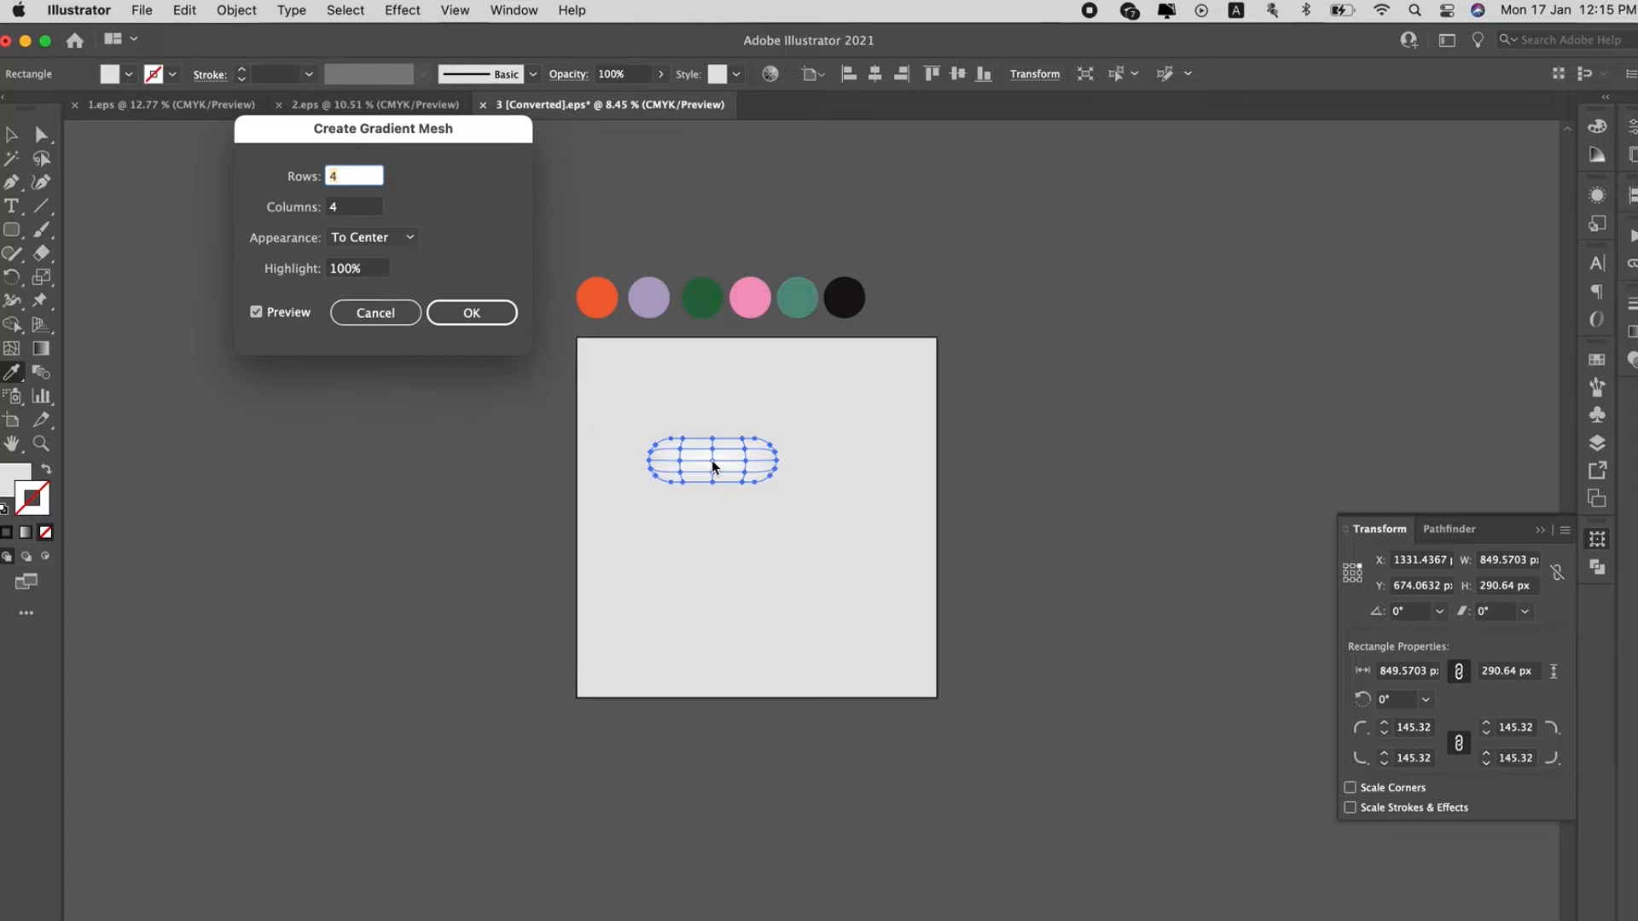
mouse_move(389, 199)
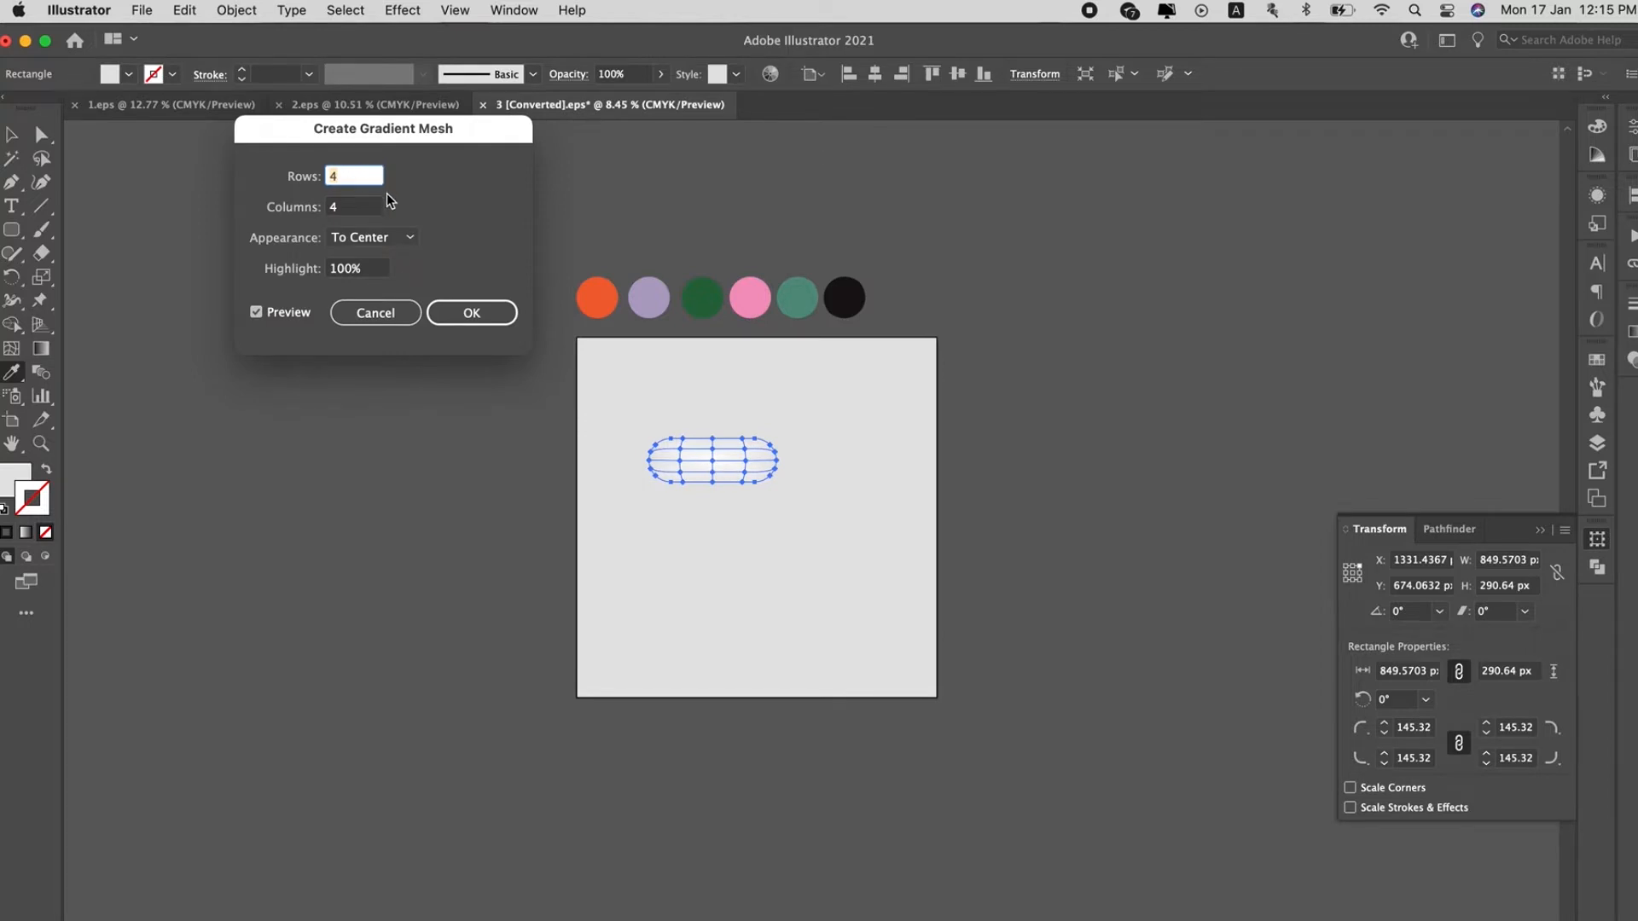
type("2")
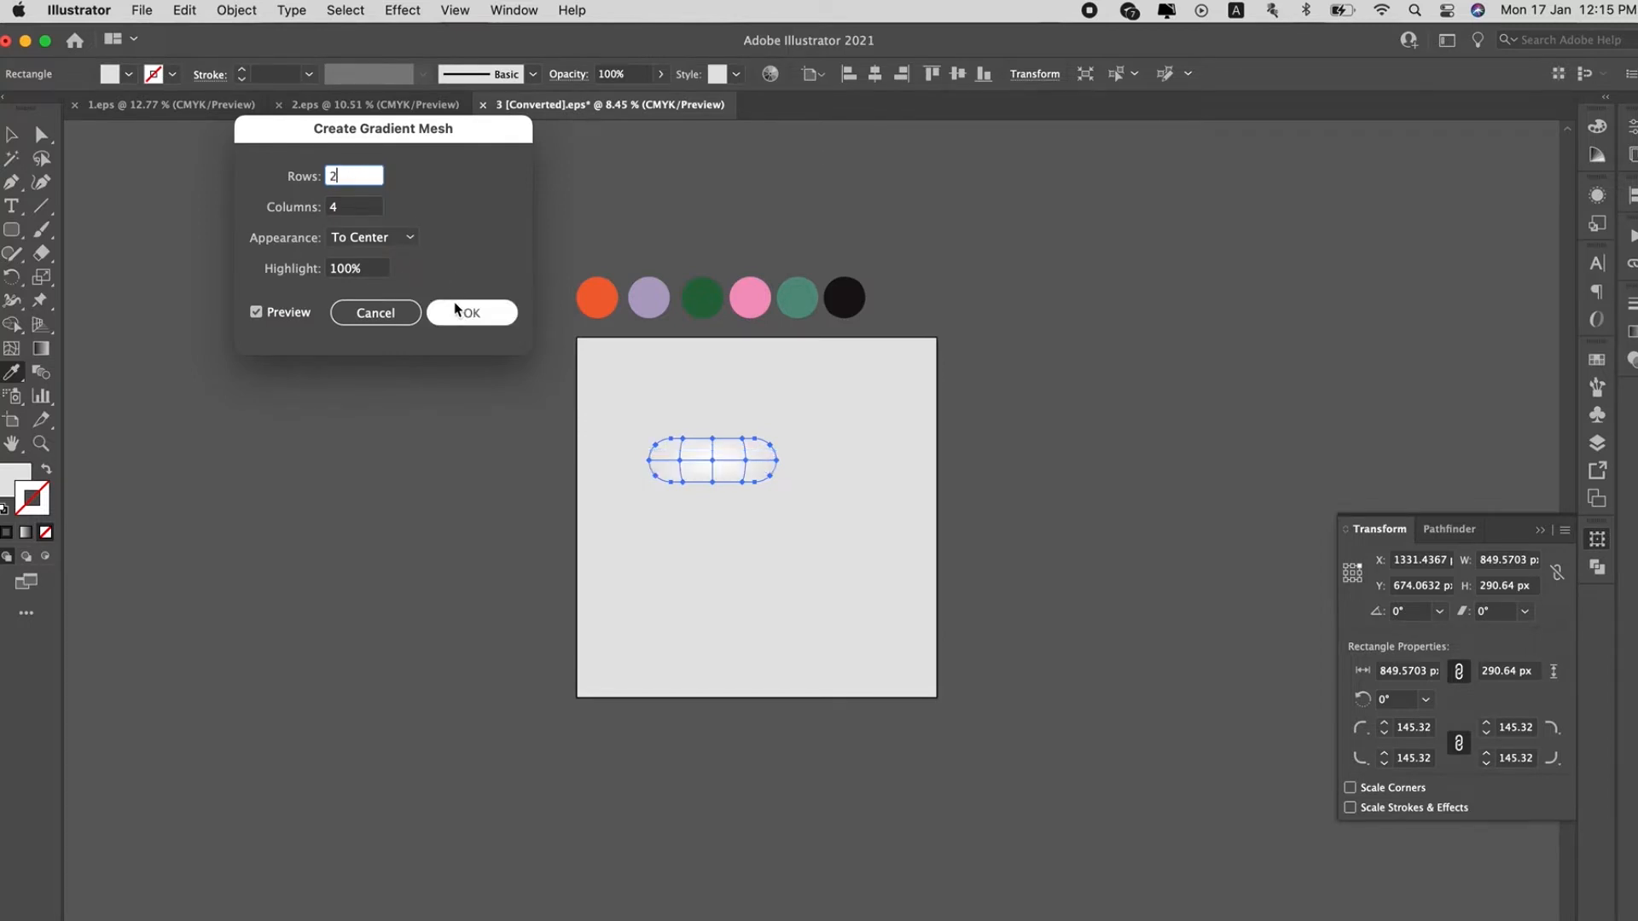
left_click(471, 314)
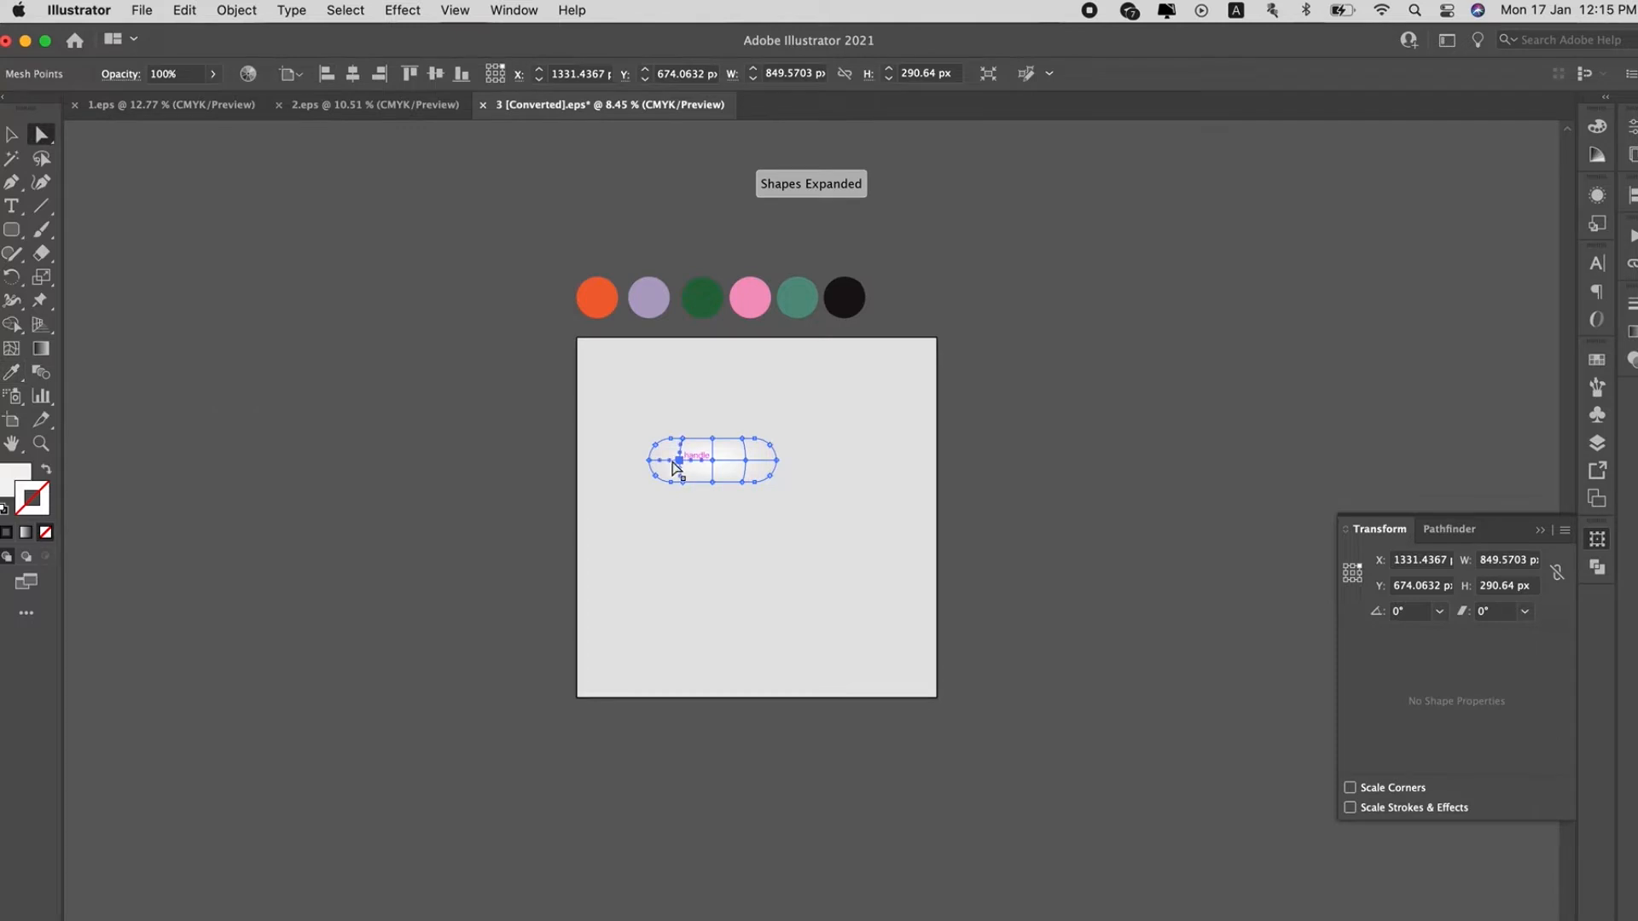
Colour a mesh point on the pill from the palette, then ready the Ellipse tool for a circle
left_click(689, 465)
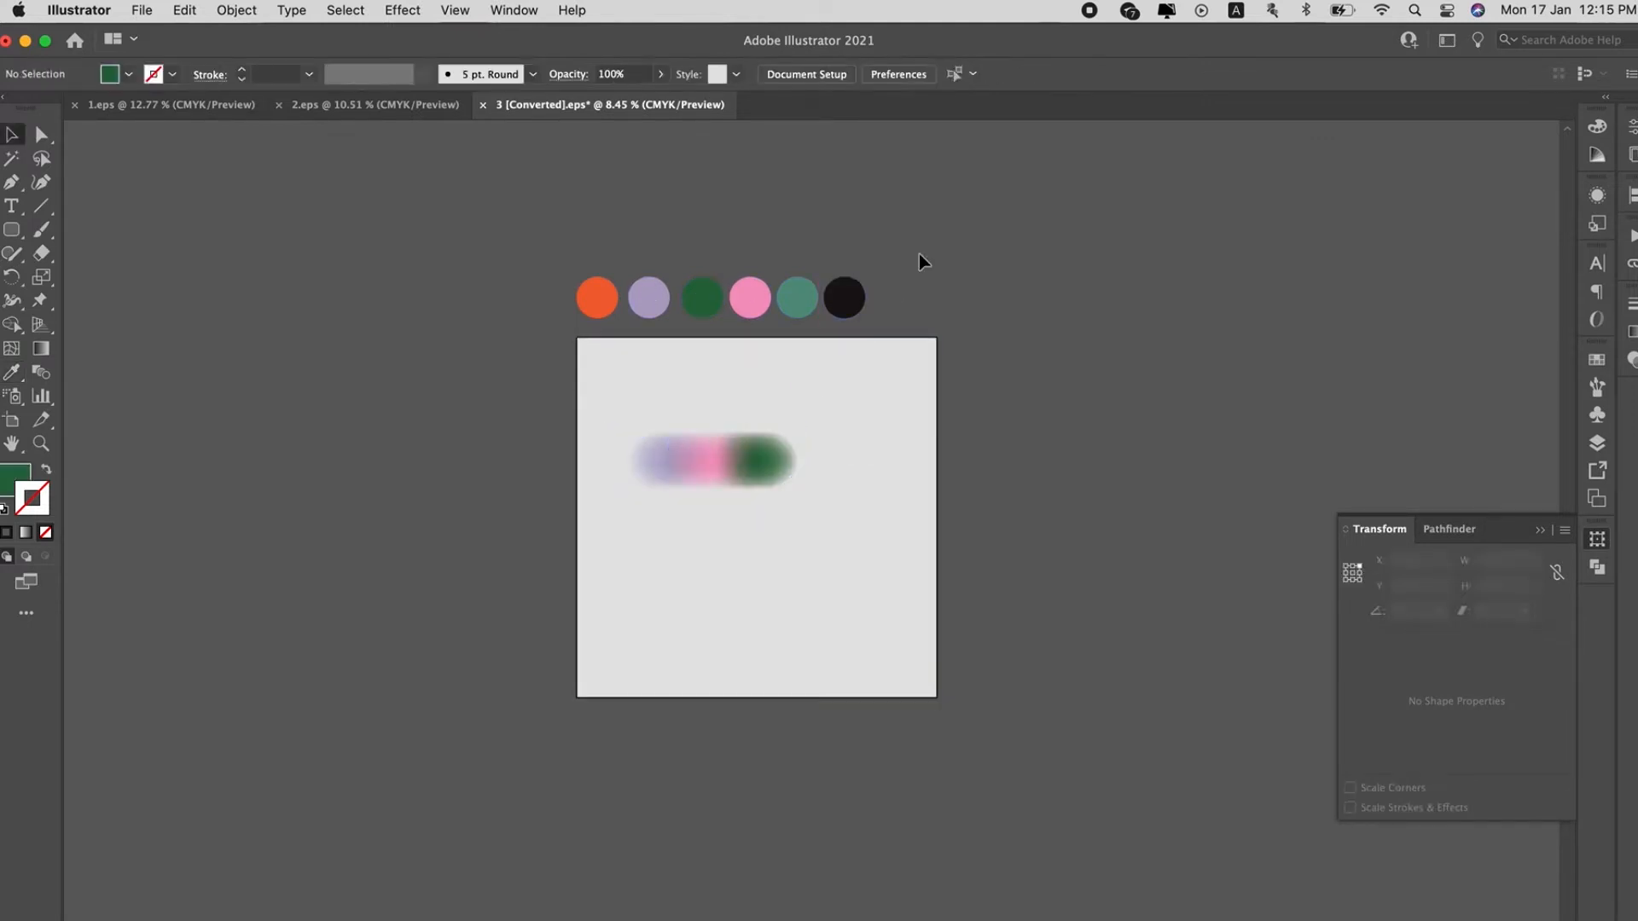
left_click(713, 453)
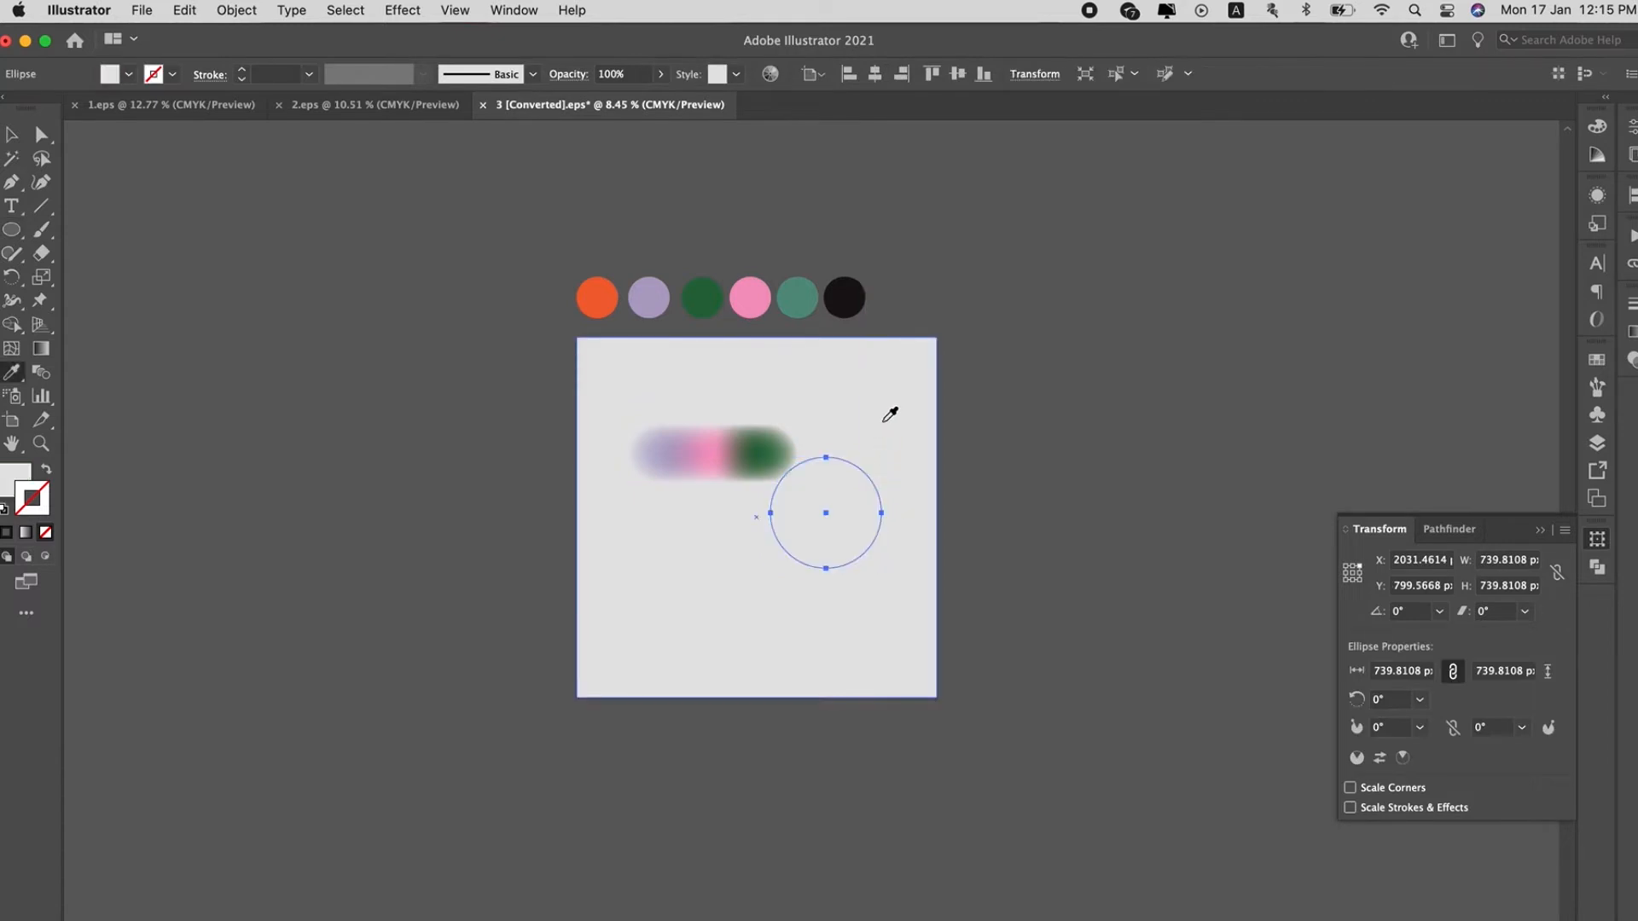
Convert the new circle into a gradient mesh with 3 rows and 4 columns
left_click(235, 10)
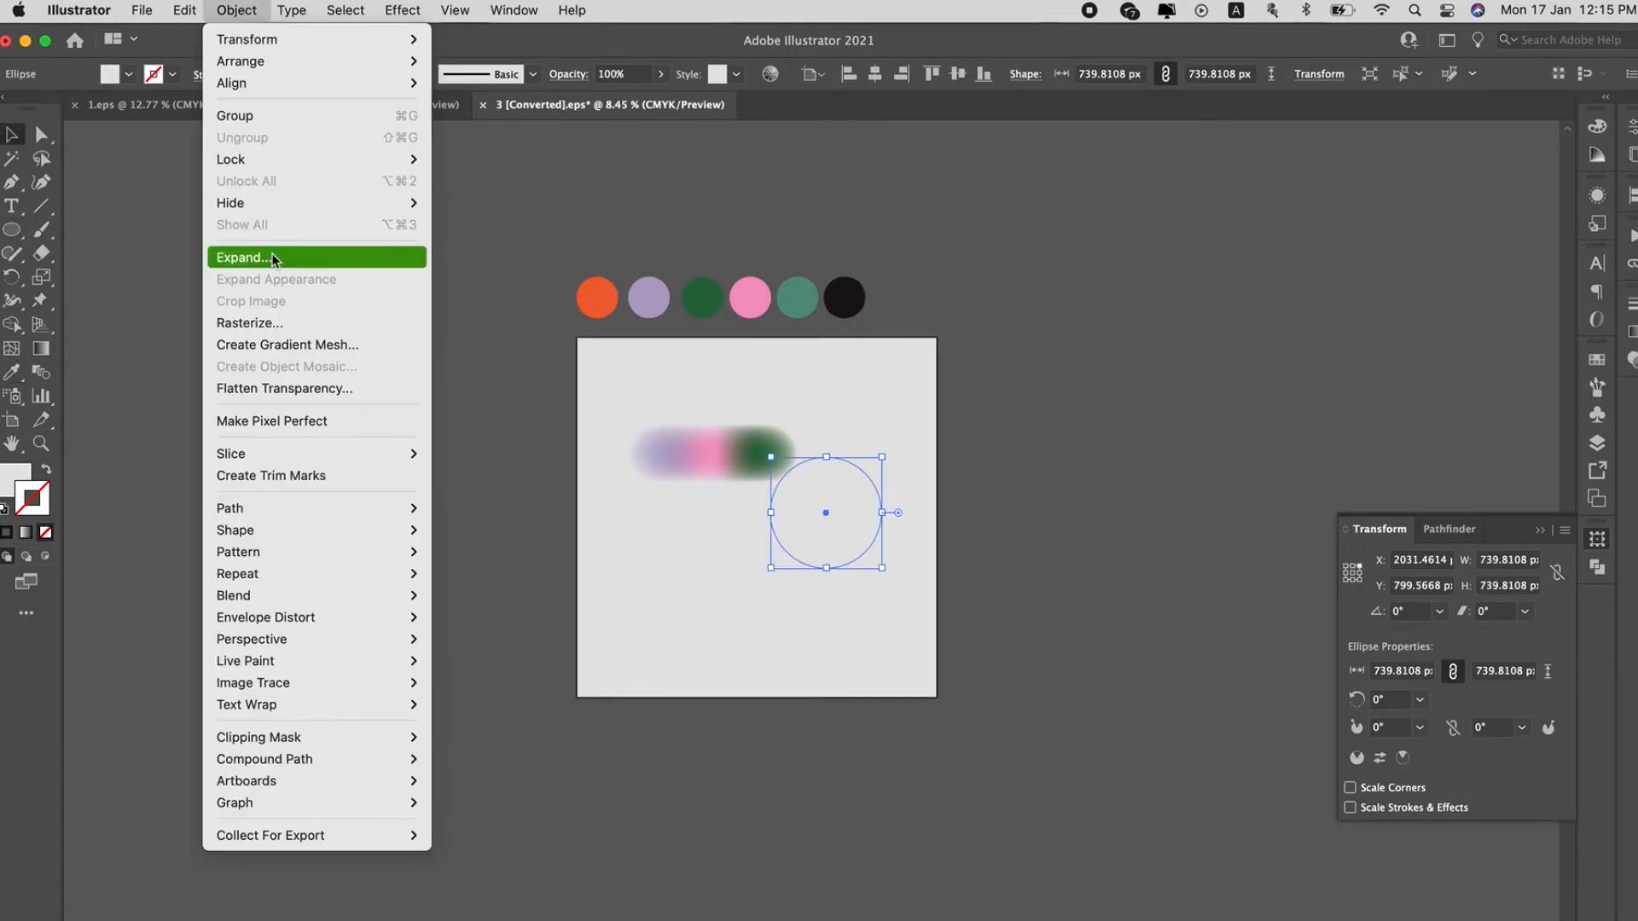
left_click(286, 345)
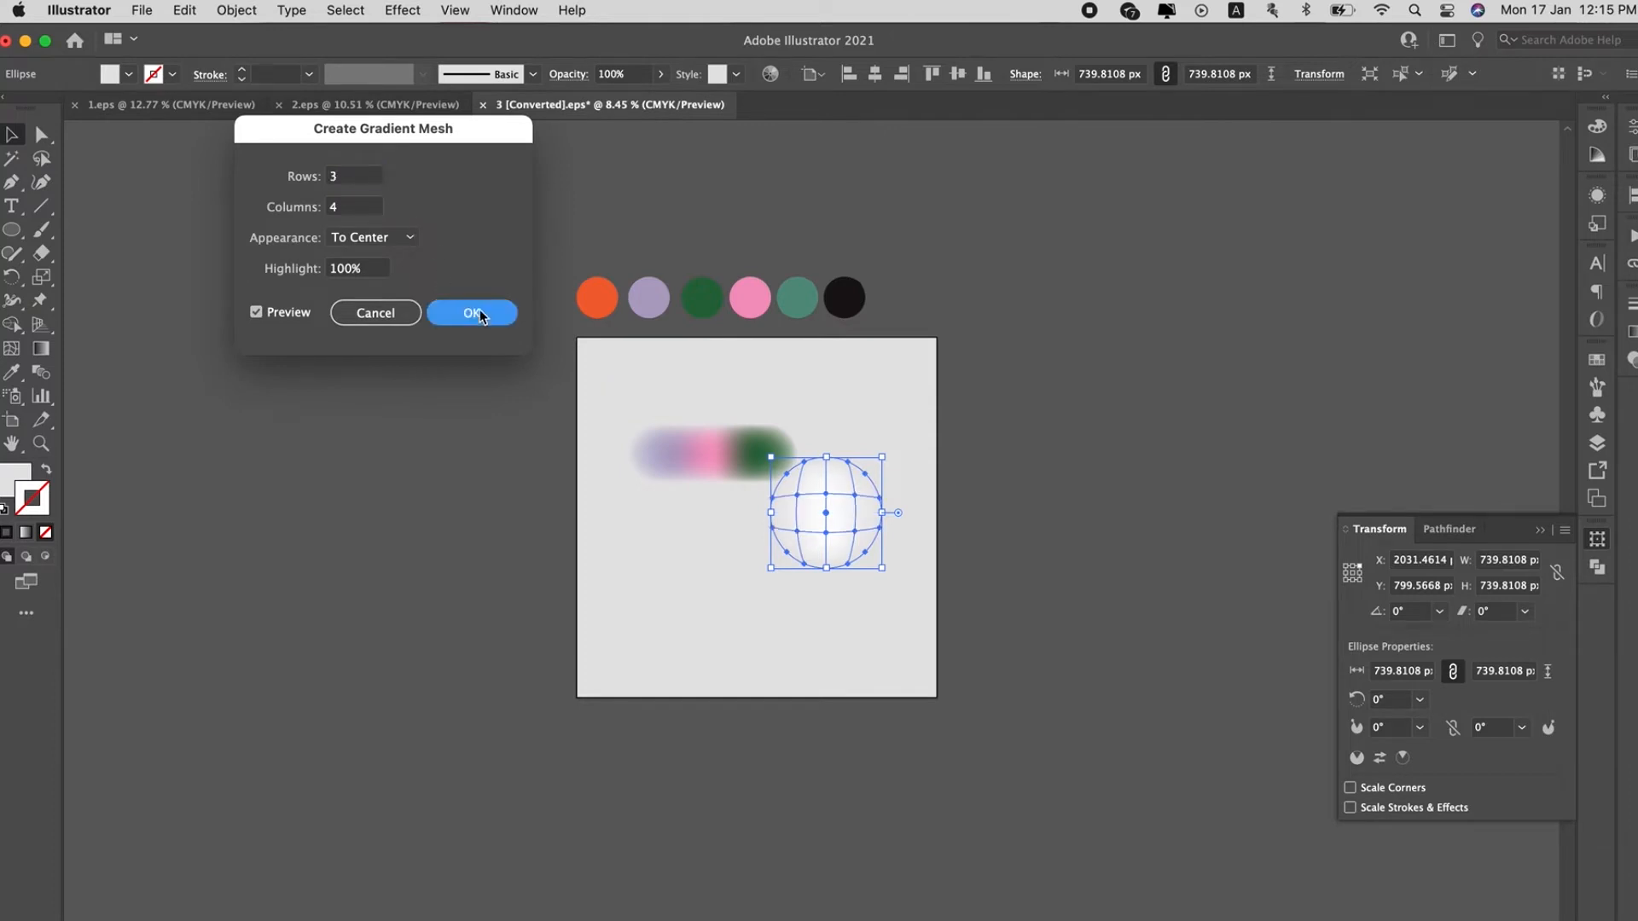
left_click(473, 312)
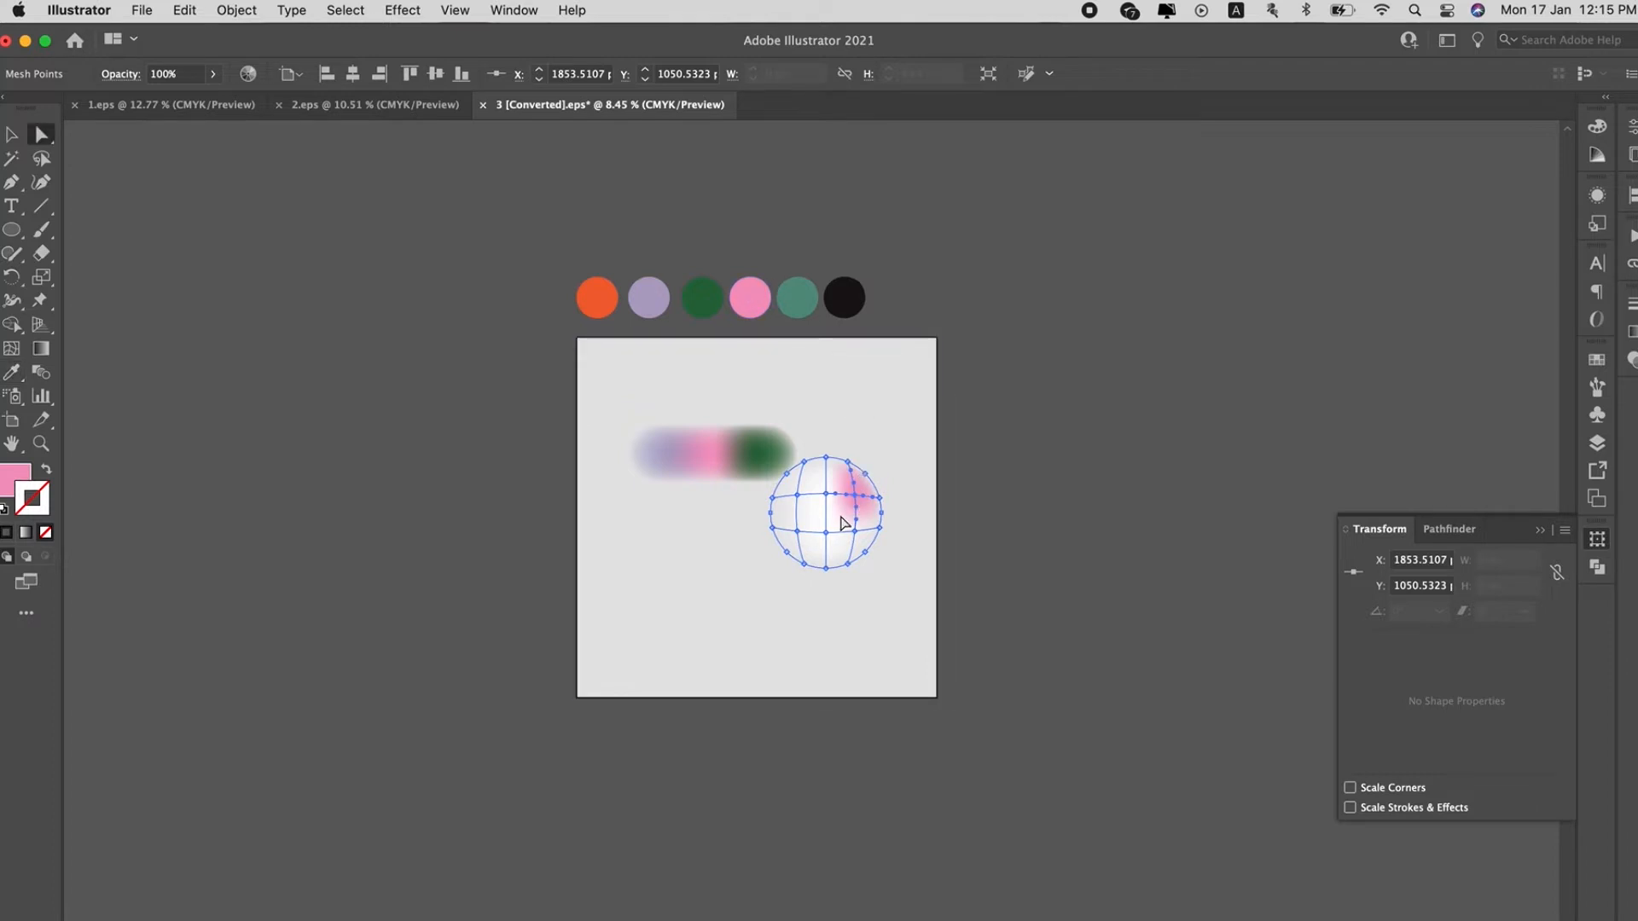
Recolour a mesh point on the circle so pink, orange and teal blend into a soft blob
left_click(596, 297)
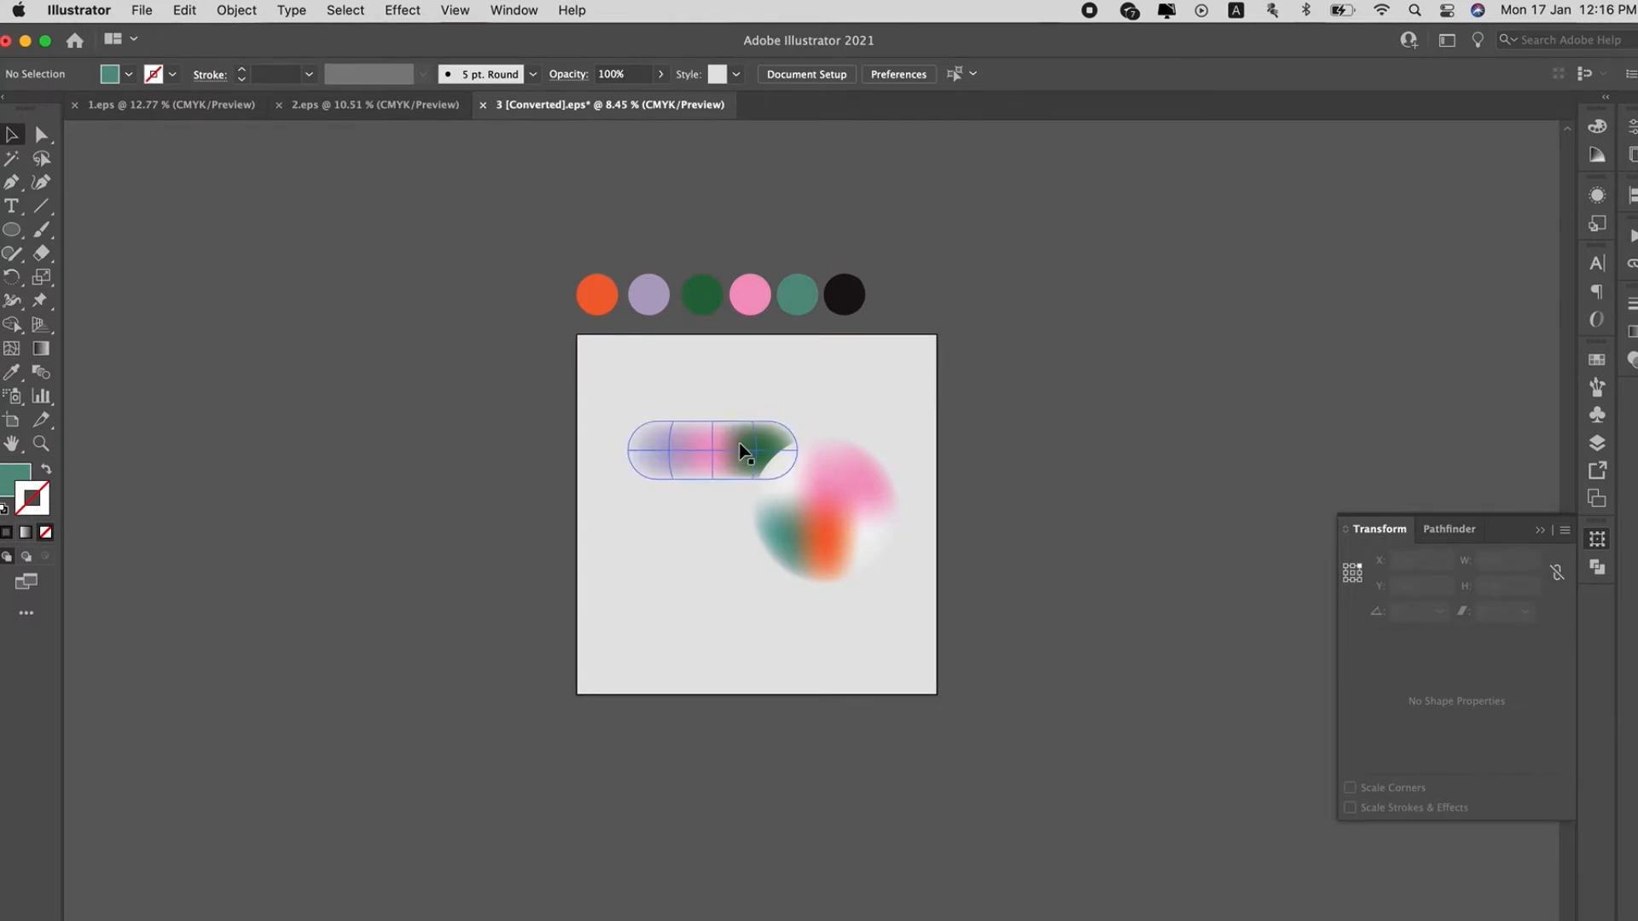
Stretch the pill's right end outward and pull the circle's bottom down into a long point
left_click(756, 450)
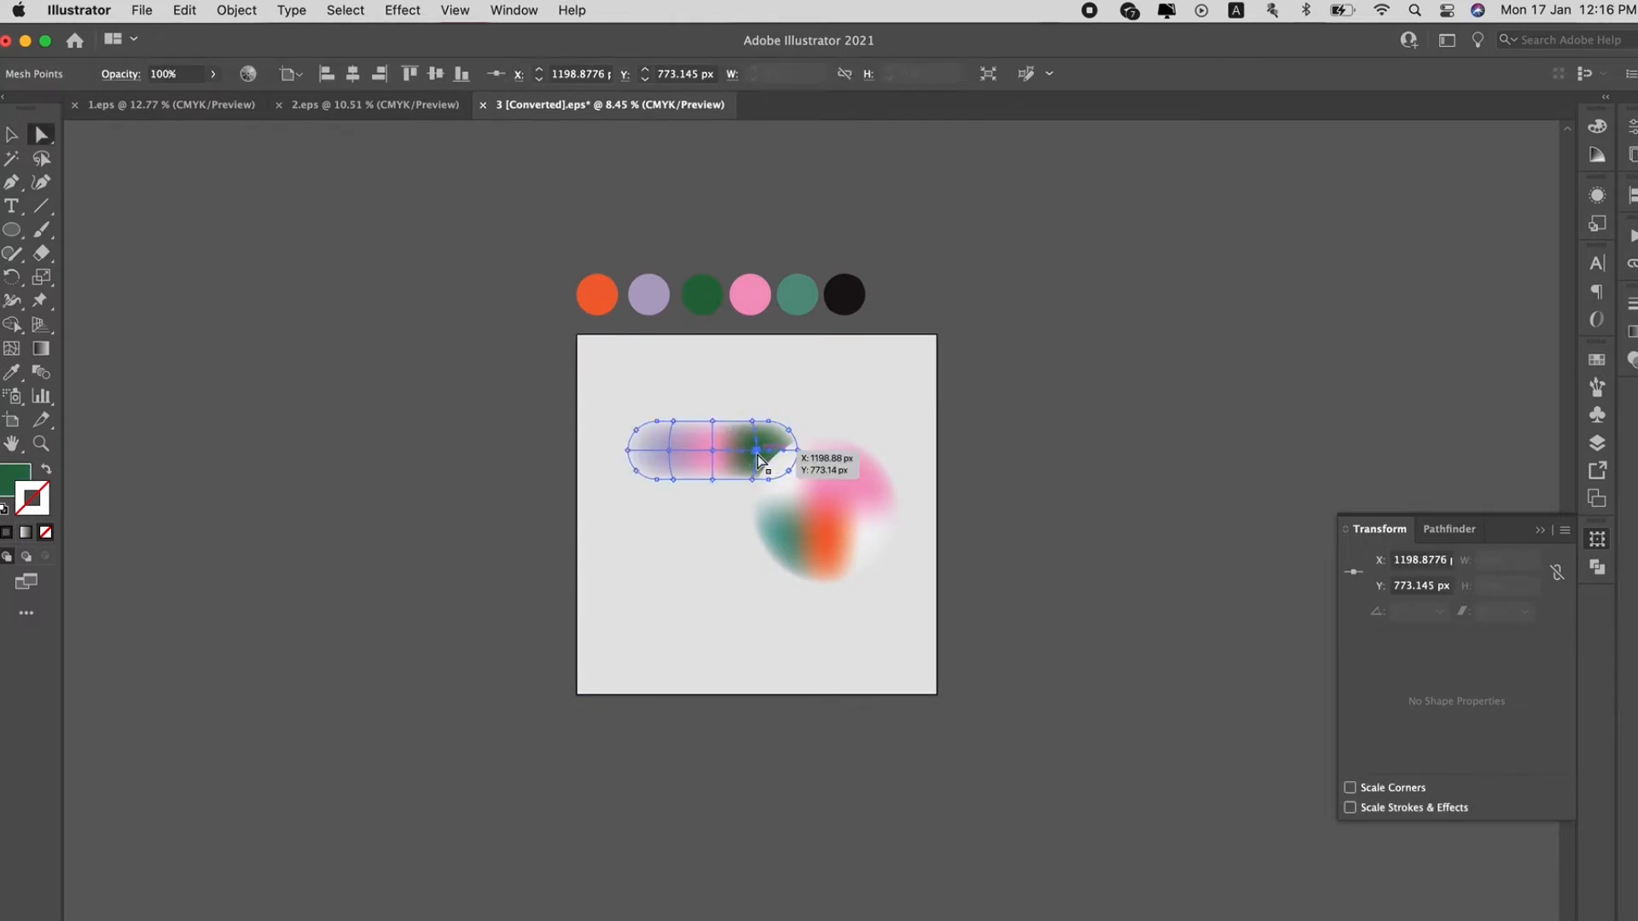
left_click_drag(757, 459, 834, 430)
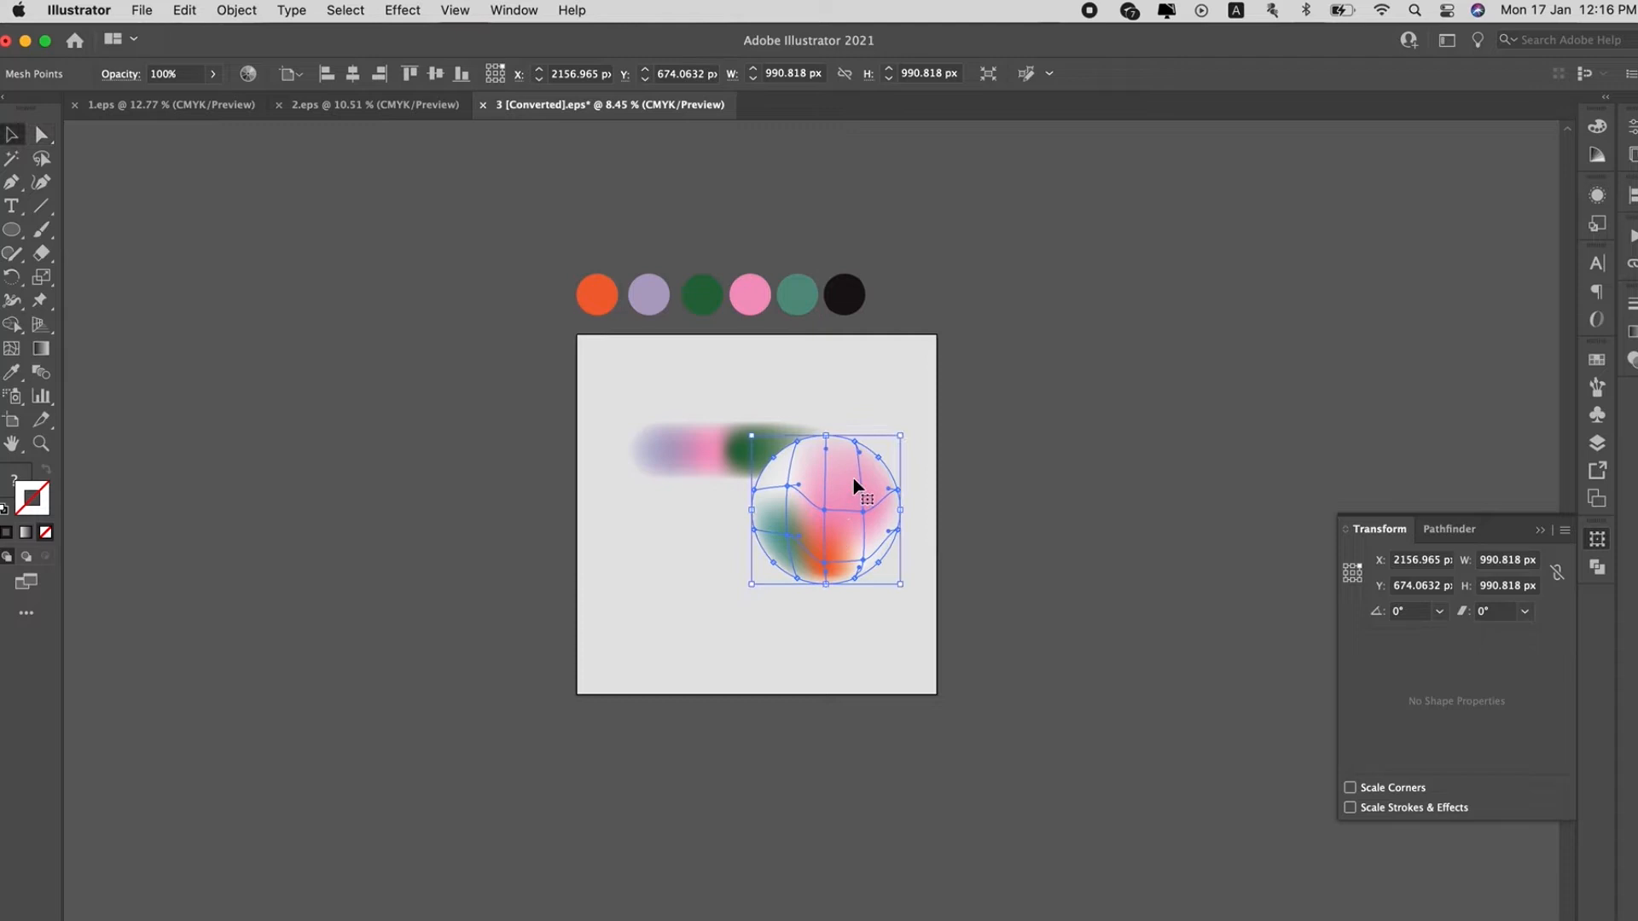
left_click_drag(855, 487, 870, 477)
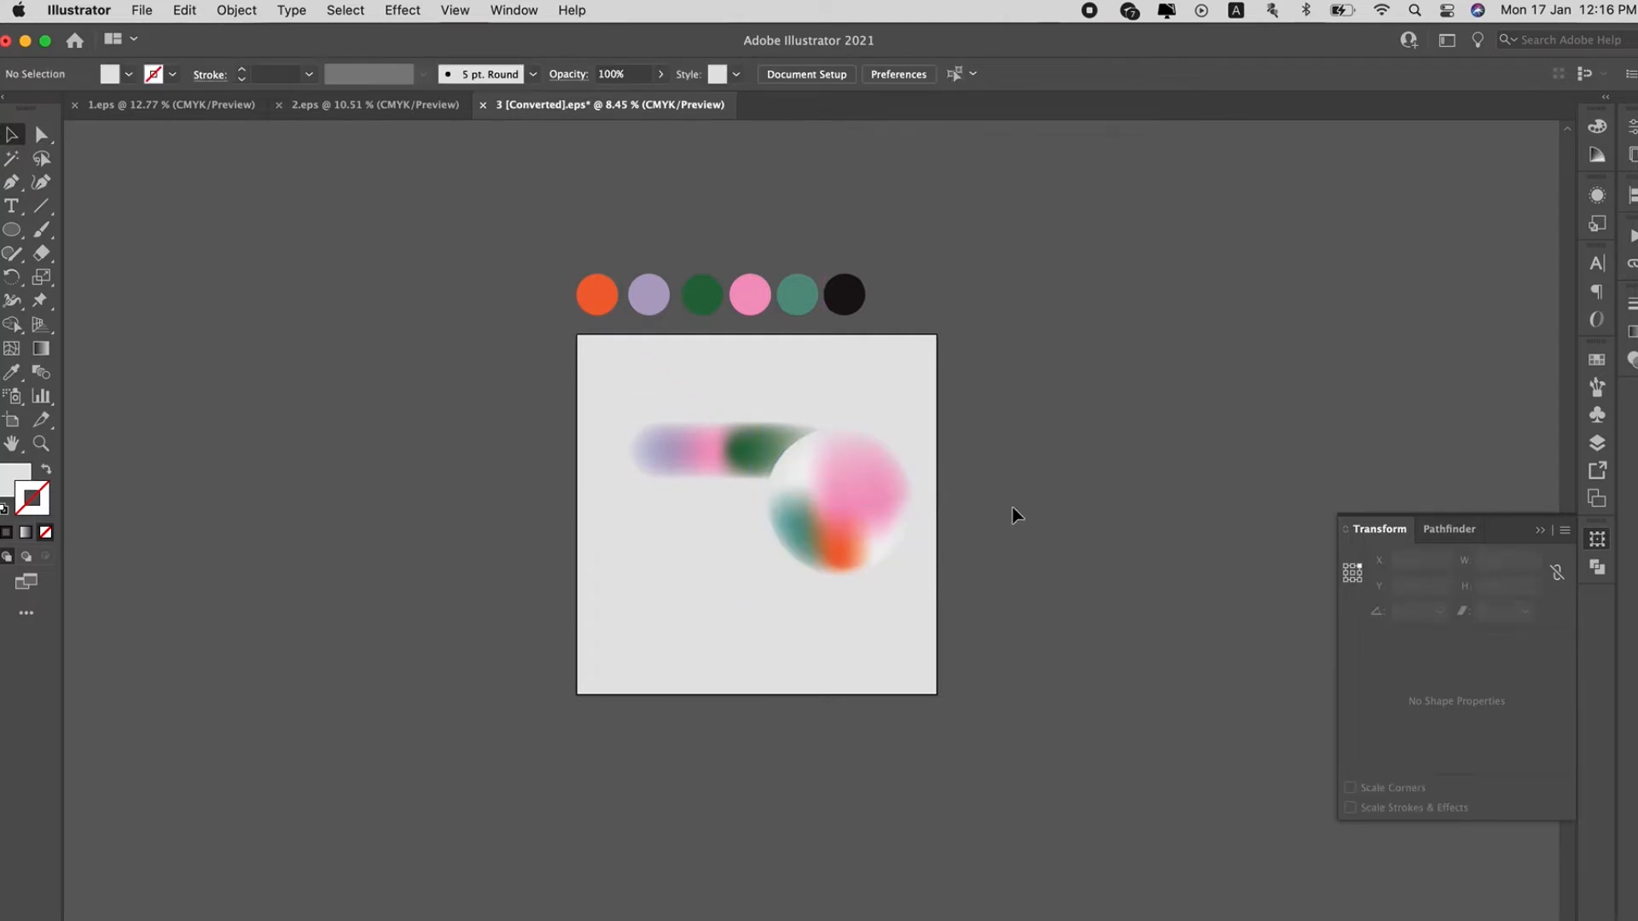
left_click(720, 468)
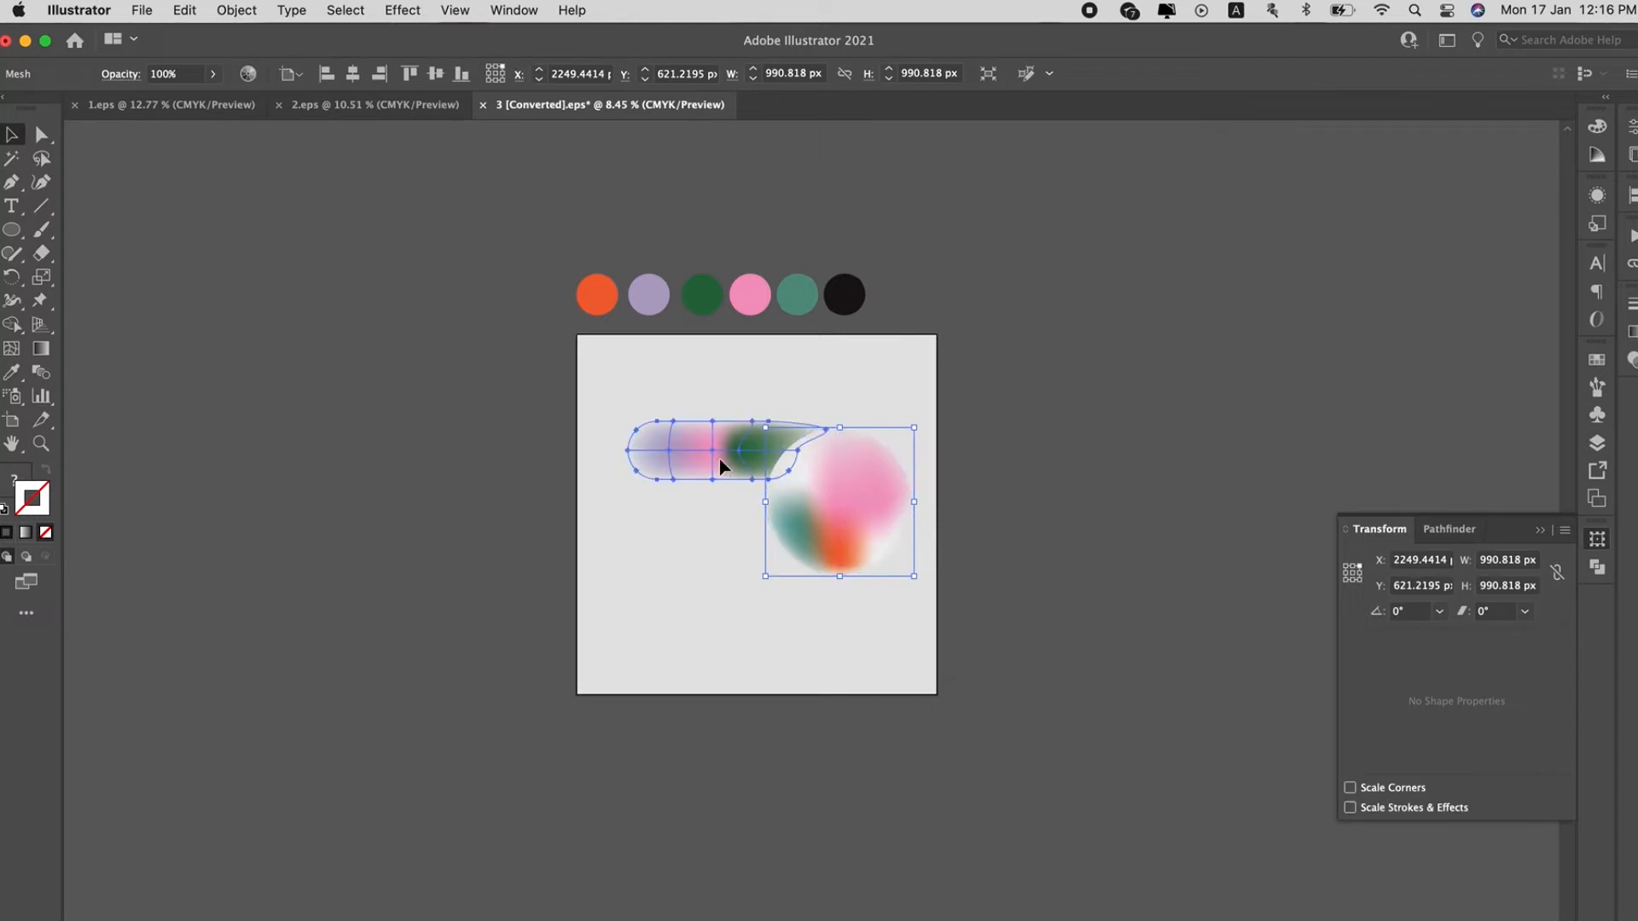
left_click_drag(727, 467, 808, 551)
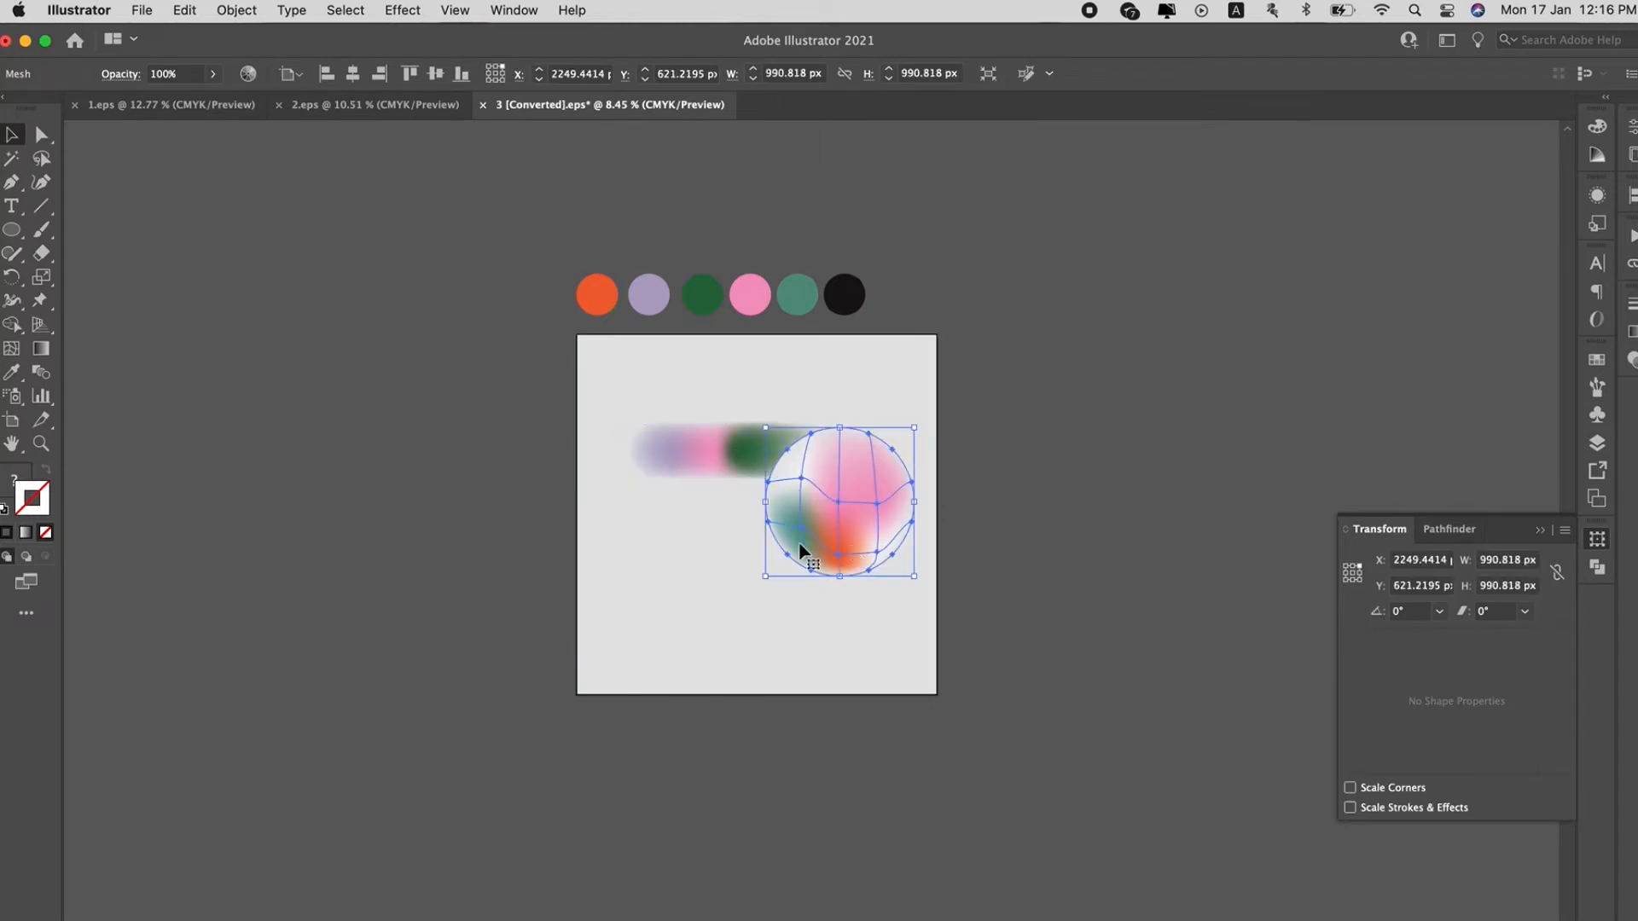
left_click_drag(771, 562, 758, 584)
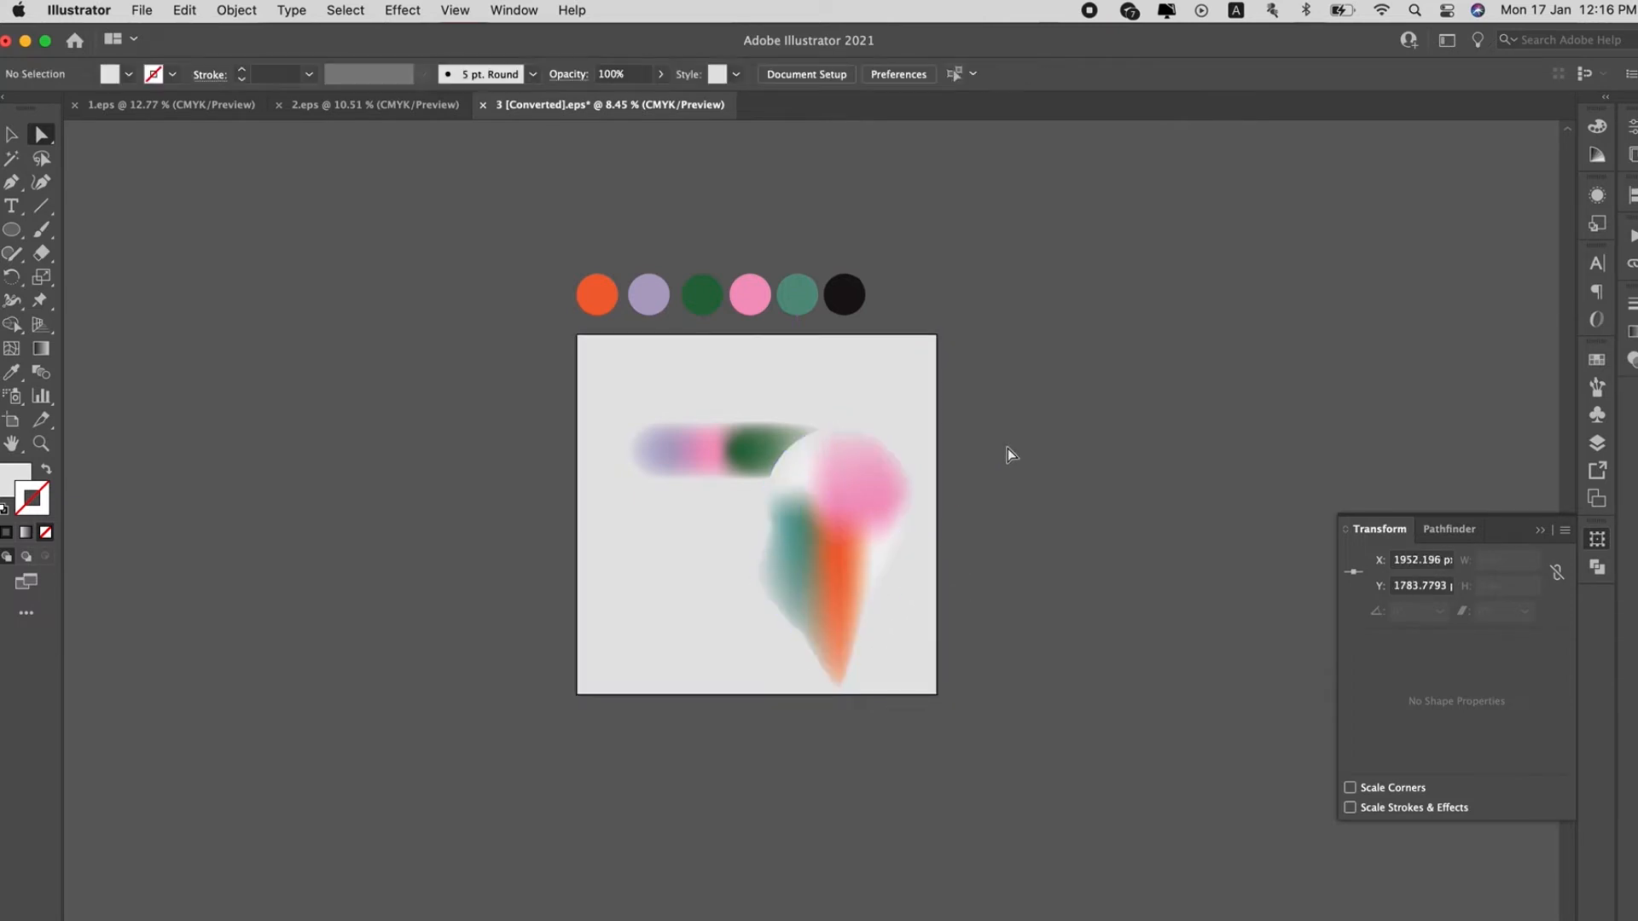
Pull the pill's lower edge down and reshape its left part into a jagged, wavy form
left_click(715, 486)
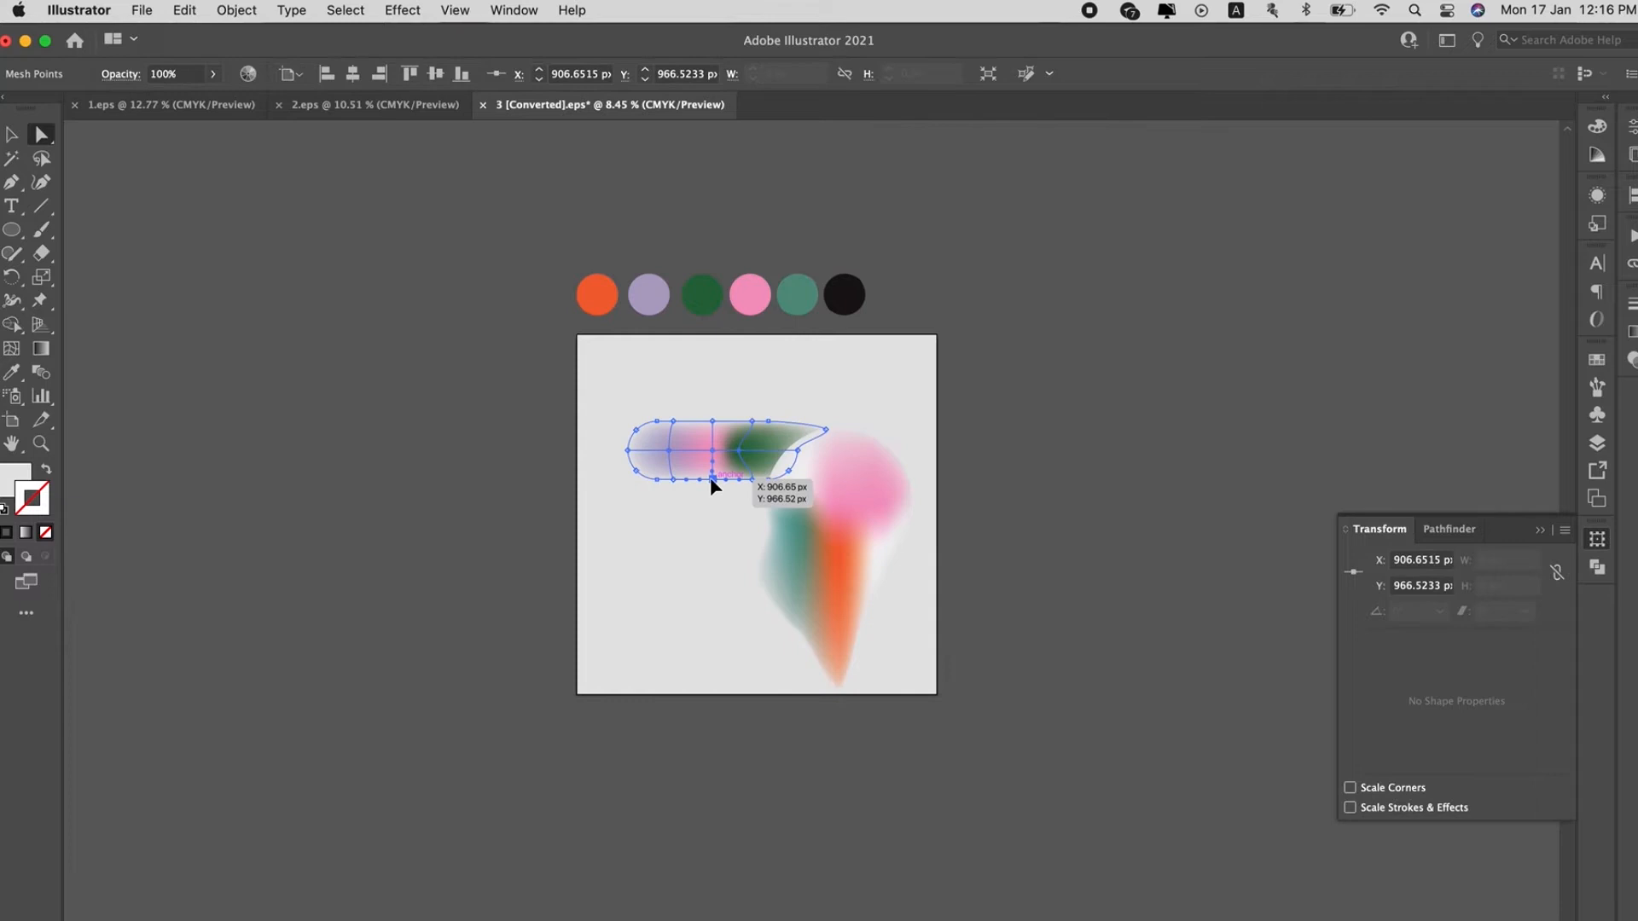
left_click_drag(710, 481, 708, 534)
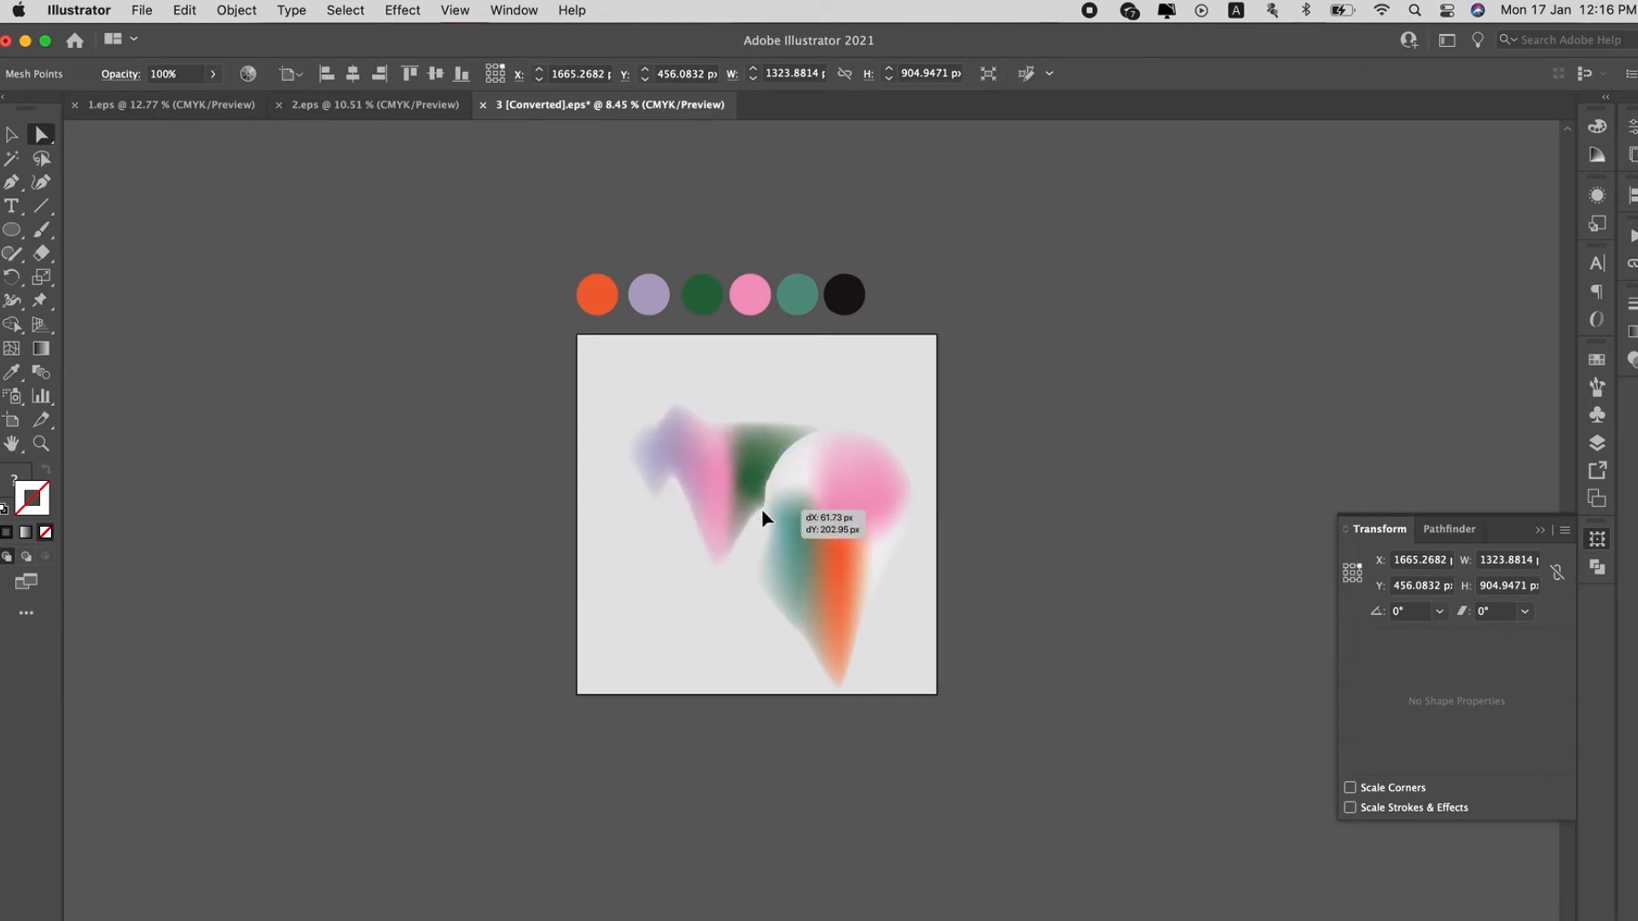
left_click_drag(762, 518, 732, 471)
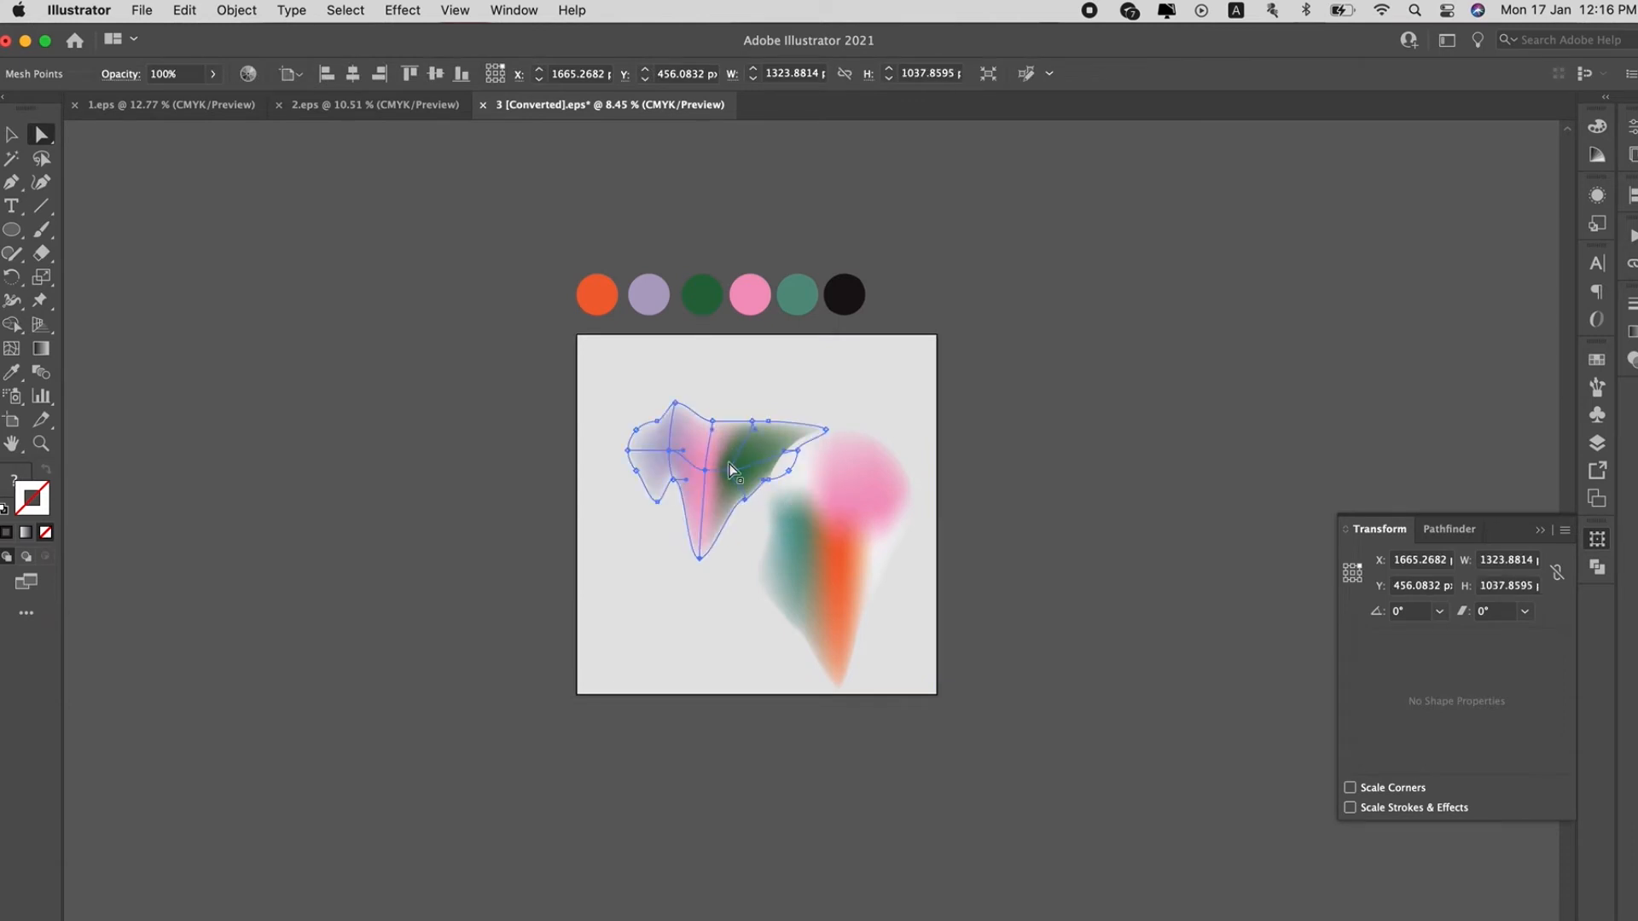
left_click_drag(732, 471, 701, 496)
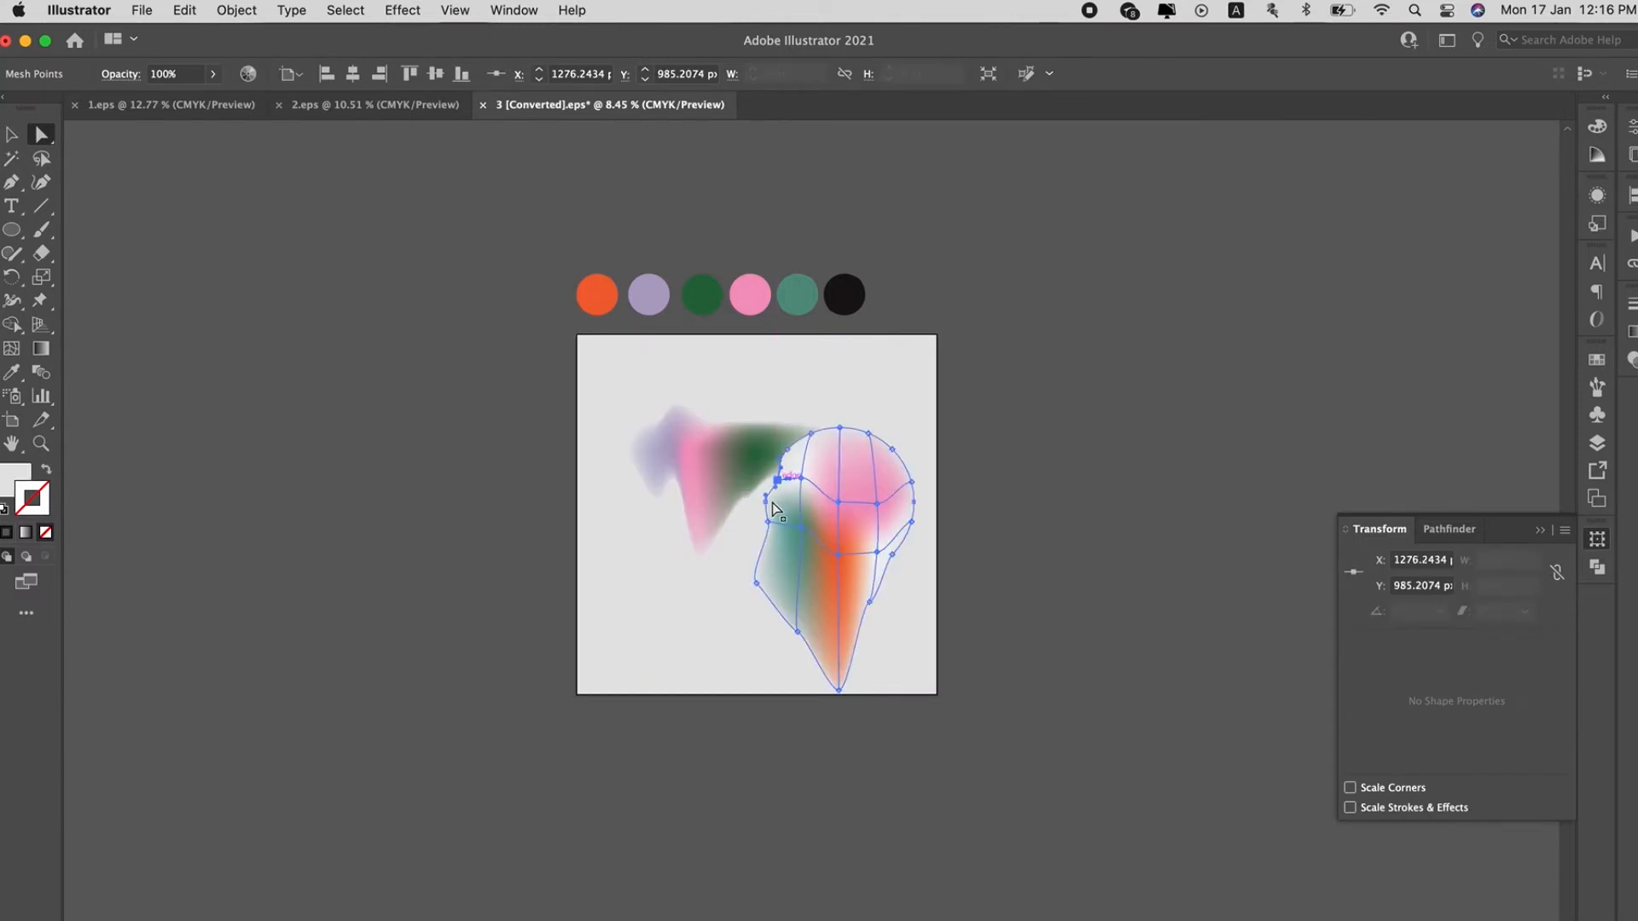
Refine the stretched circle's left contour and orange area, then deselect both mesh shapes
left_click_drag(778, 481, 732, 543)
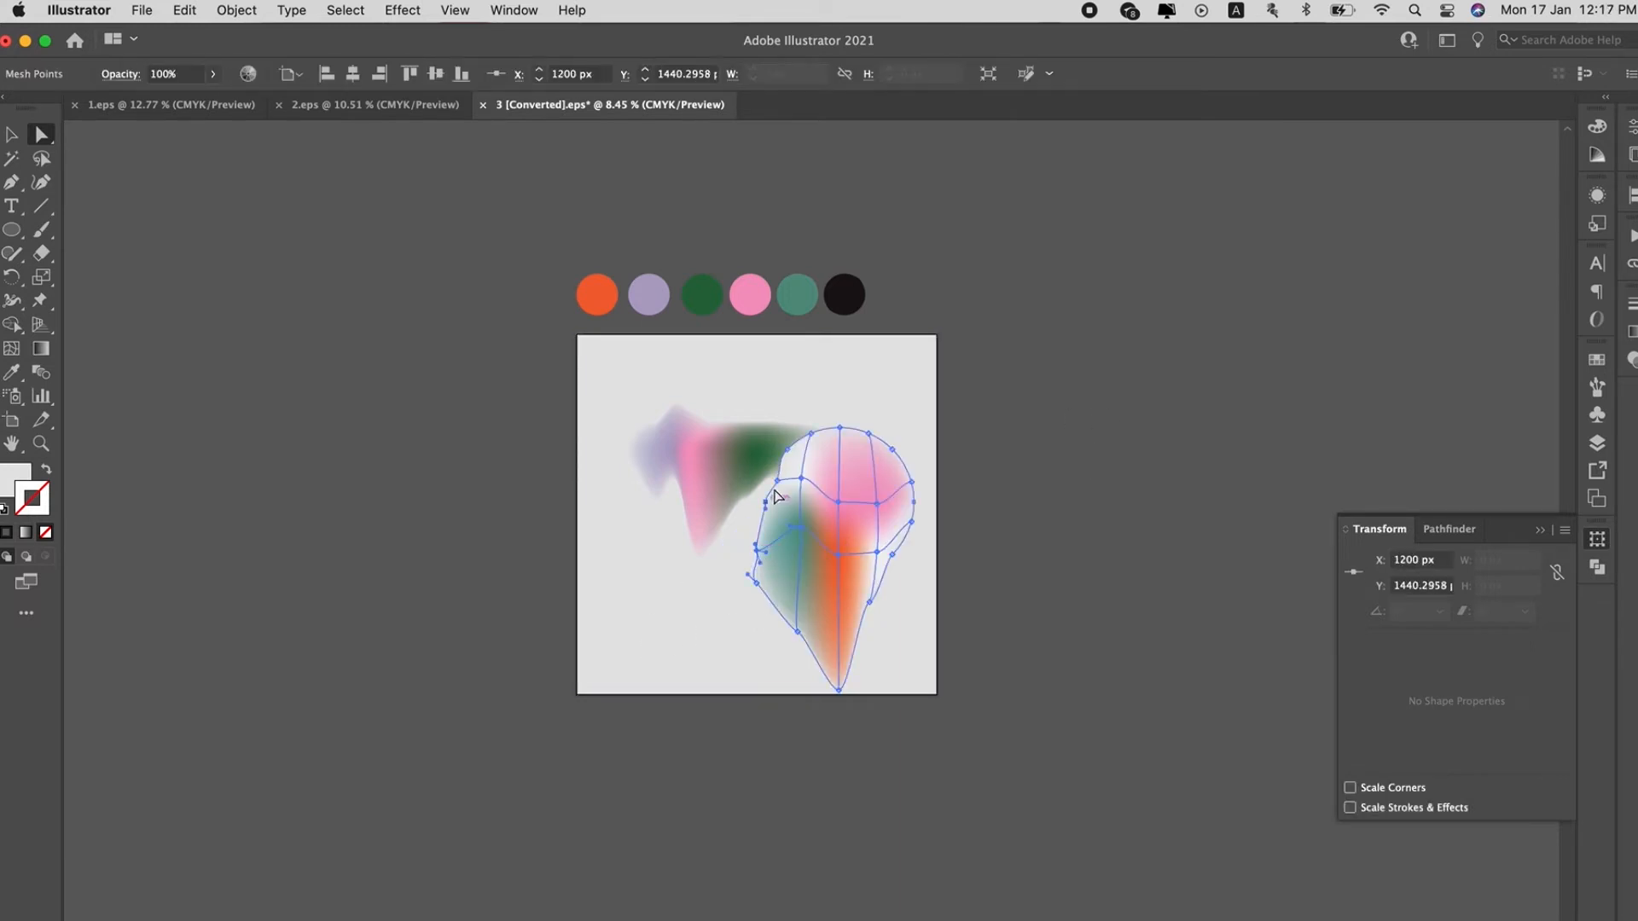
left_click_drag(778, 492, 747, 517)
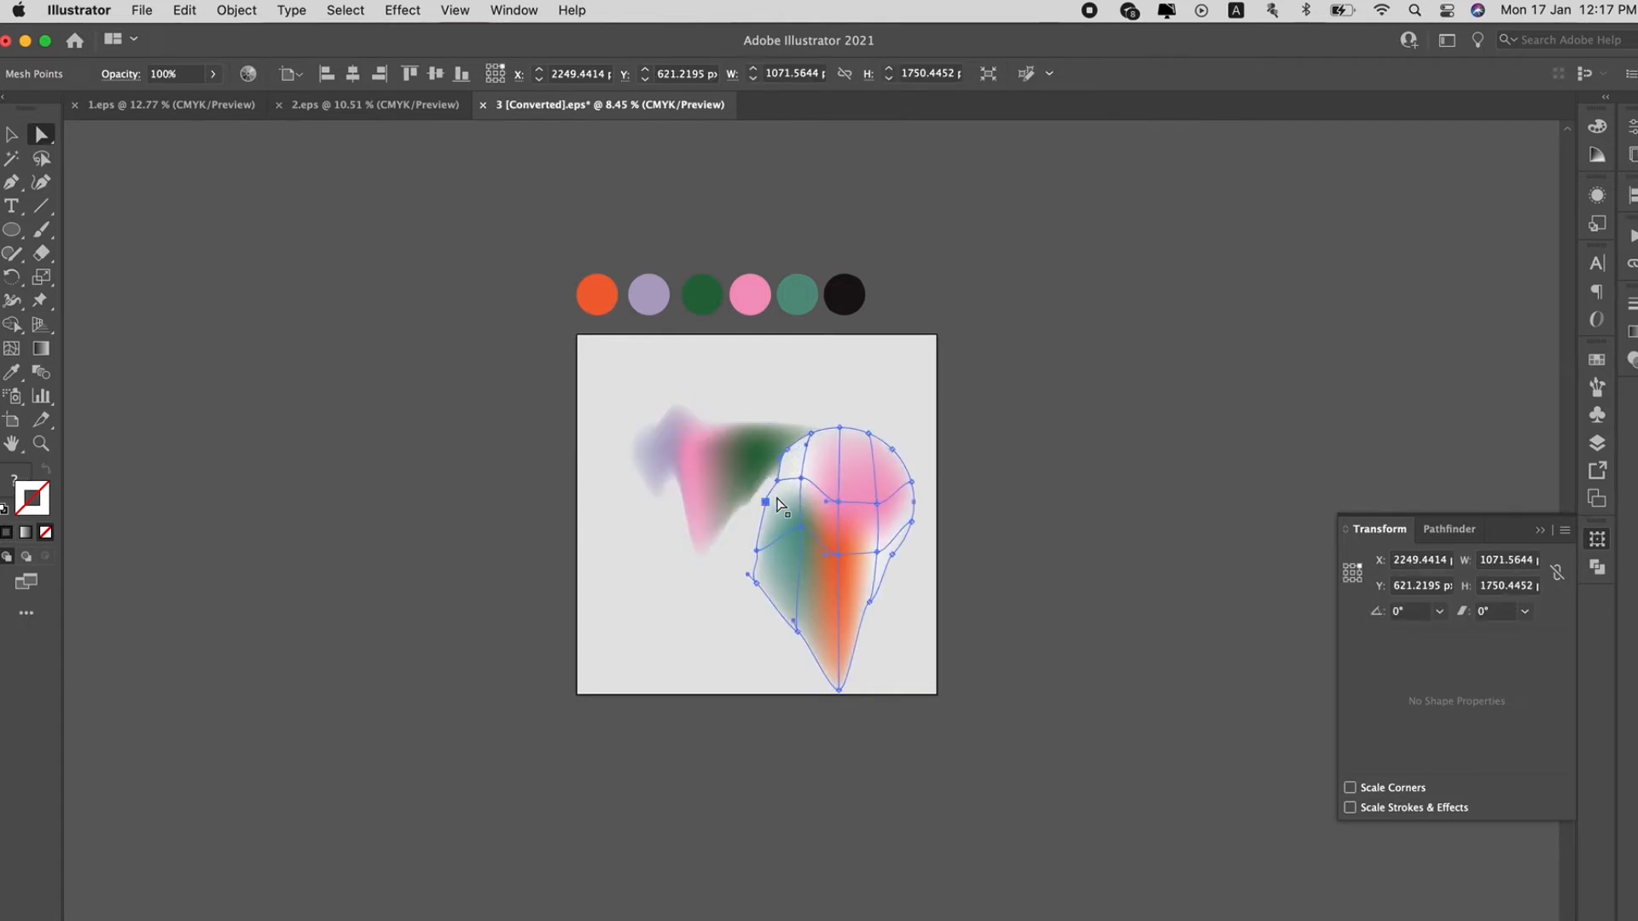
left_click_drag(766, 504, 767, 491)
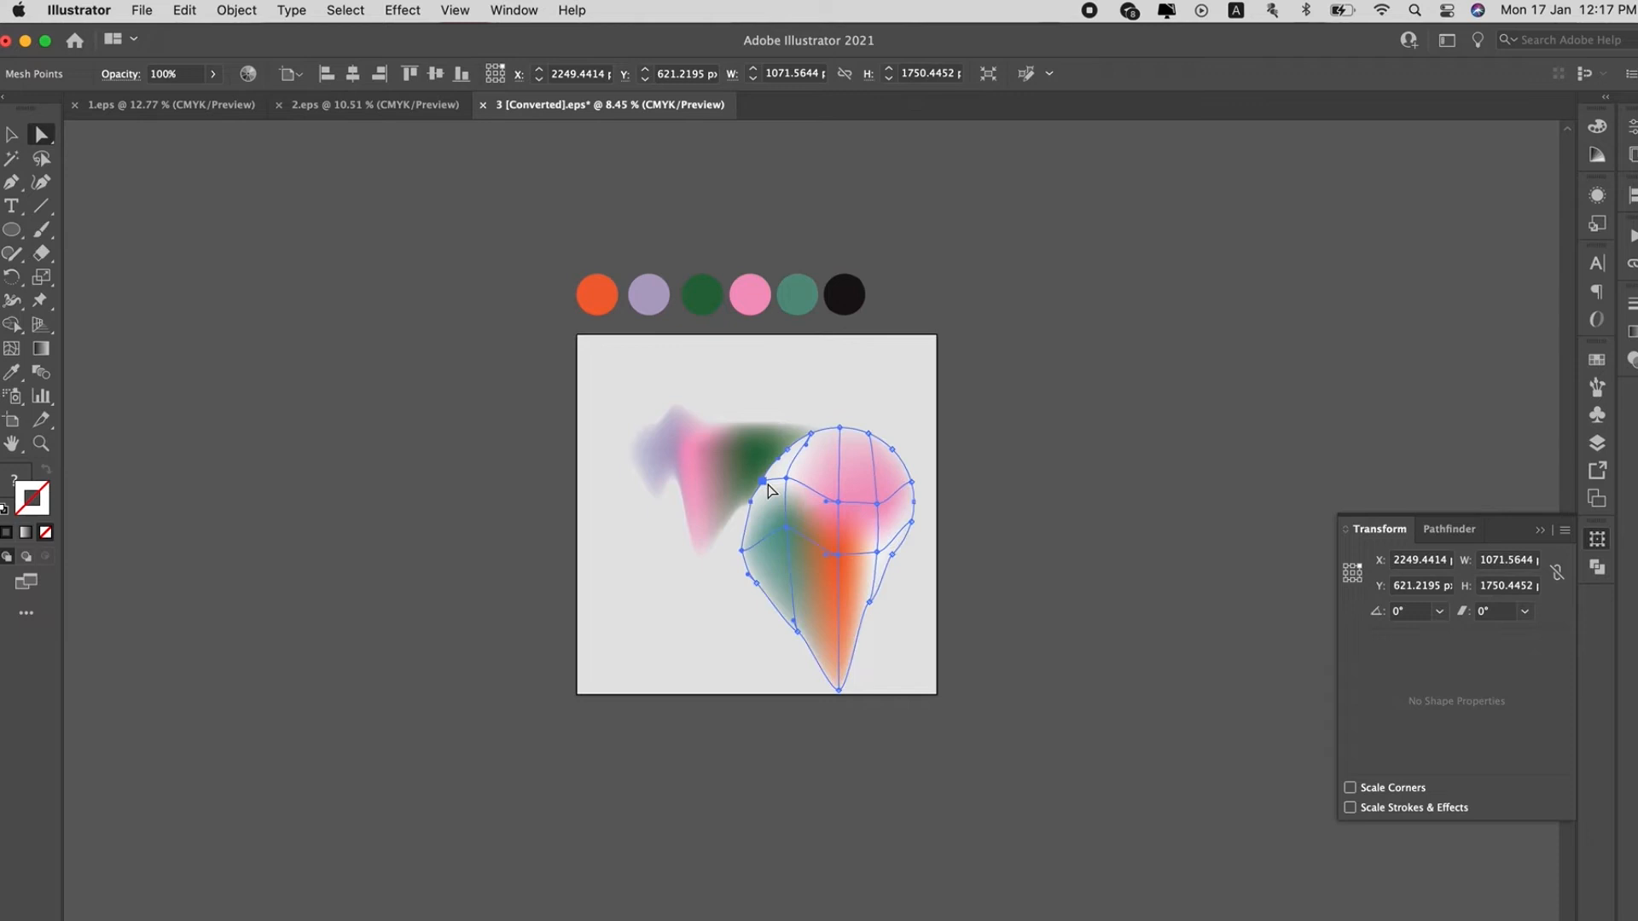
left_click(980, 435)
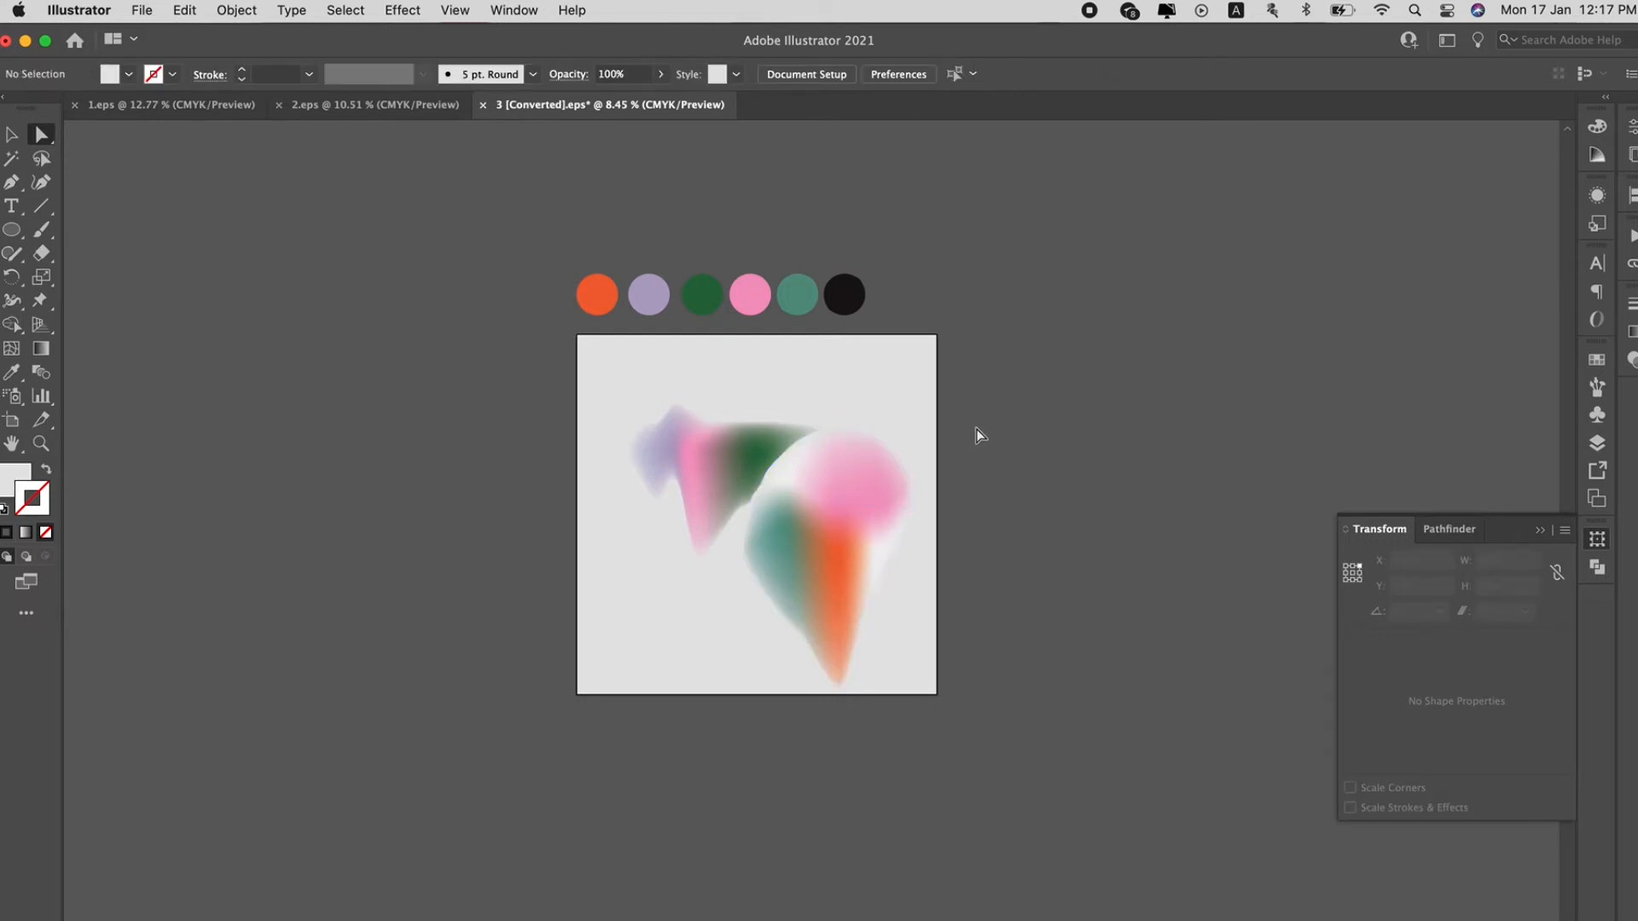
left_click(836, 512)
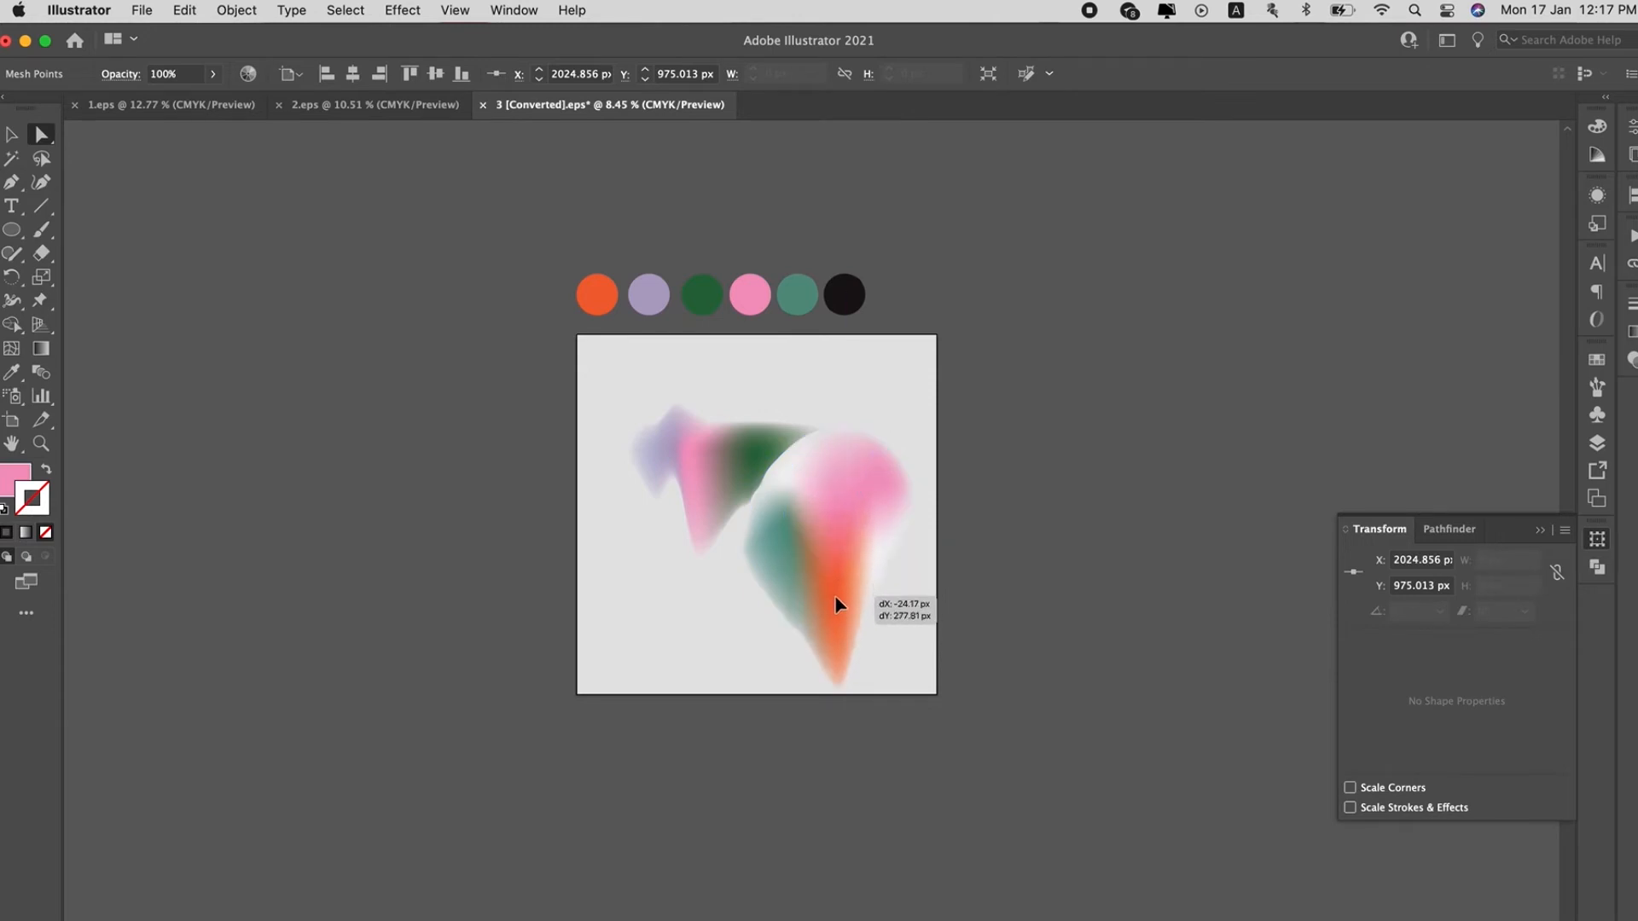
left_click(1097, 412)
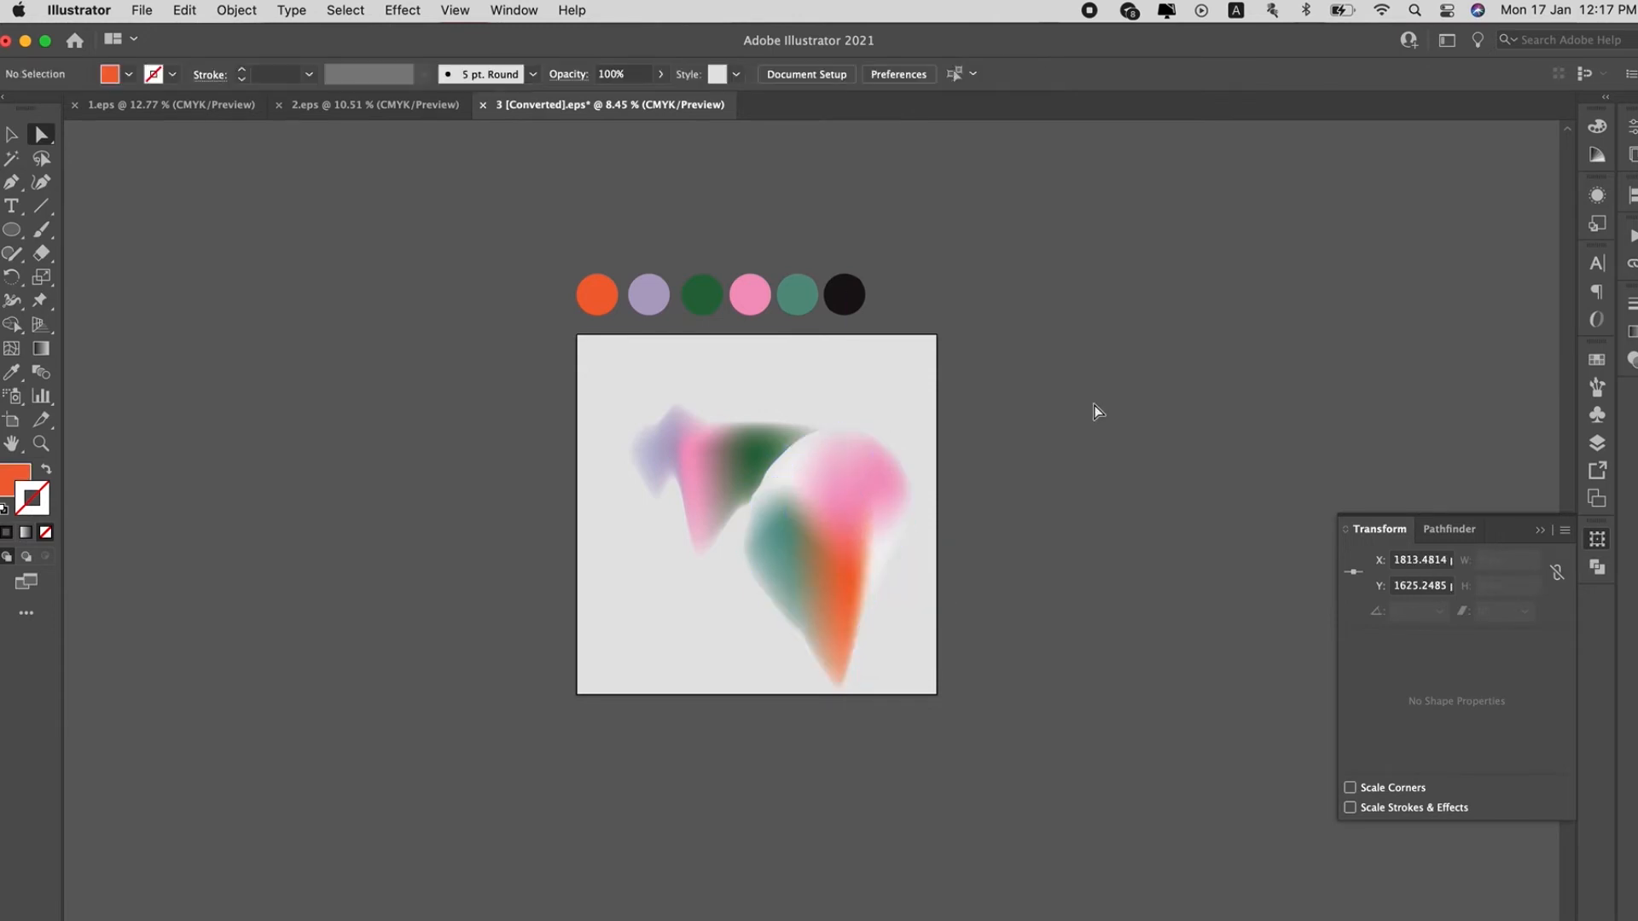
left_click_drag(862, 602, 861, 486)
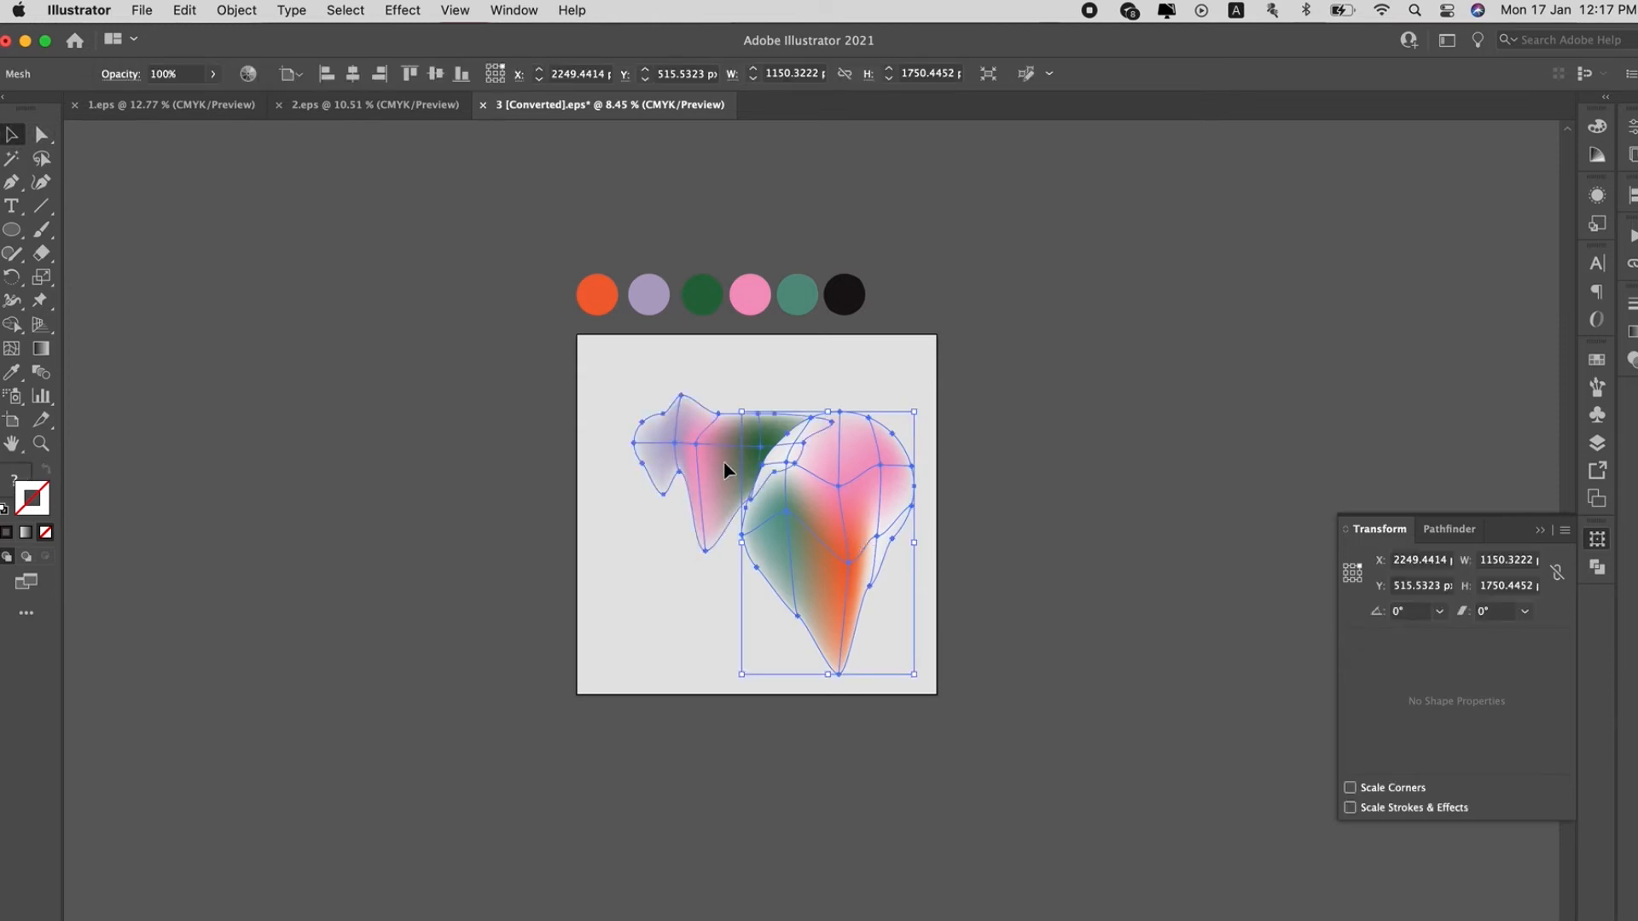
left_click(104, 281)
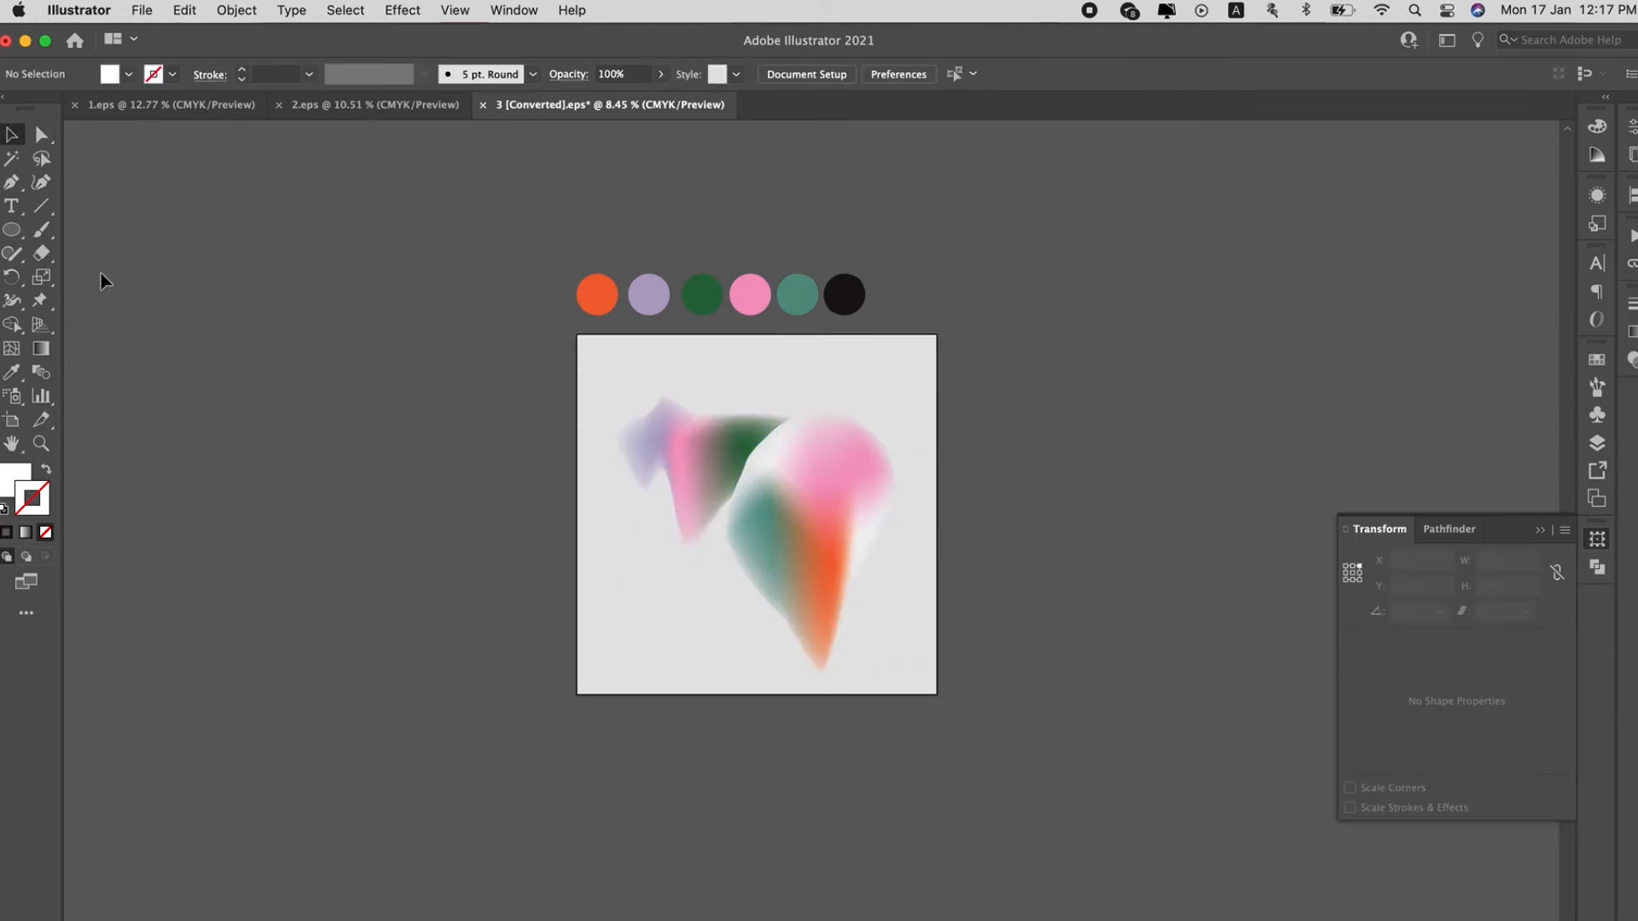
Add the text 'worthwhile' with the Type tool and place it over the middle of the blobs
left_click(13, 206)
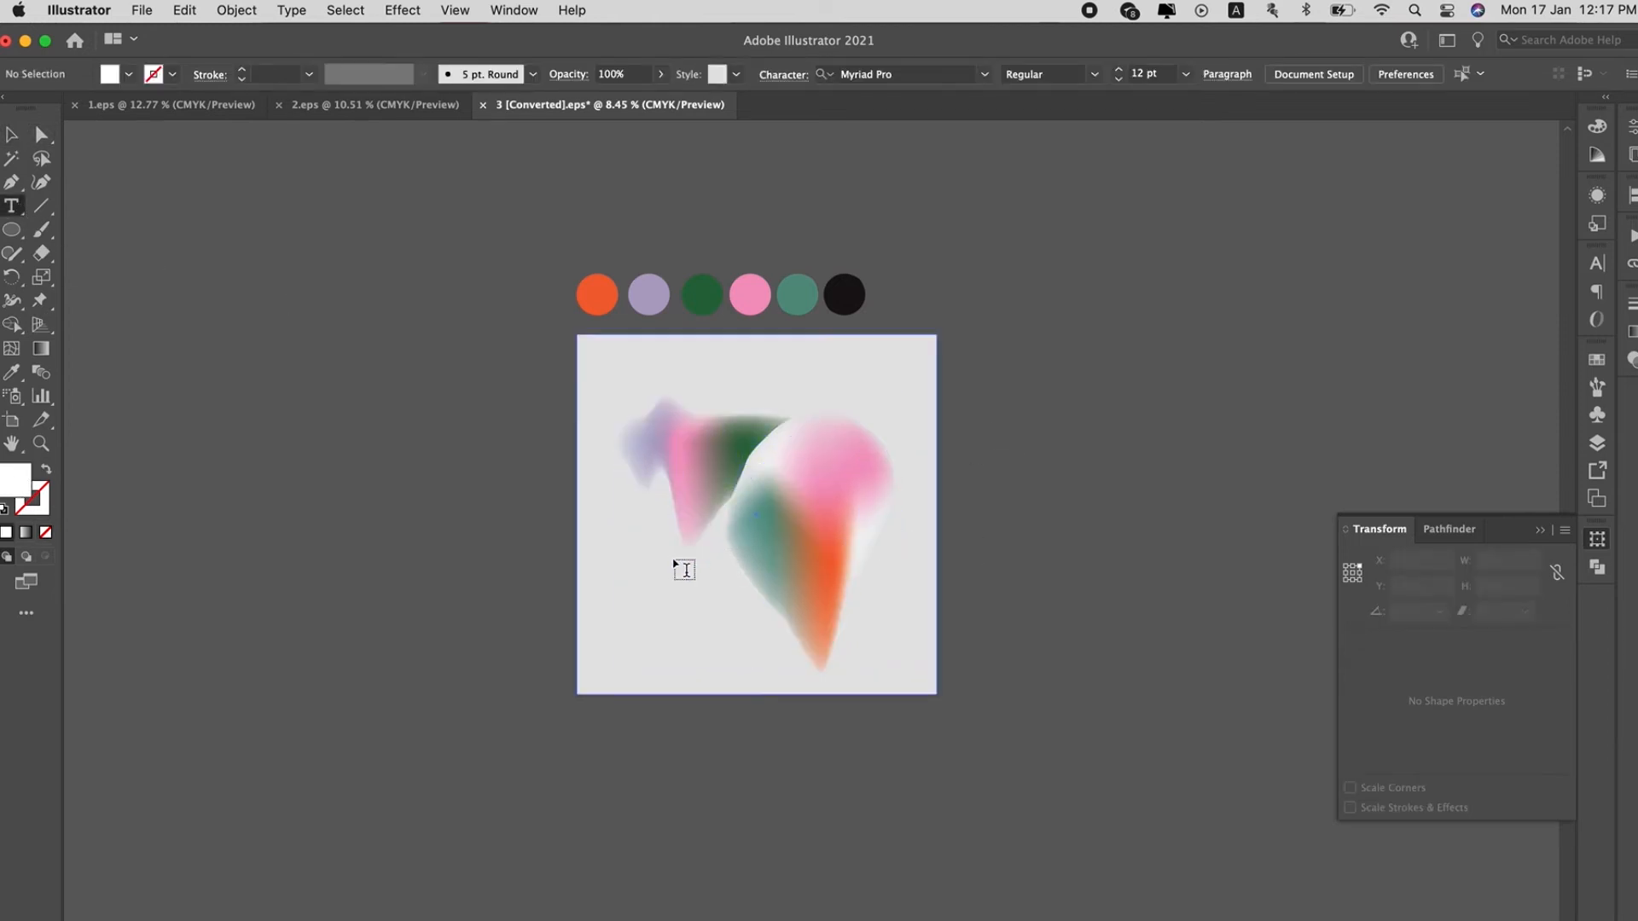
left_click(659, 569)
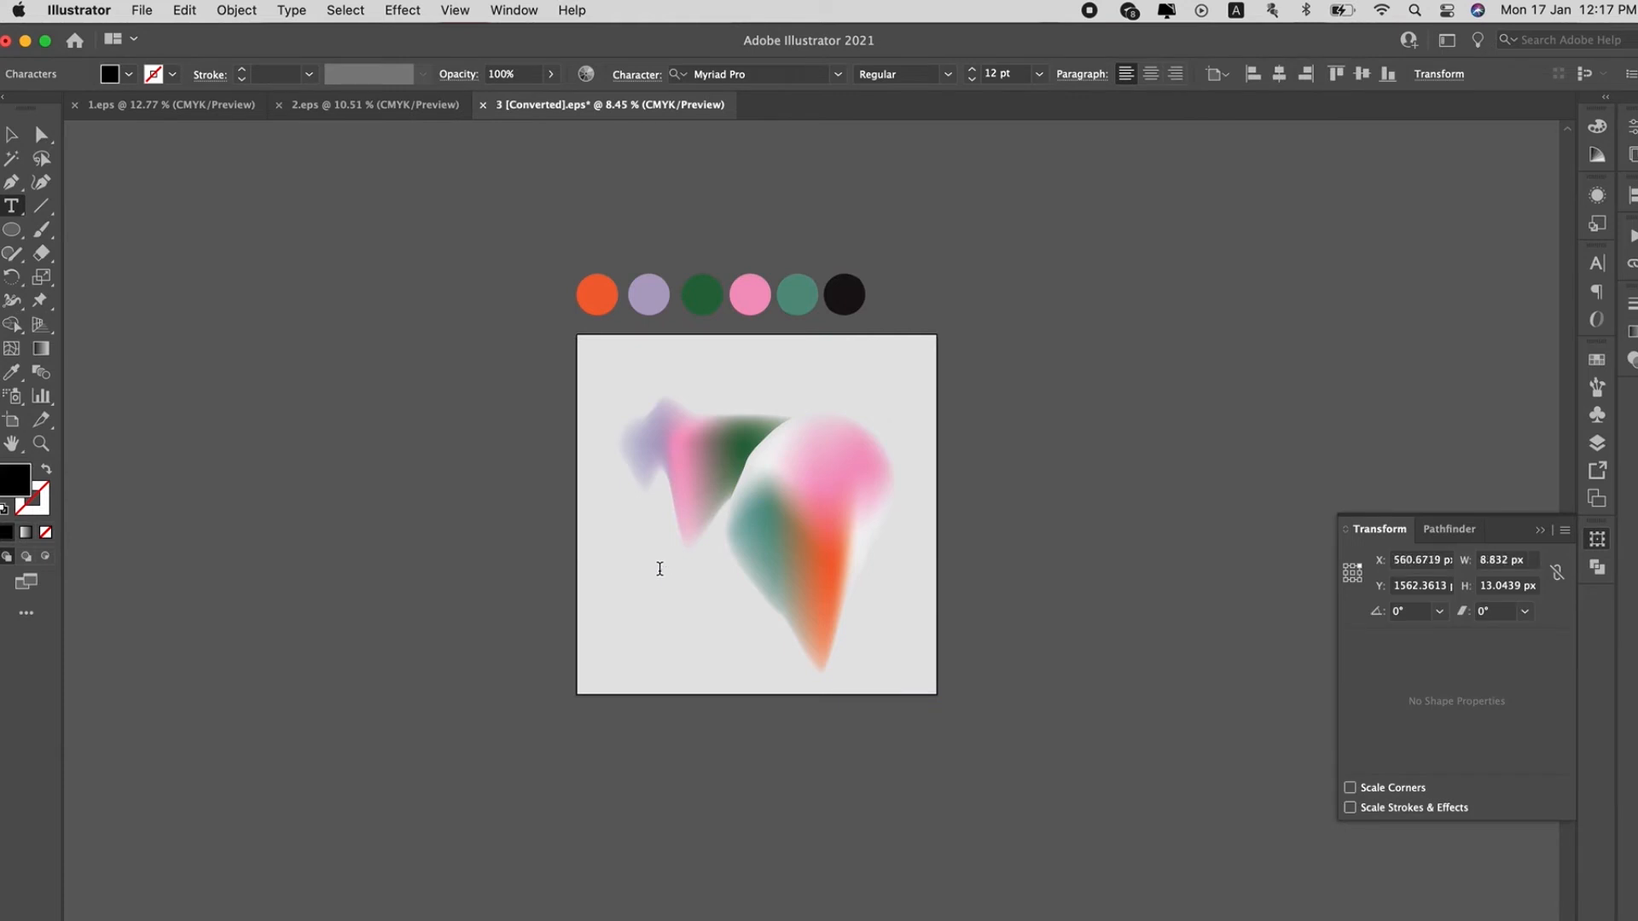
left_click(15, 136)
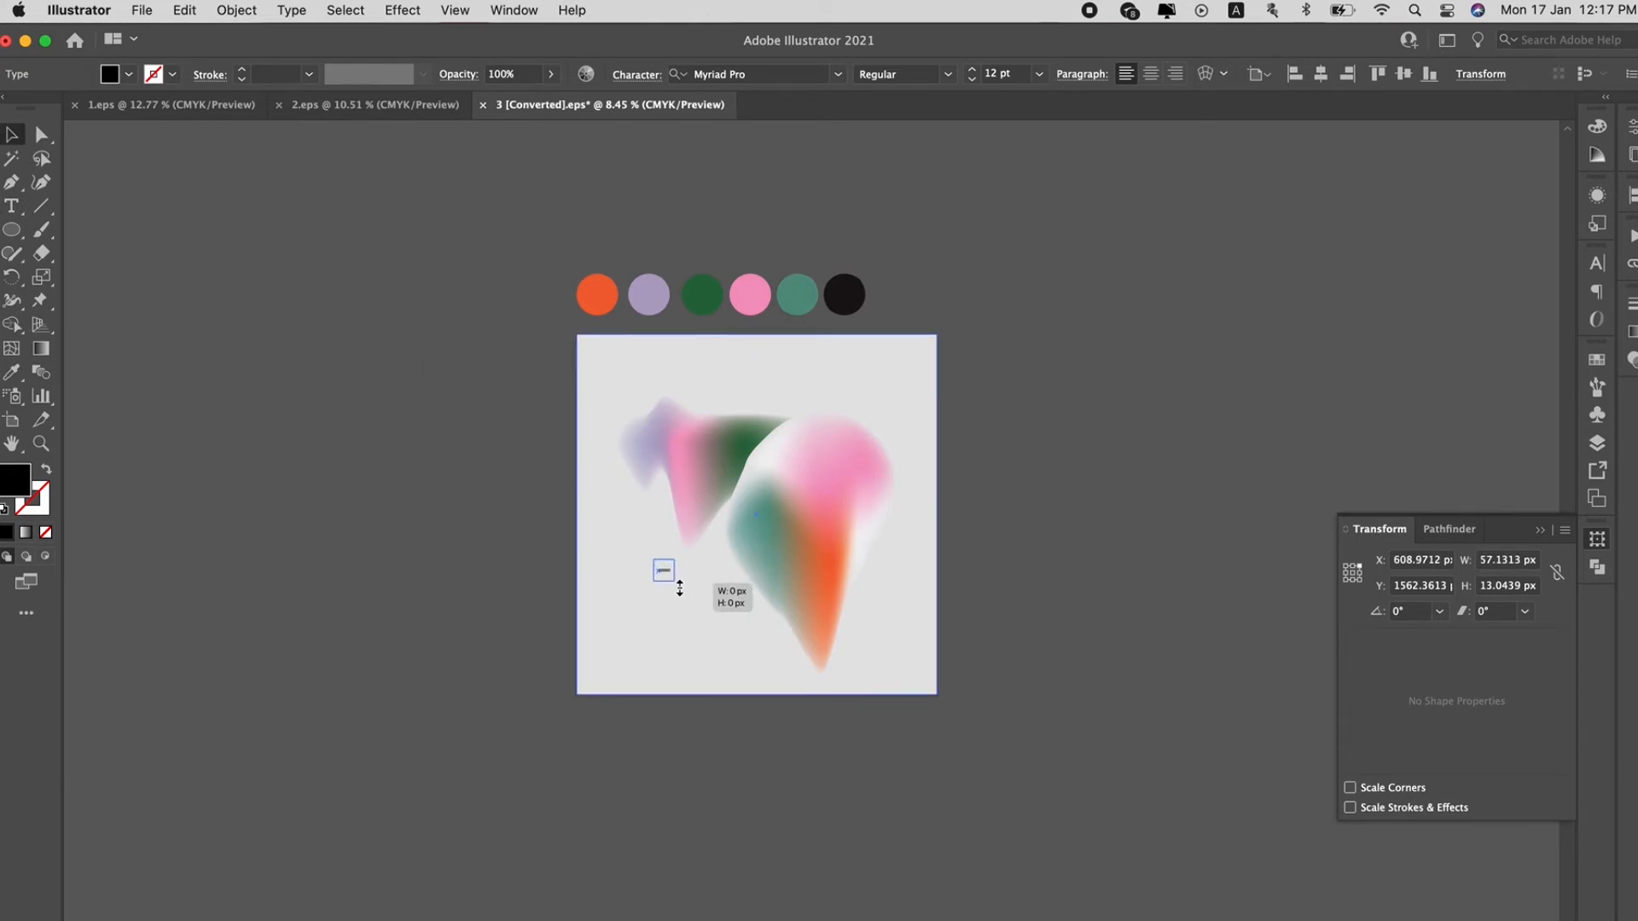
type("worthwhile")
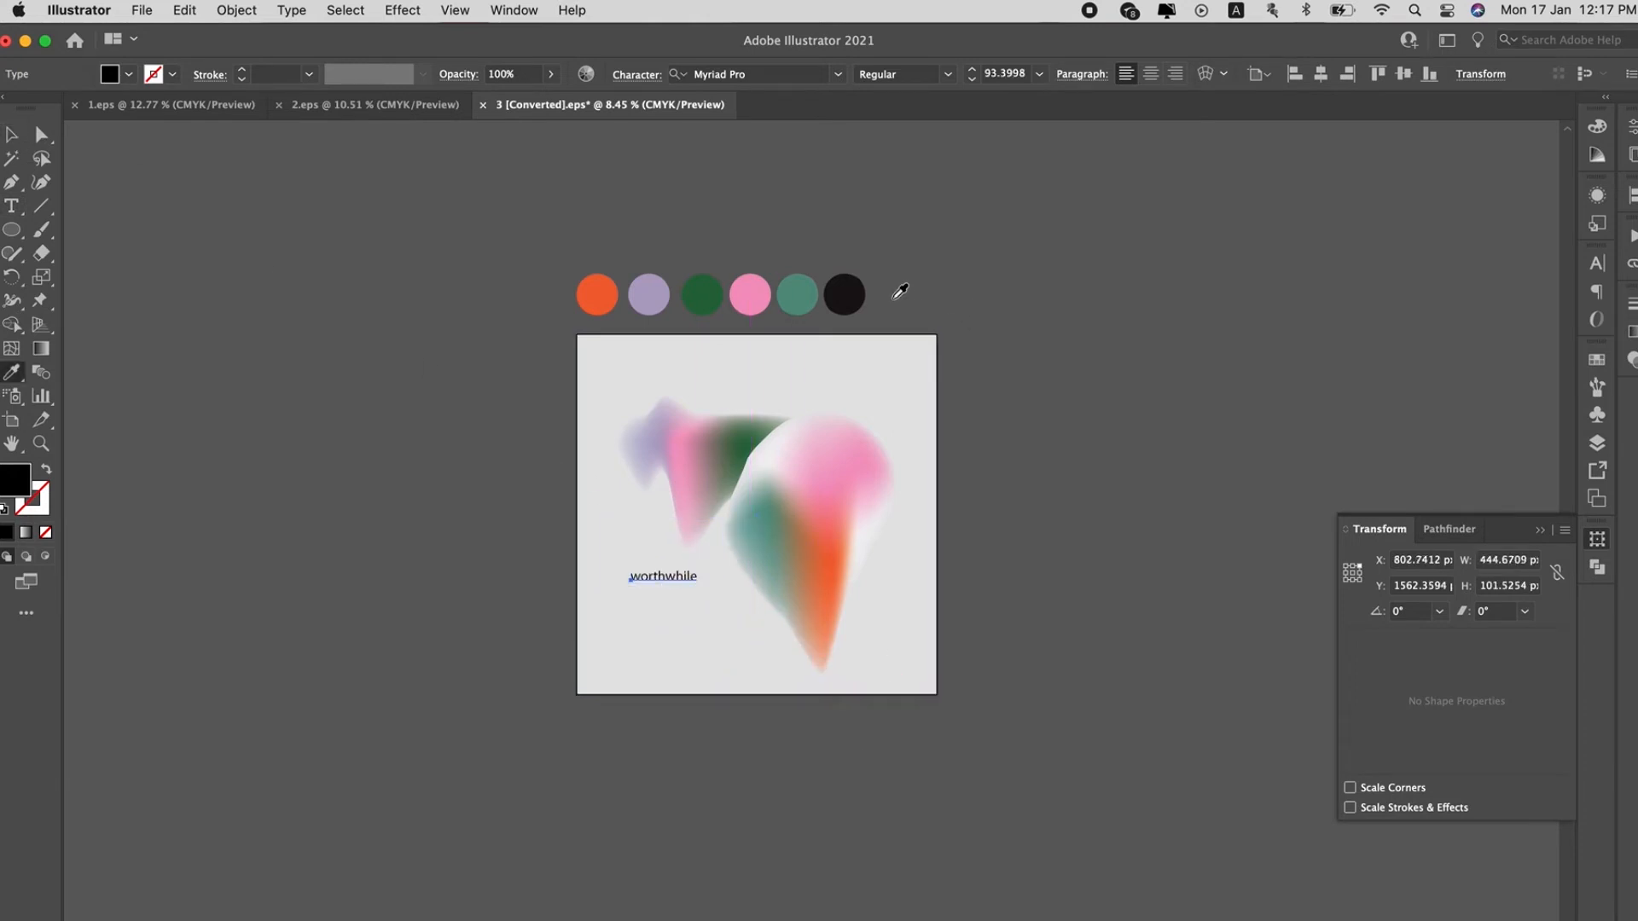
left_click(664, 575)
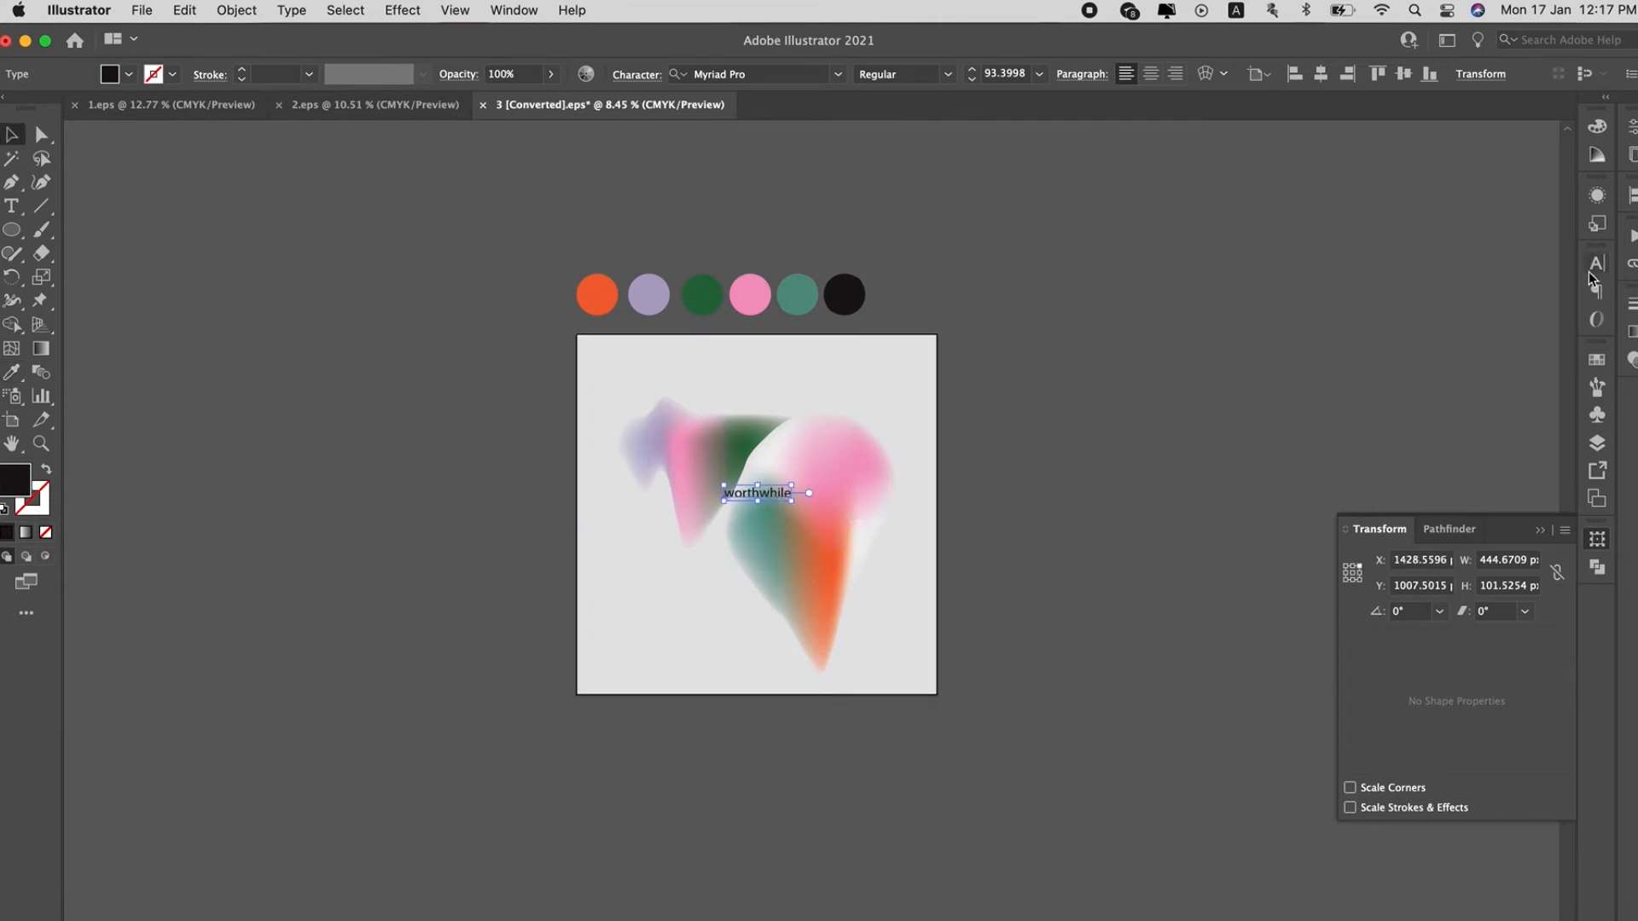
left_click(1561, 283)
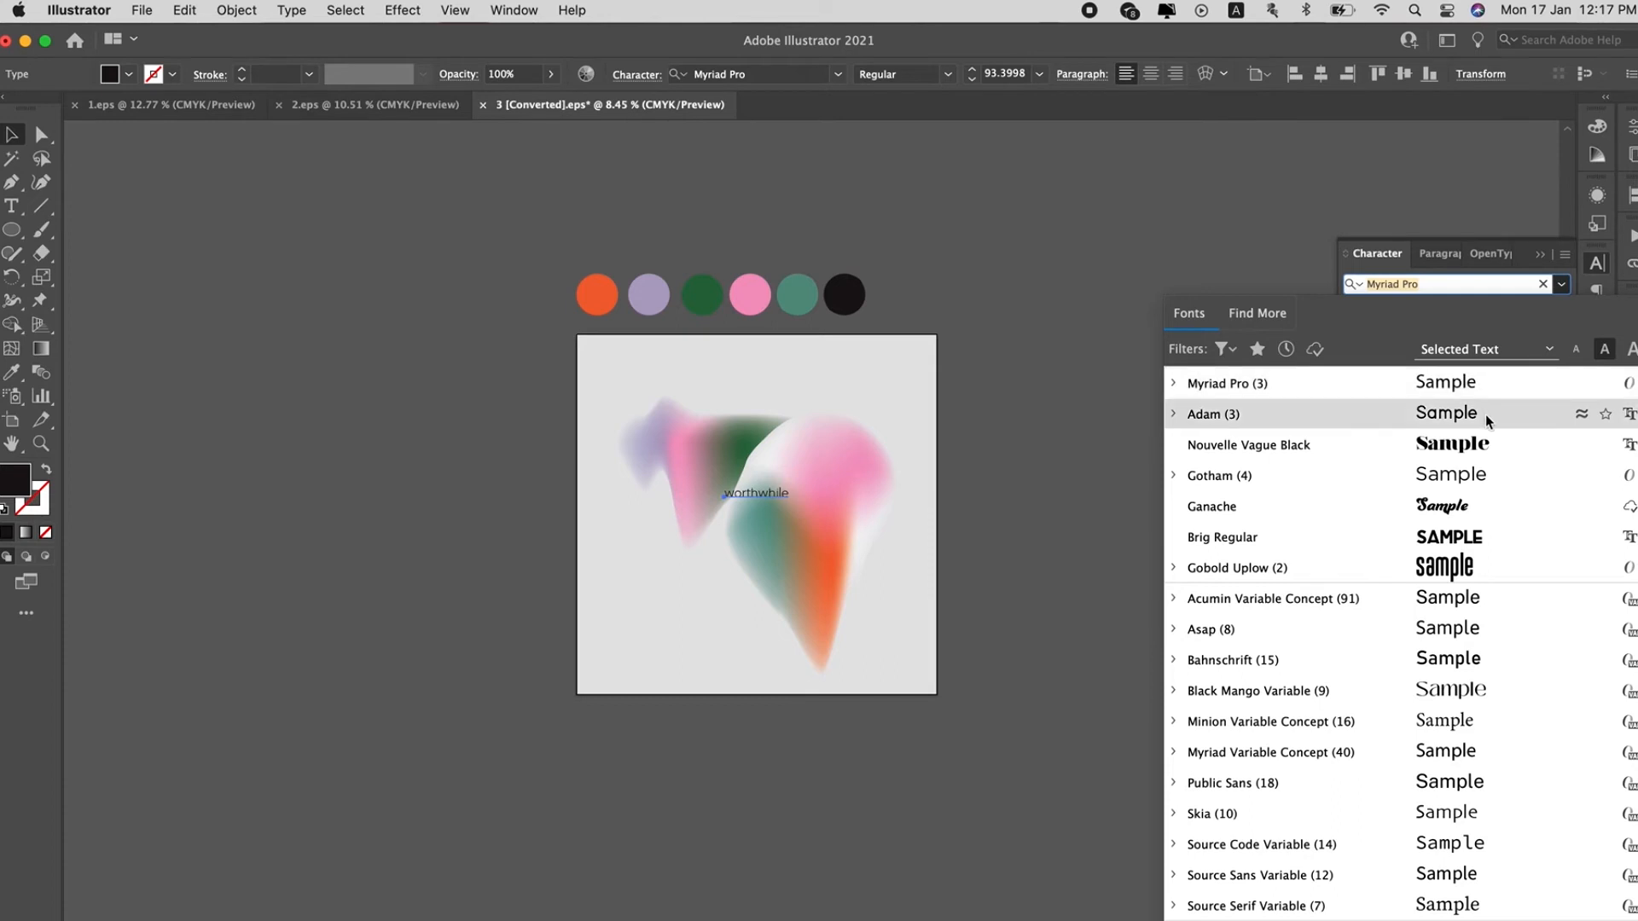
Browse down the font list to set 'worthwhile' in the serif font Audrey
scroll("down", 3)
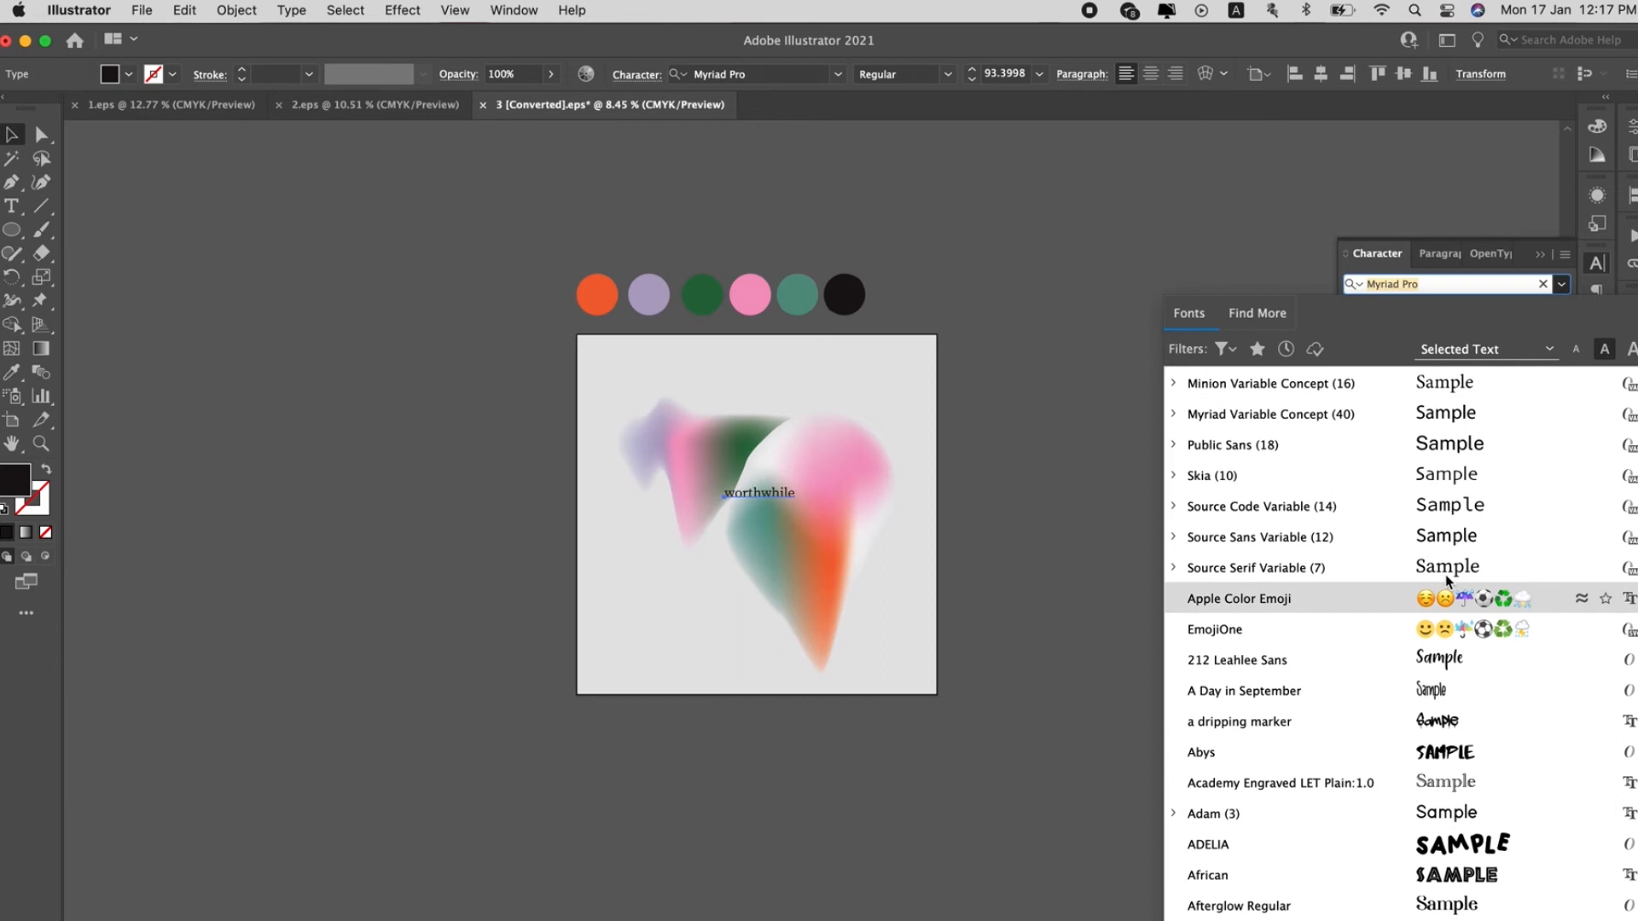
scroll("down", 3)
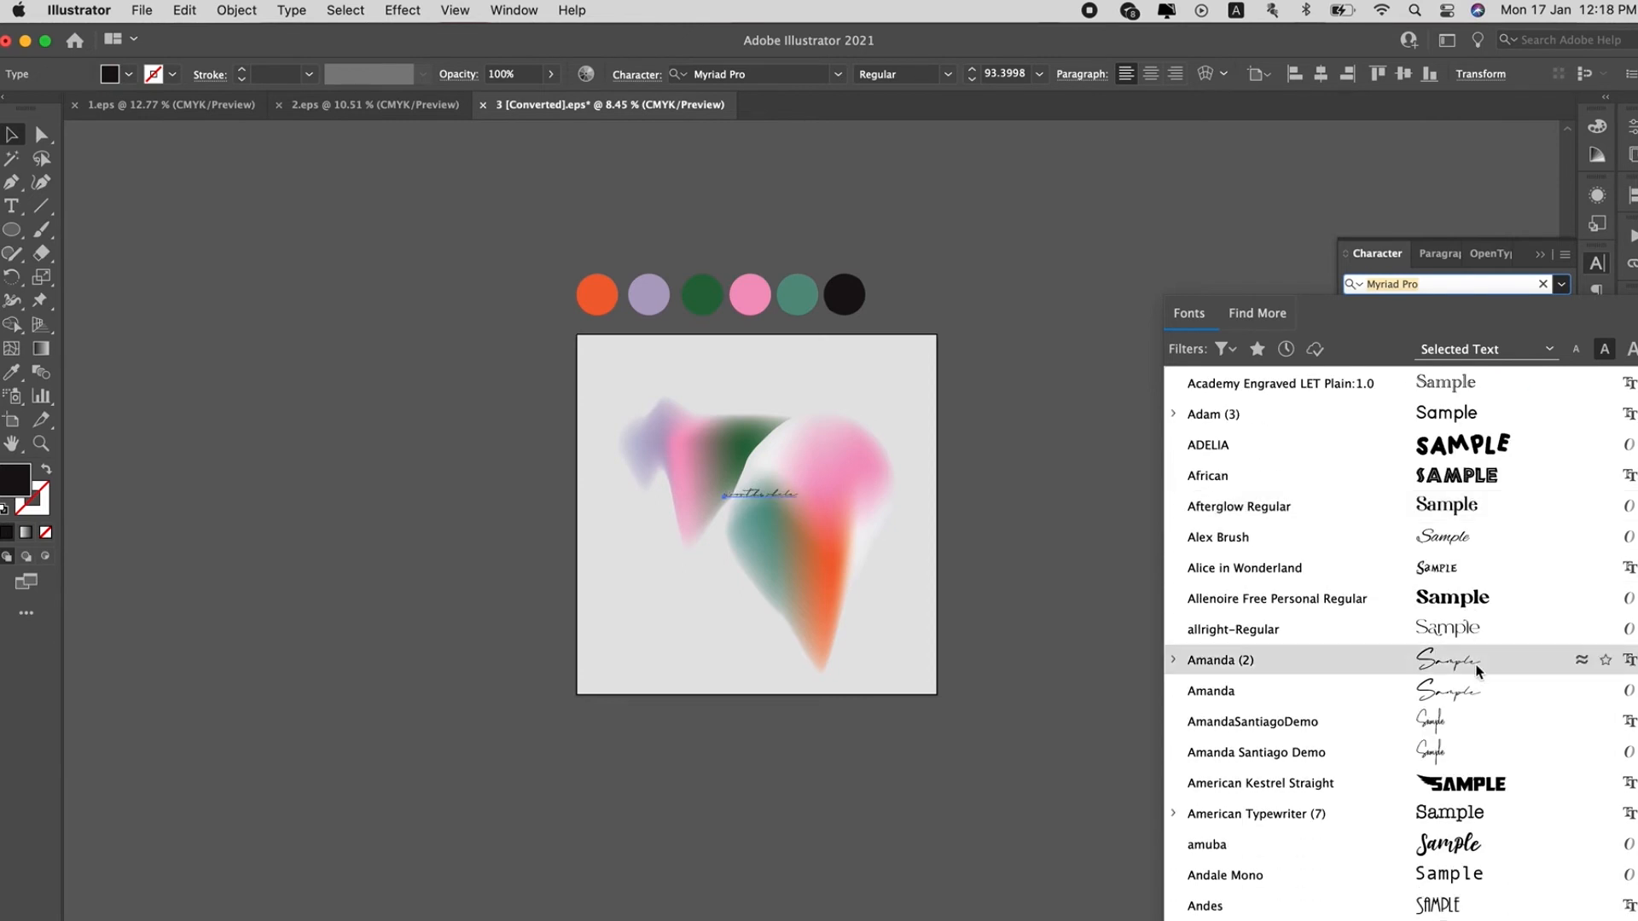
scroll("down", 3)
type("Audrey")
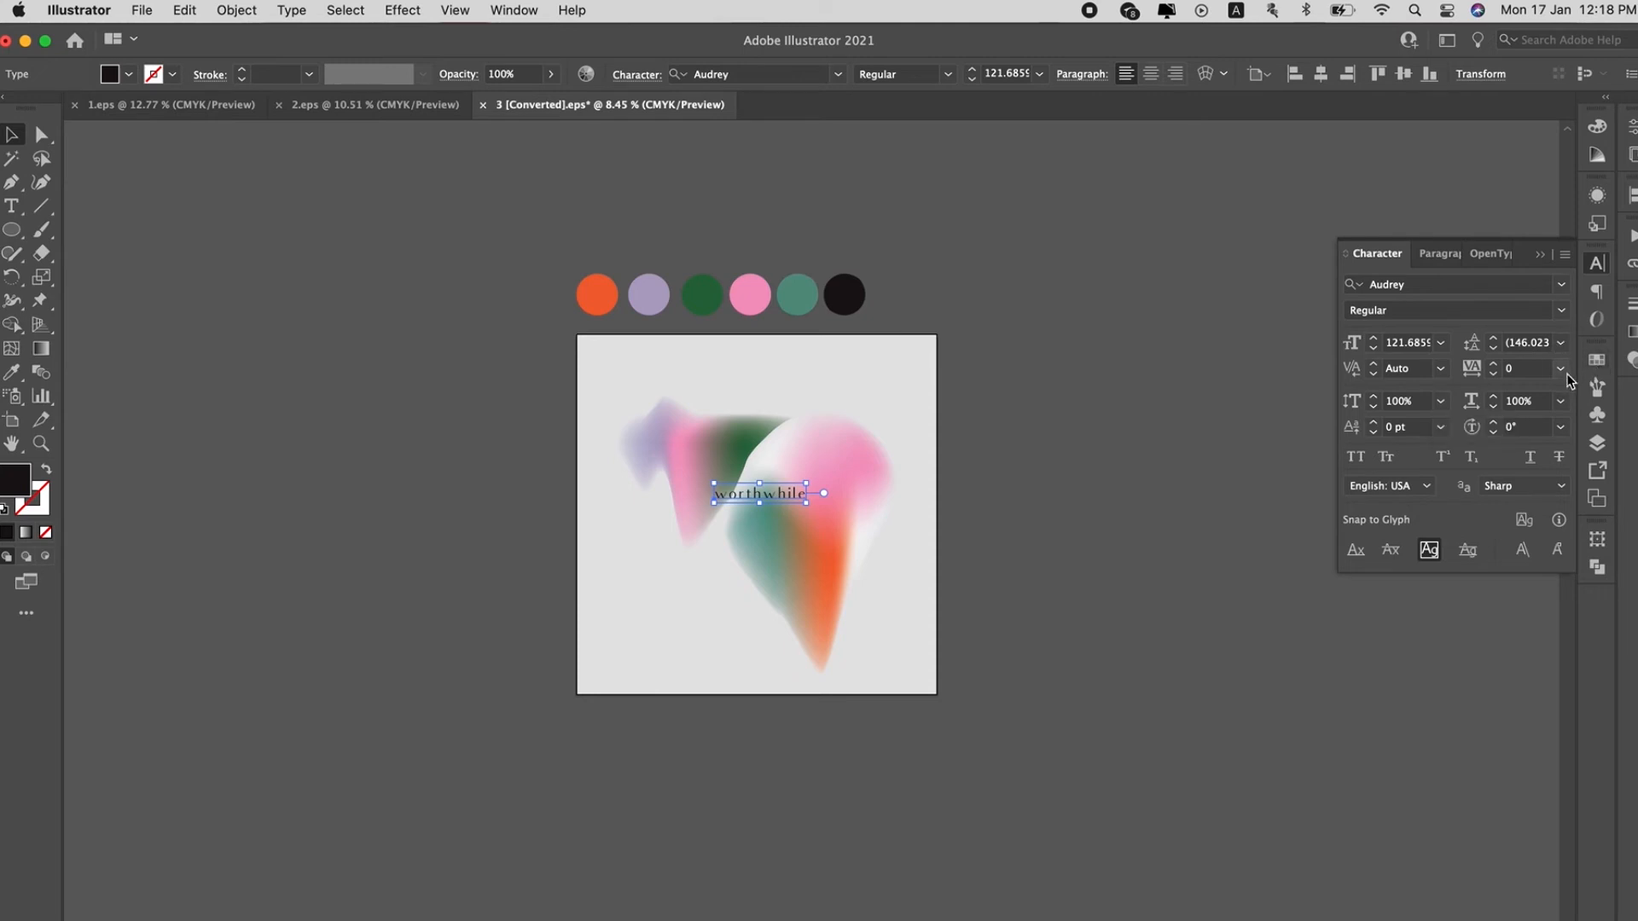
Set the tracking of 'worthwhile' to 100 and scale the word slightly smaller
left_click(1562, 369)
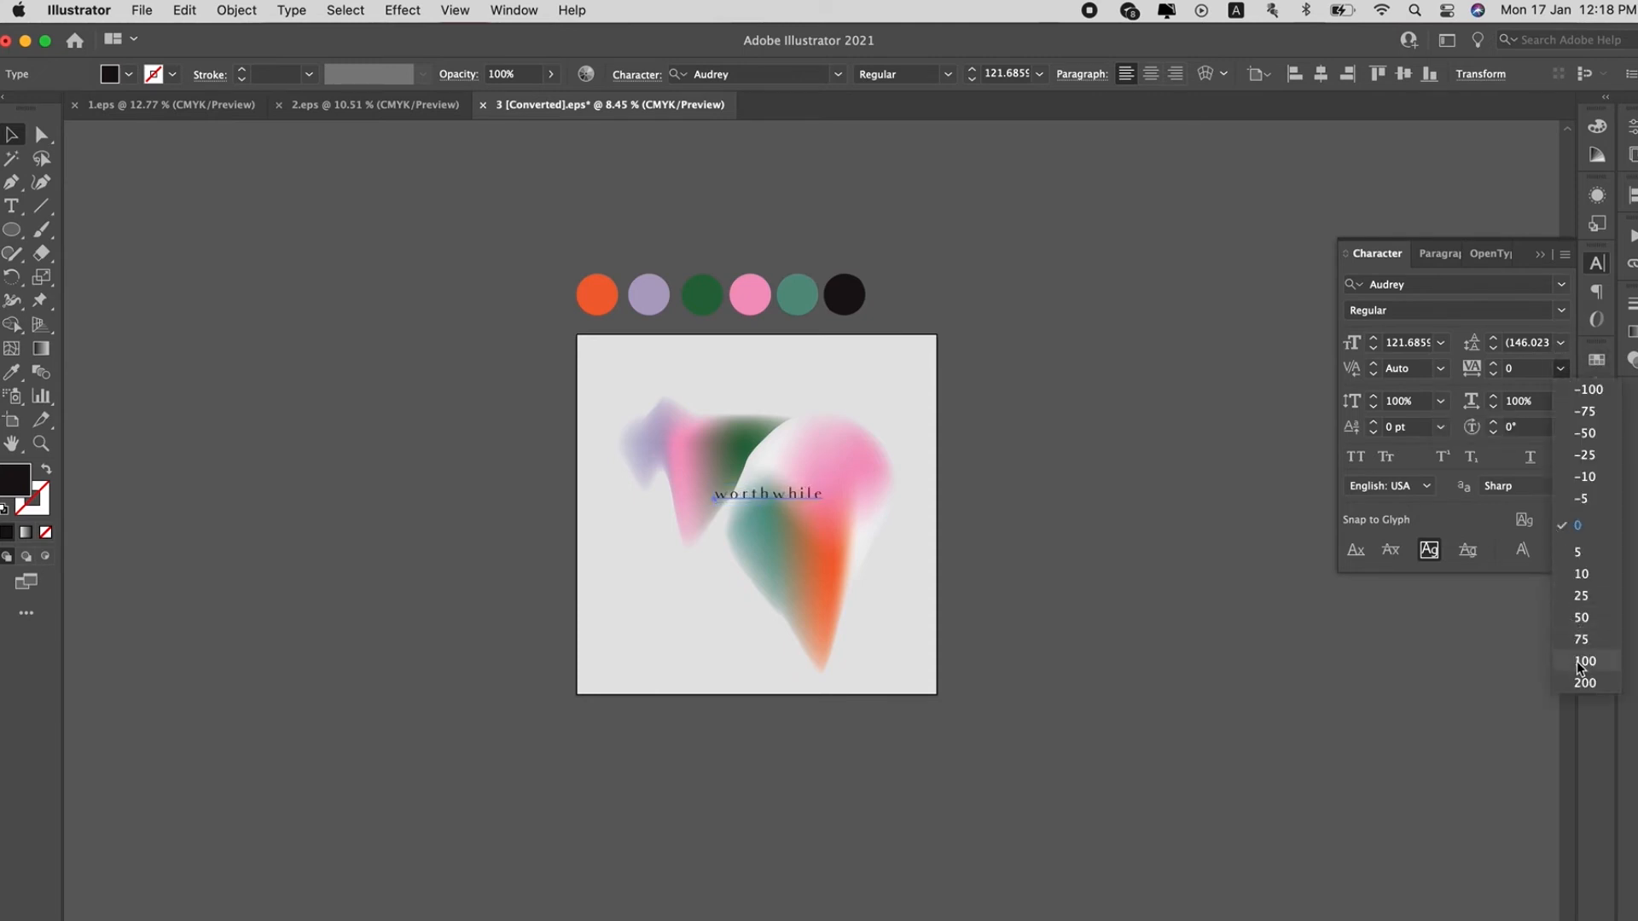
left_click(1585, 682)
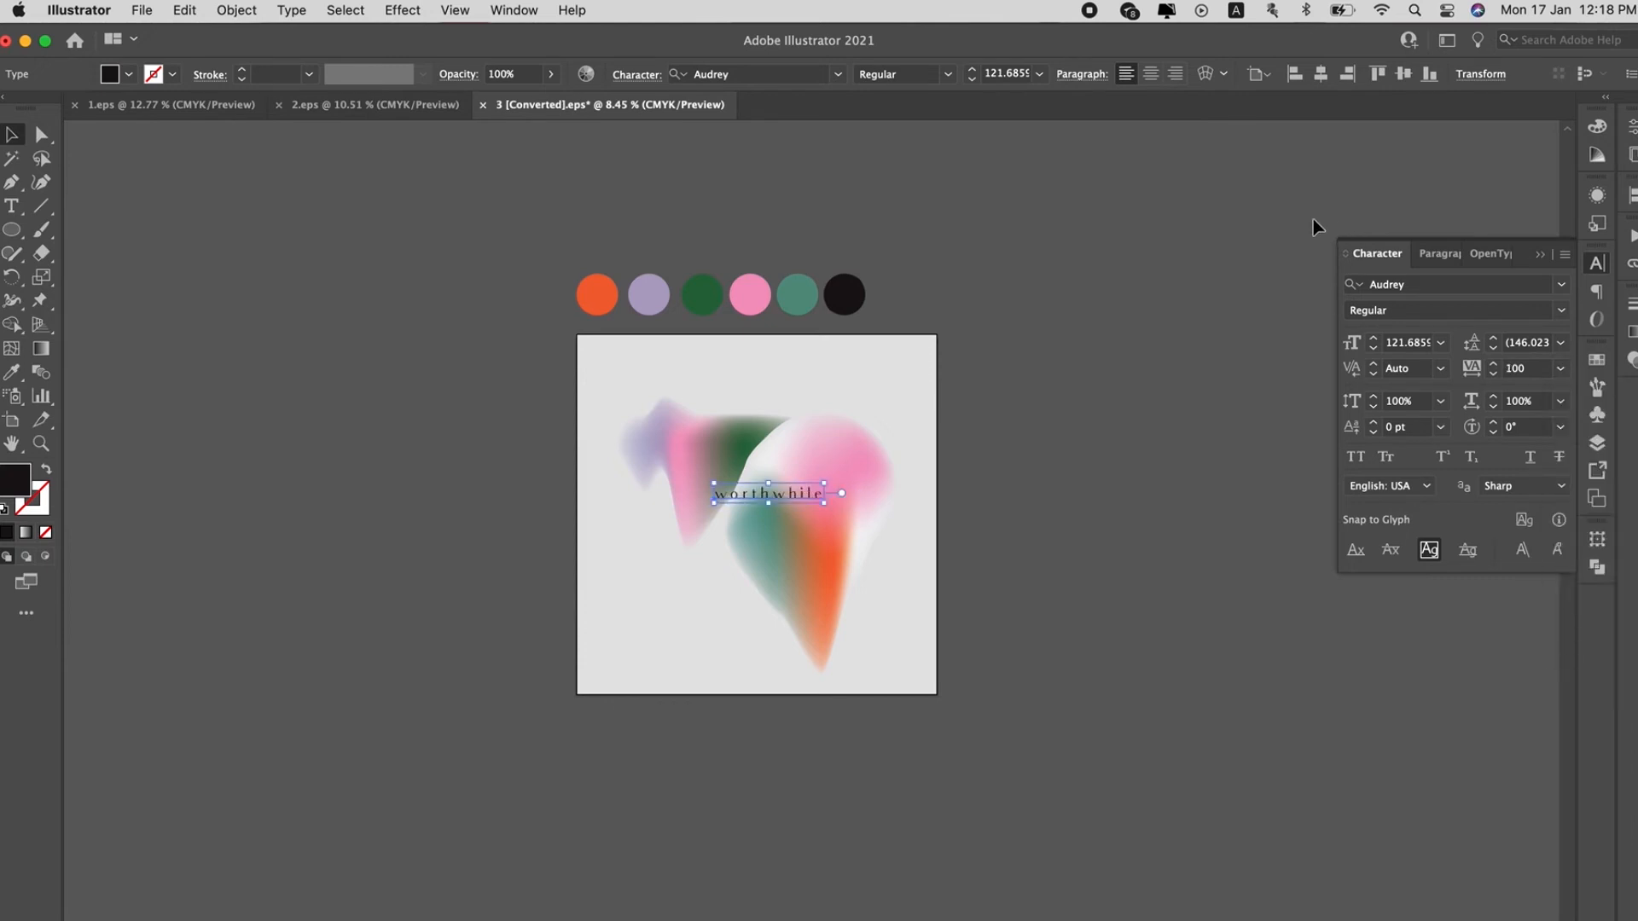
left_click(1077, 375)
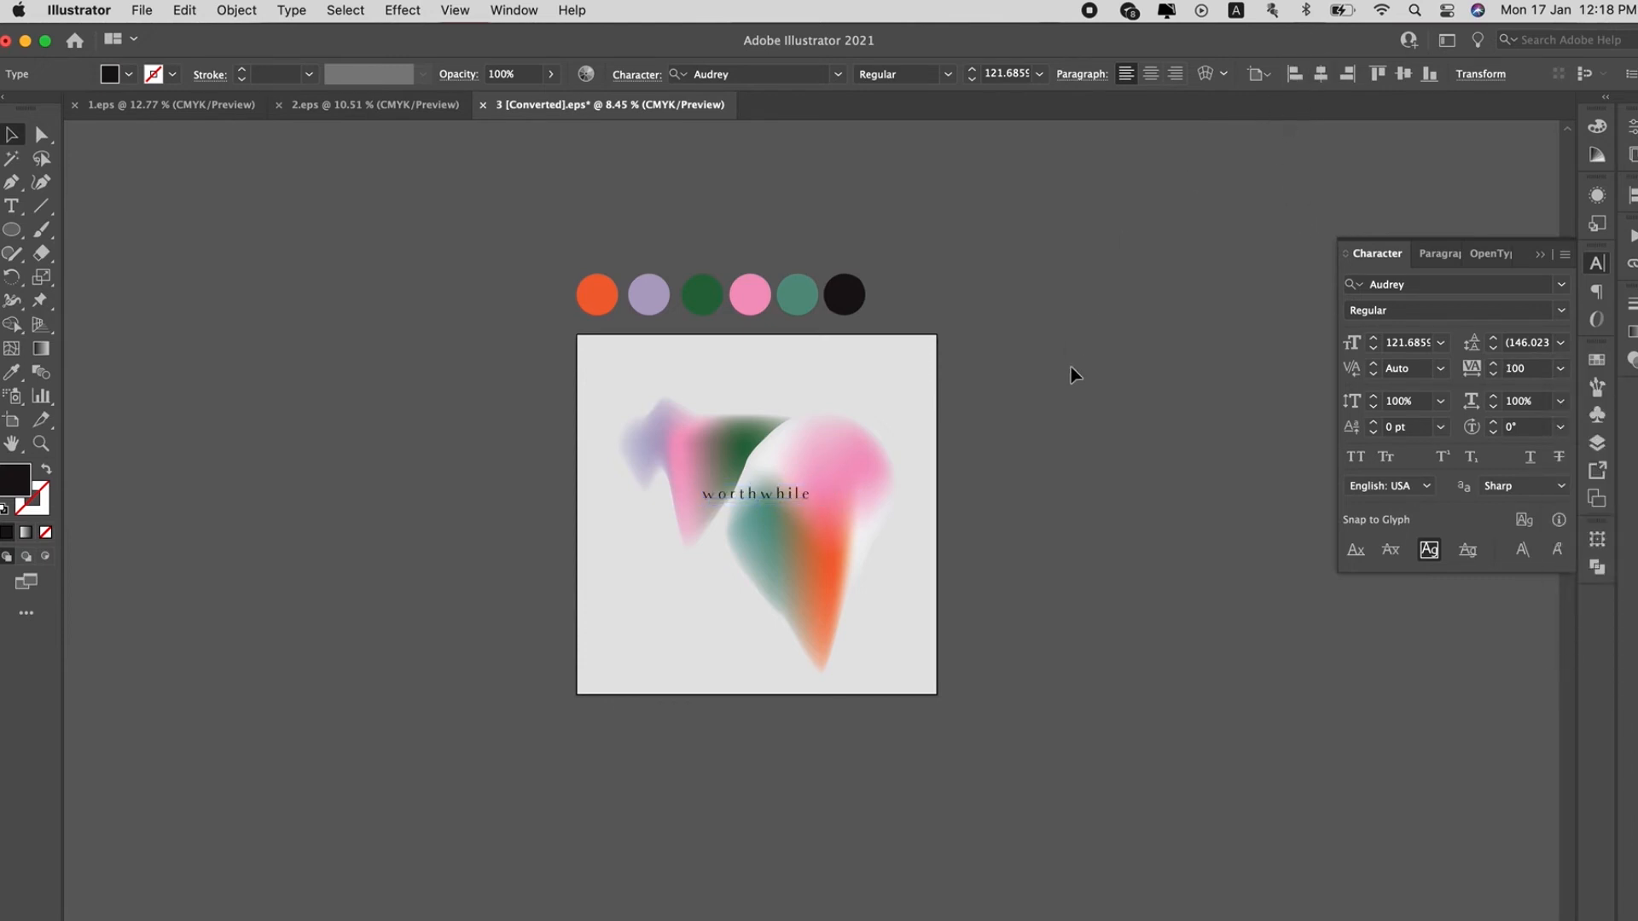
left_click(756, 493)
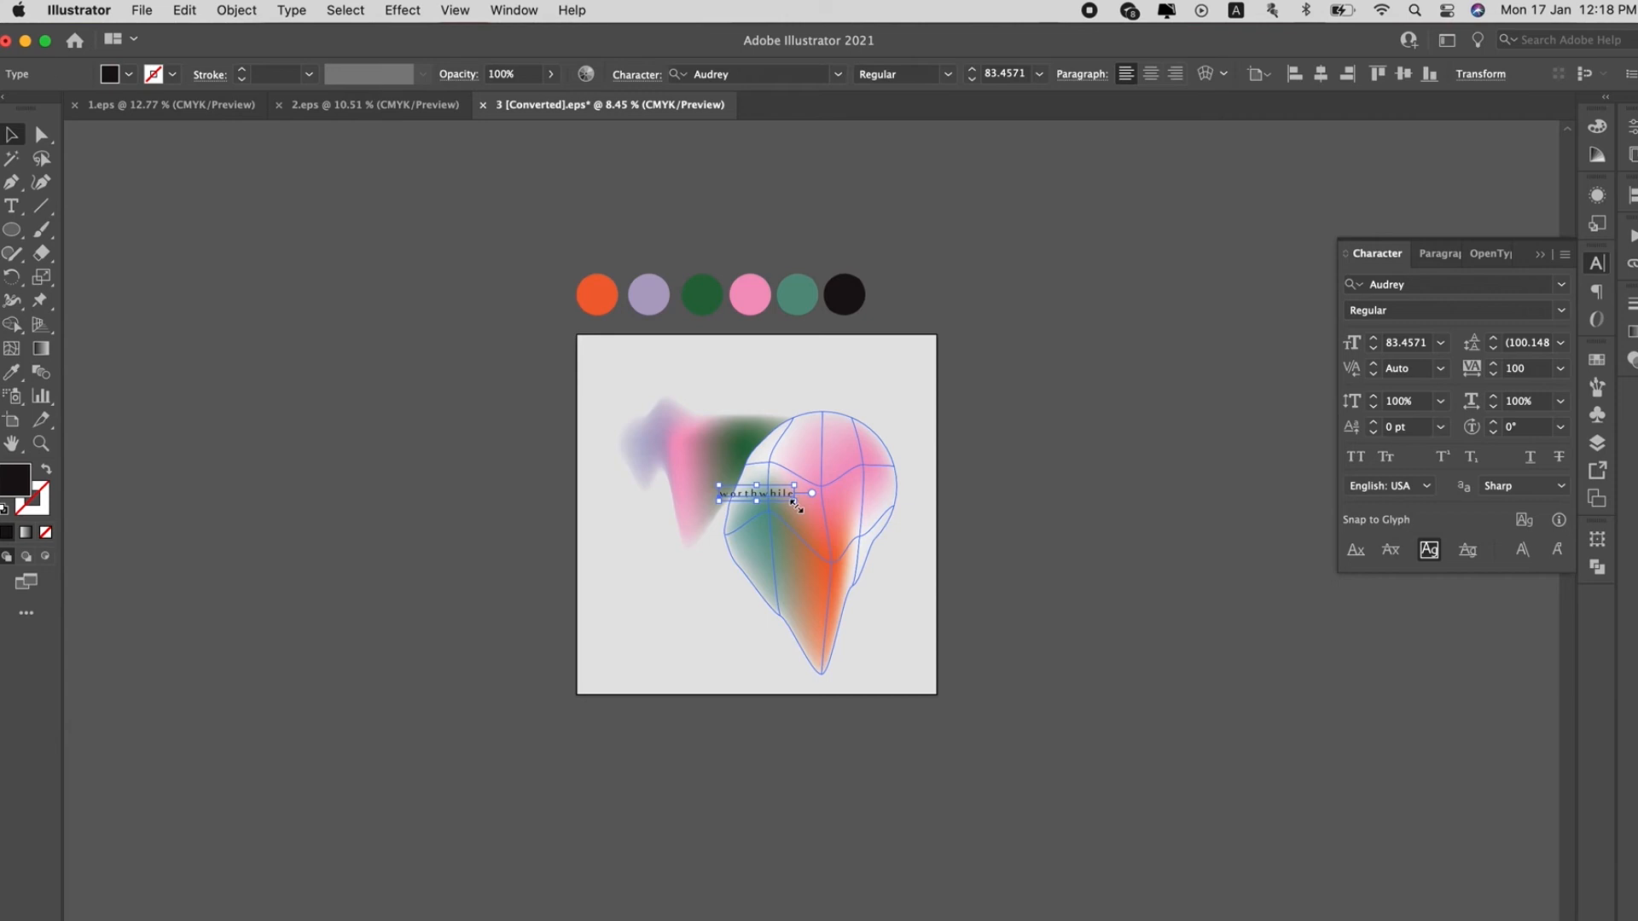
left_click(998, 516)
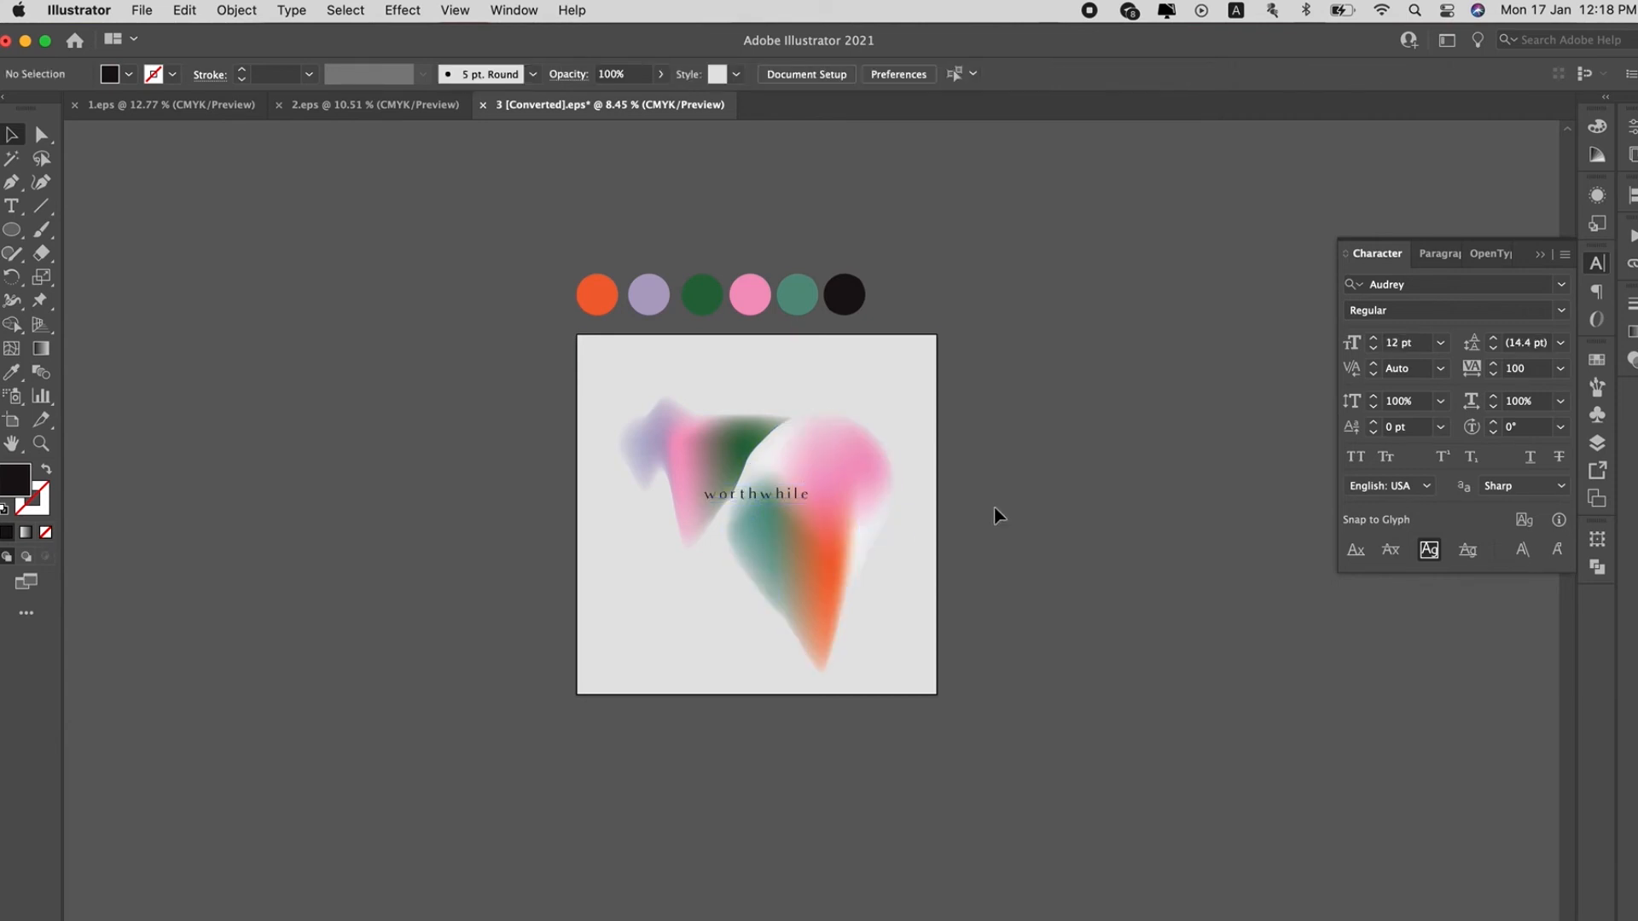
Draw a horizontal line near the artboard top with the Pen tool and set its stroke to 3 pt
left_click(14, 181)
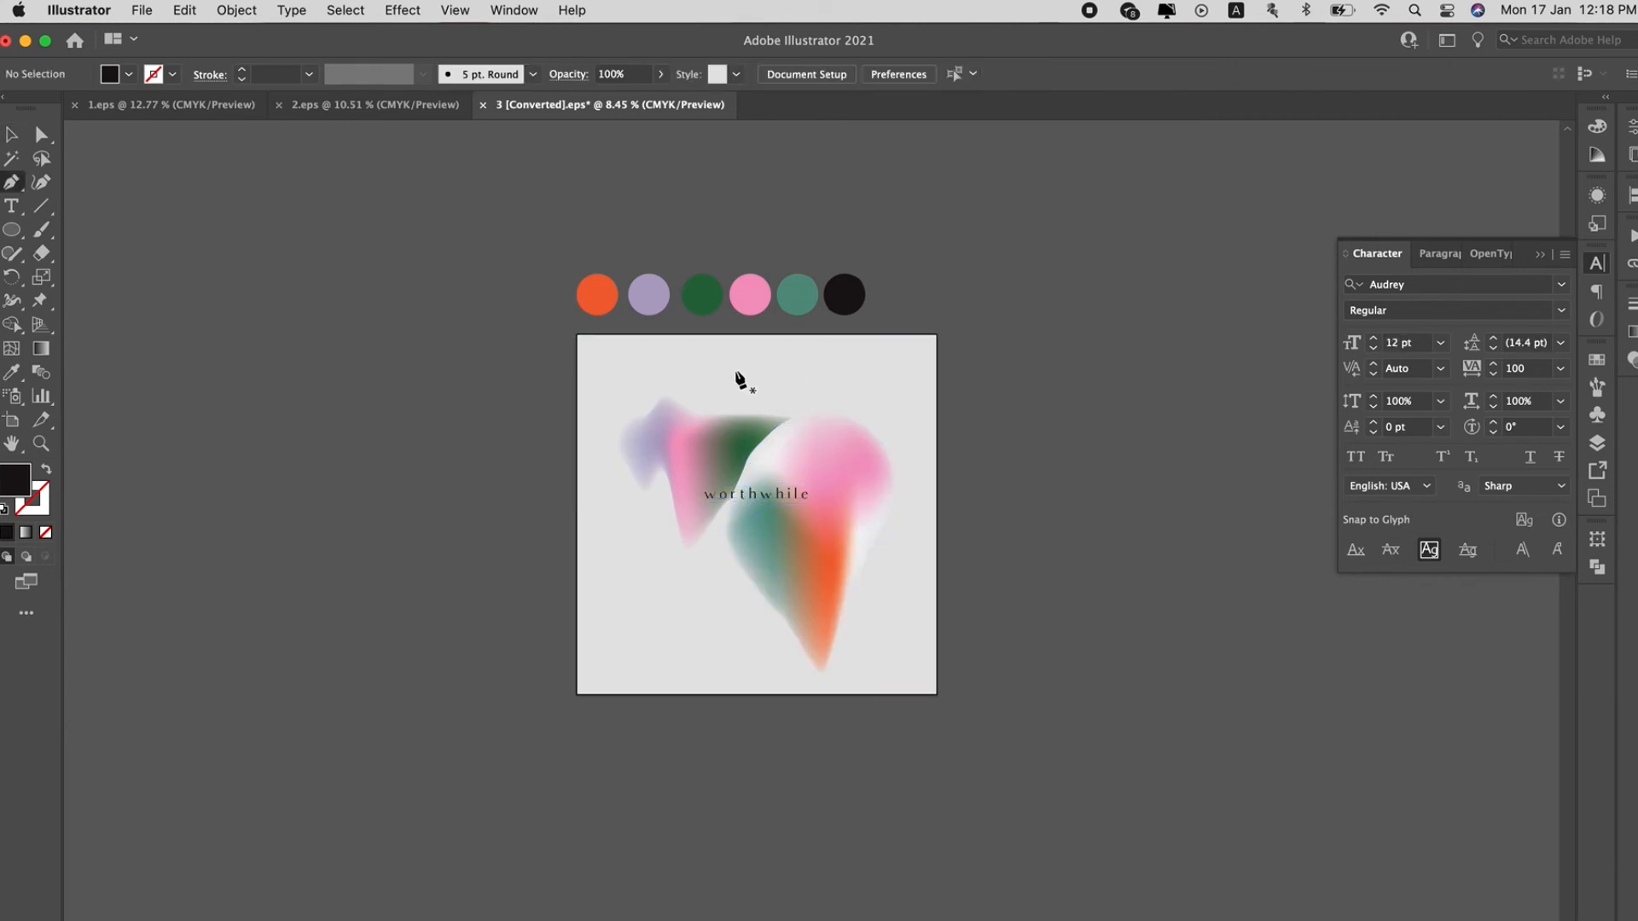
left_click_drag(702, 365, 817, 365)
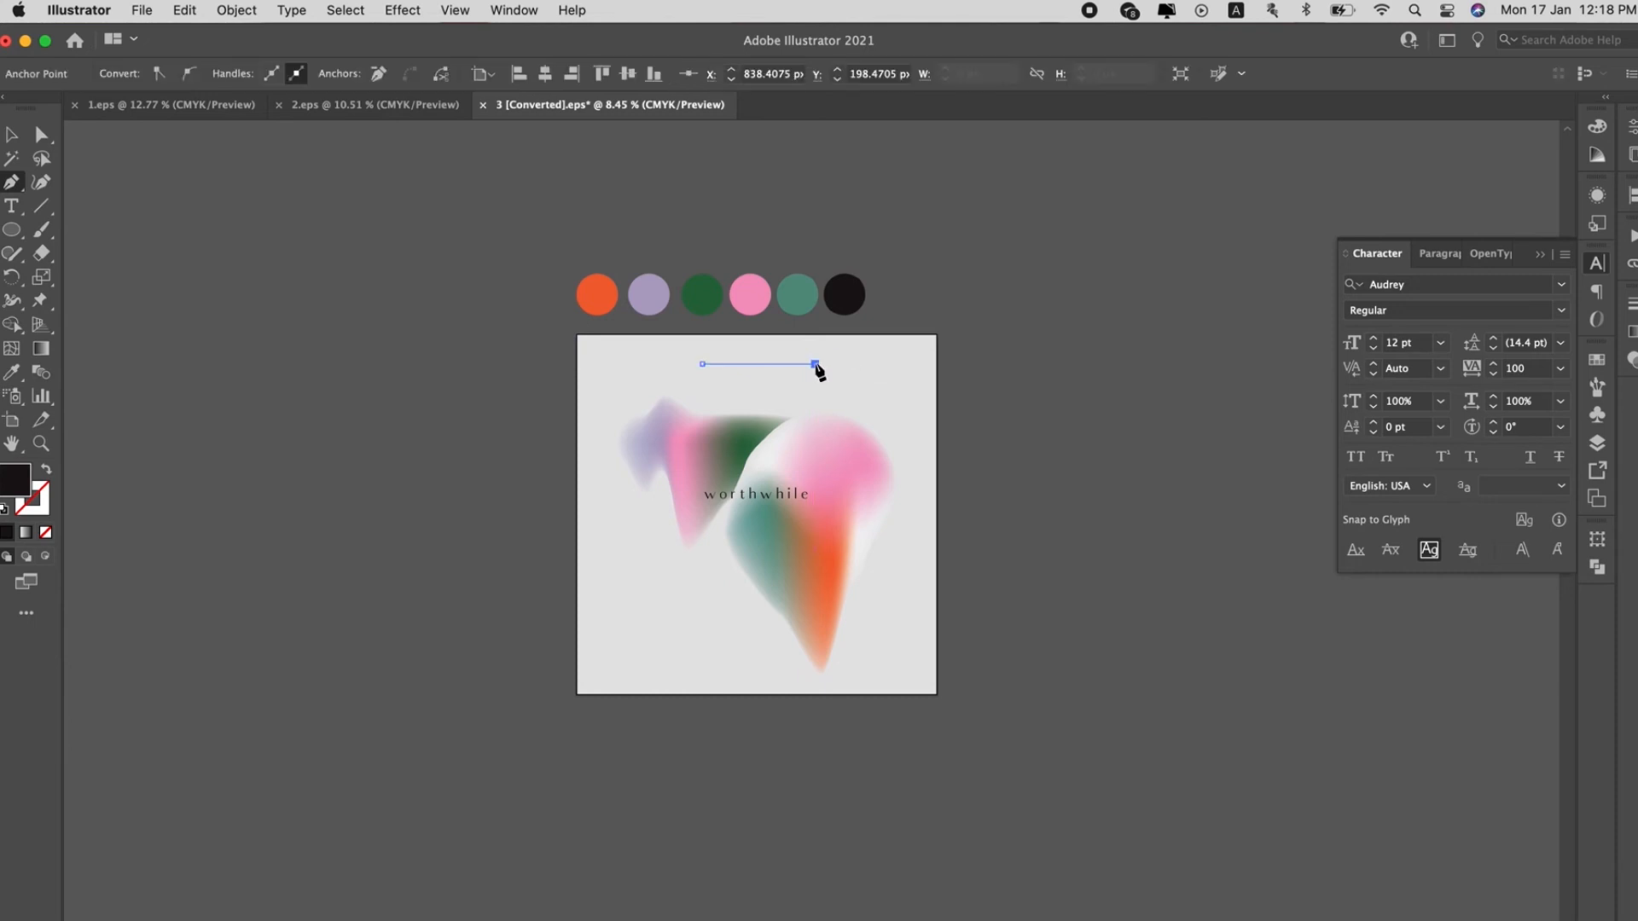
left_click_drag(813, 366, 68, 486)
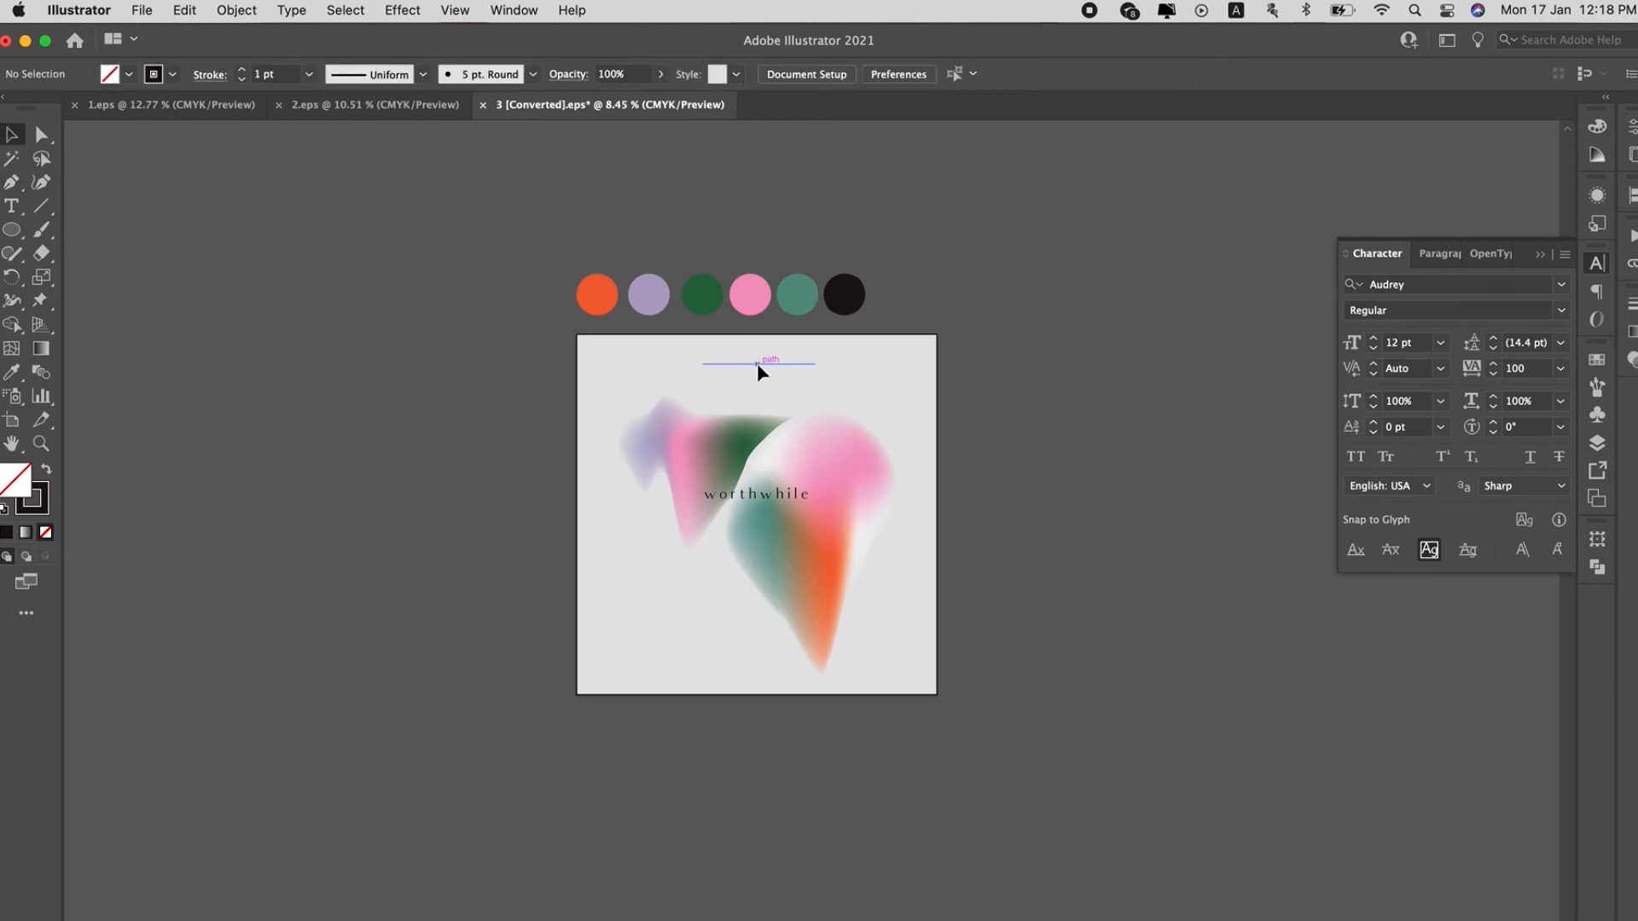
left_click(758, 362)
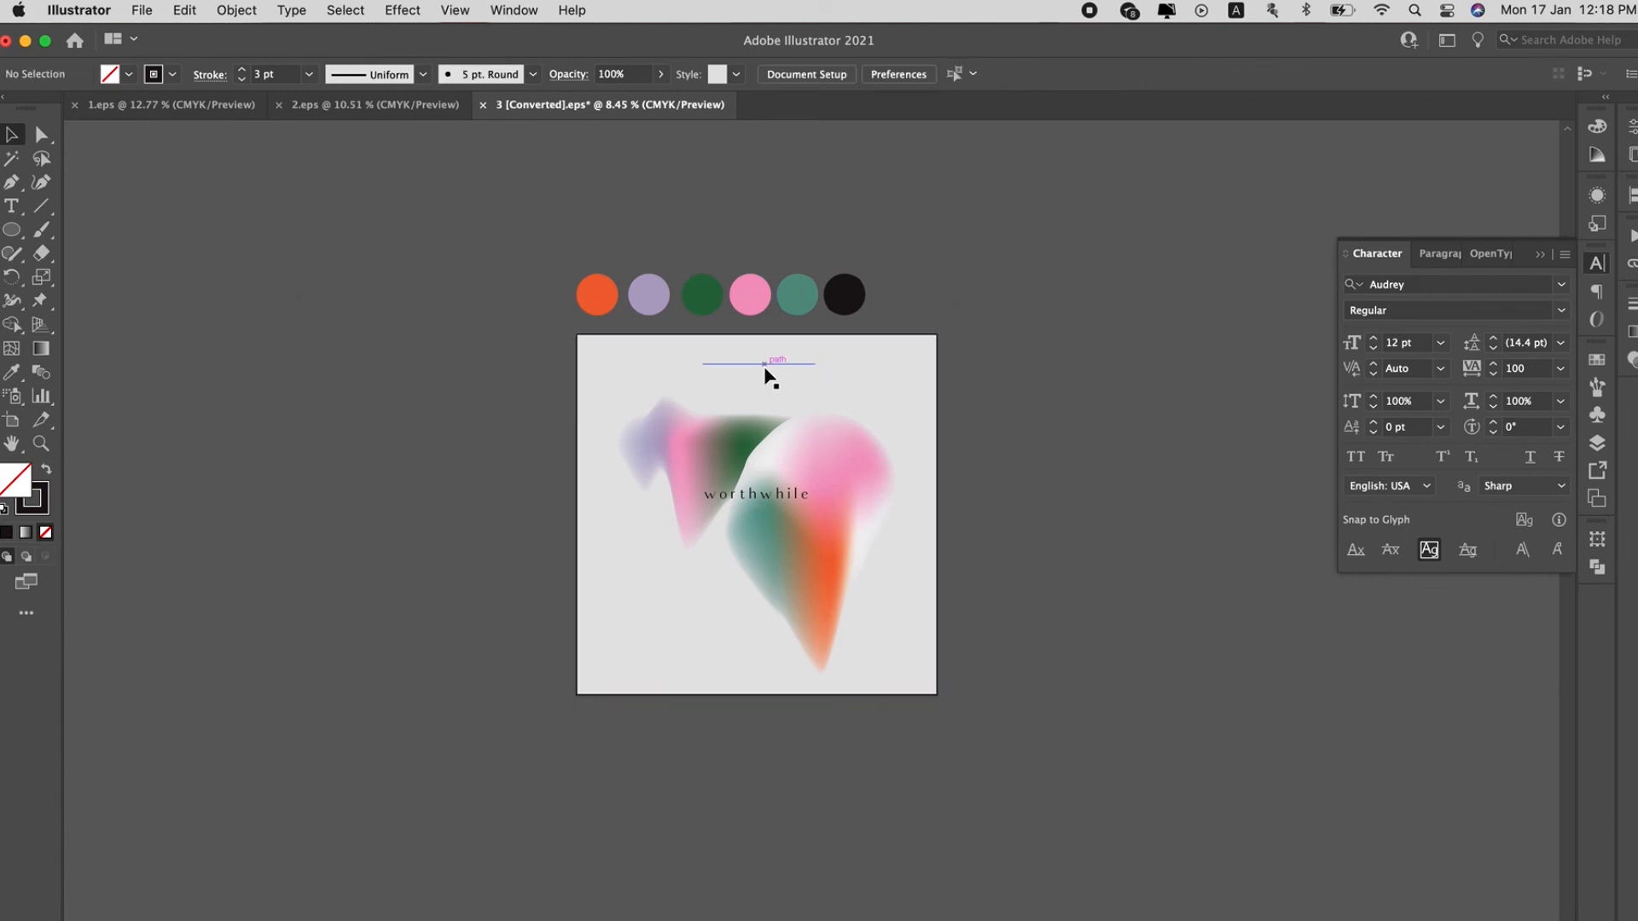
Alt-drag a copy of the line to the bottom edge, then select everything and align it horizontally
left_click_drag(757, 365, 758, 669)
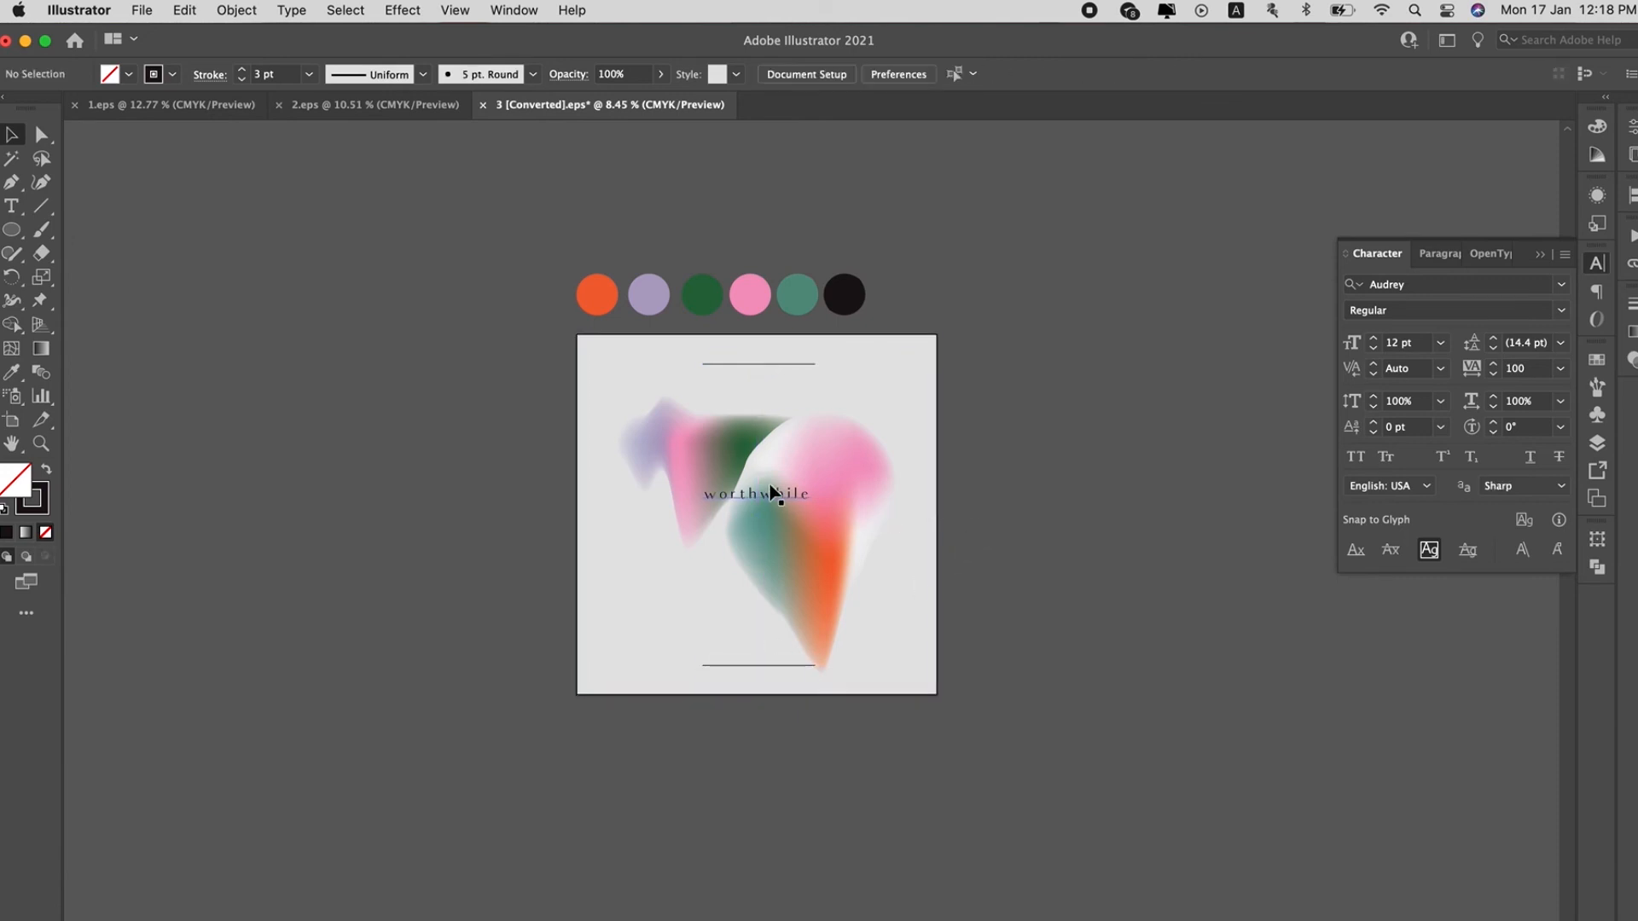
left_click(755, 493)
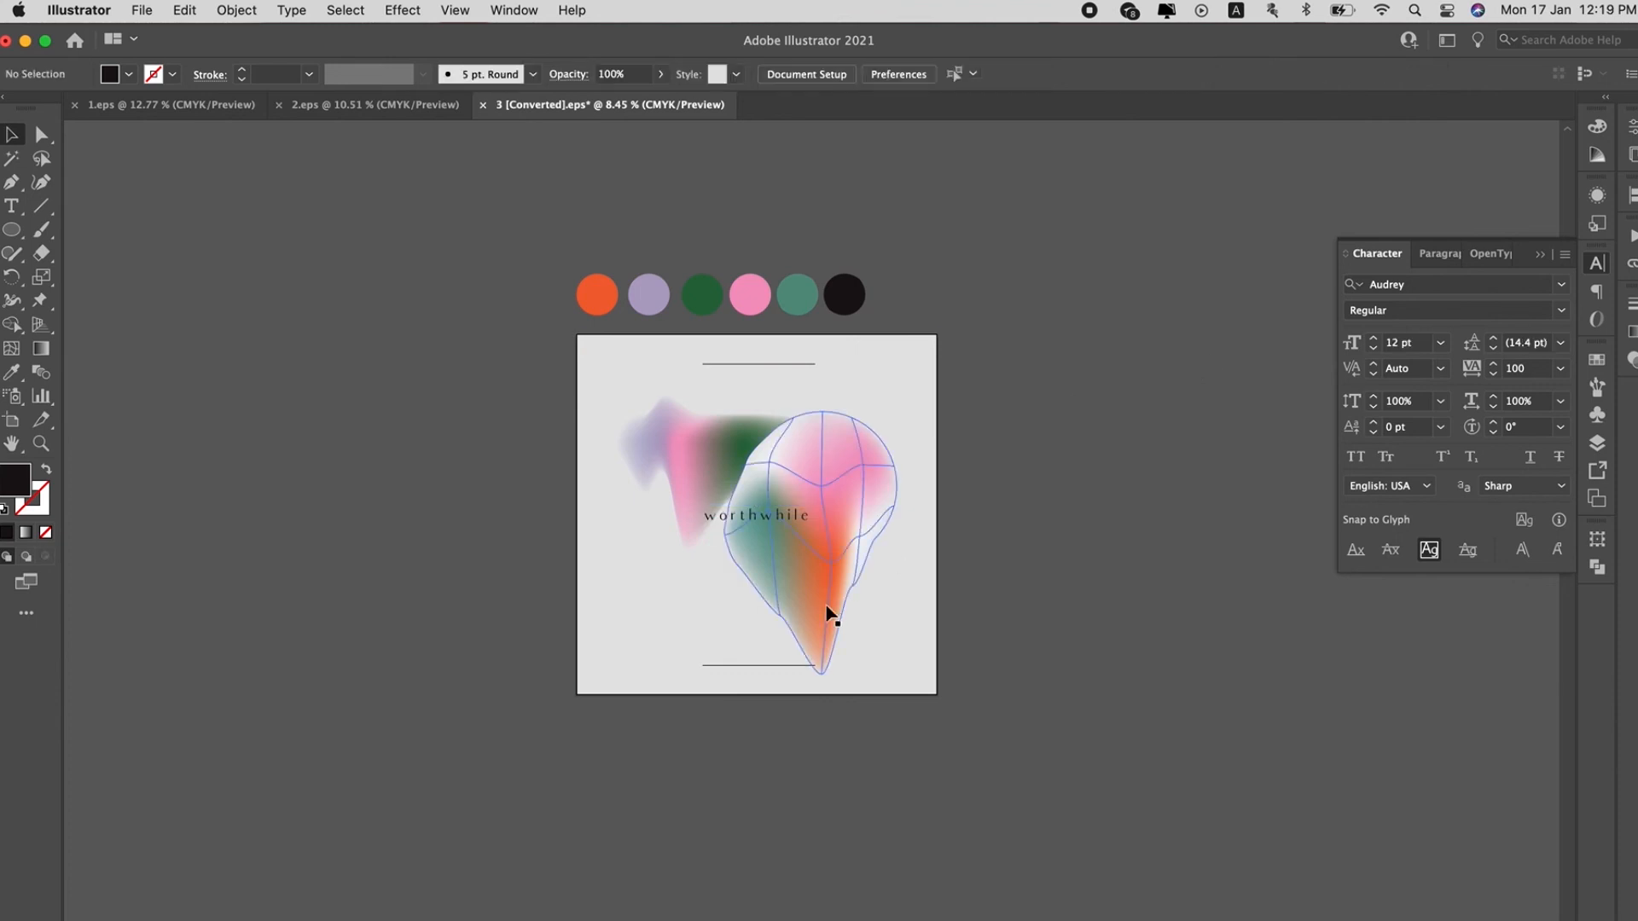
left_click(826, 614)
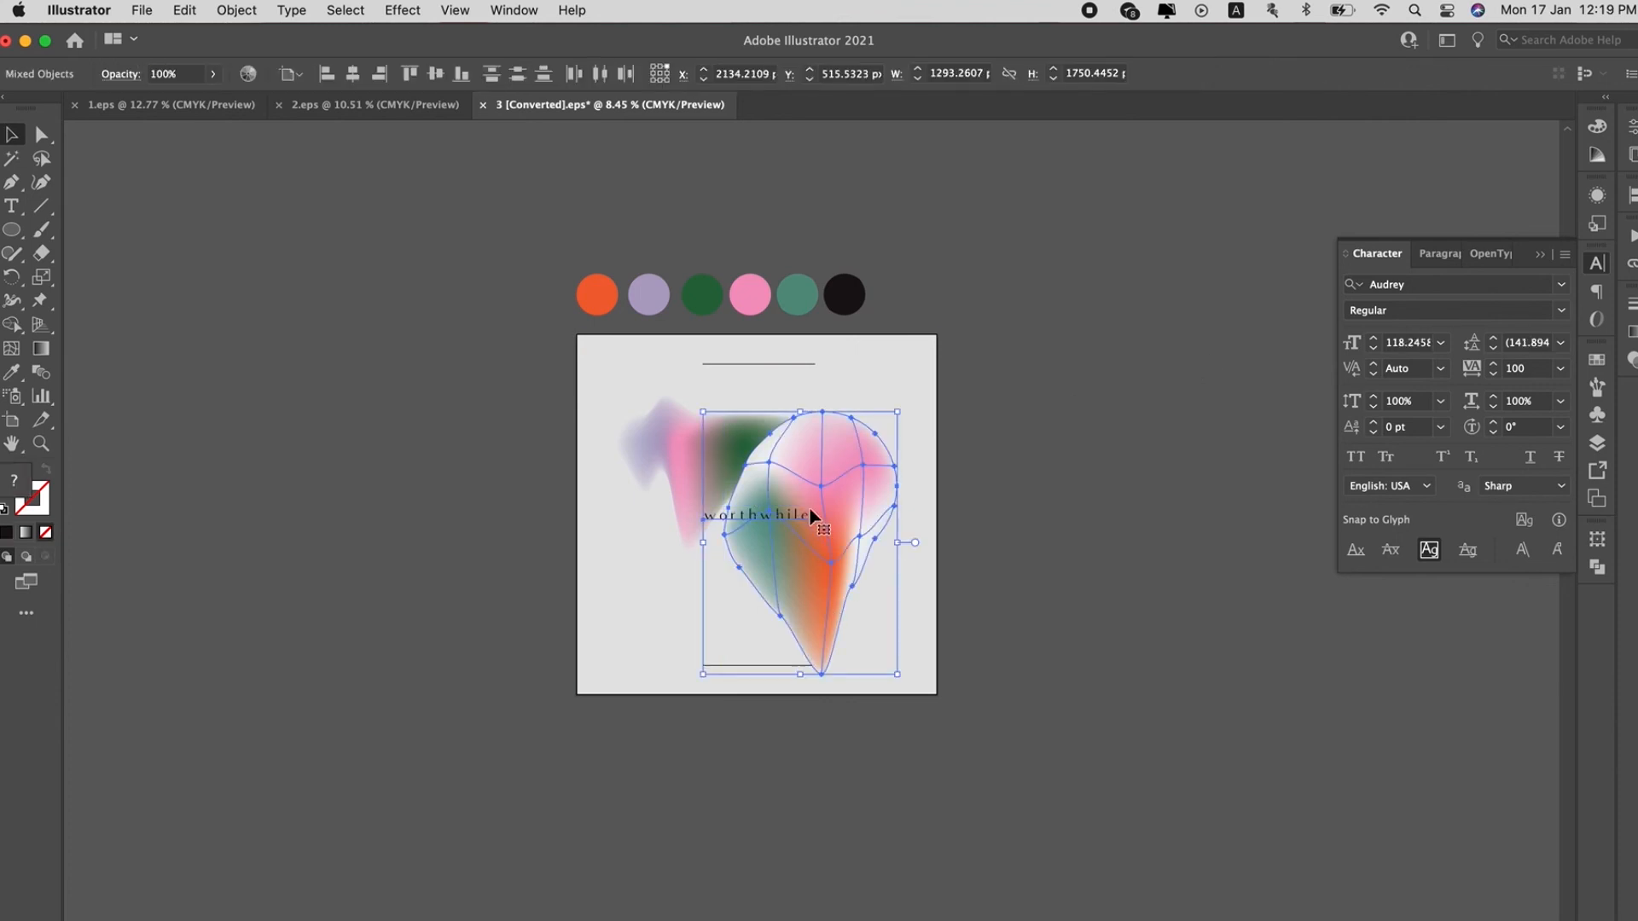
left_click(1065, 496)
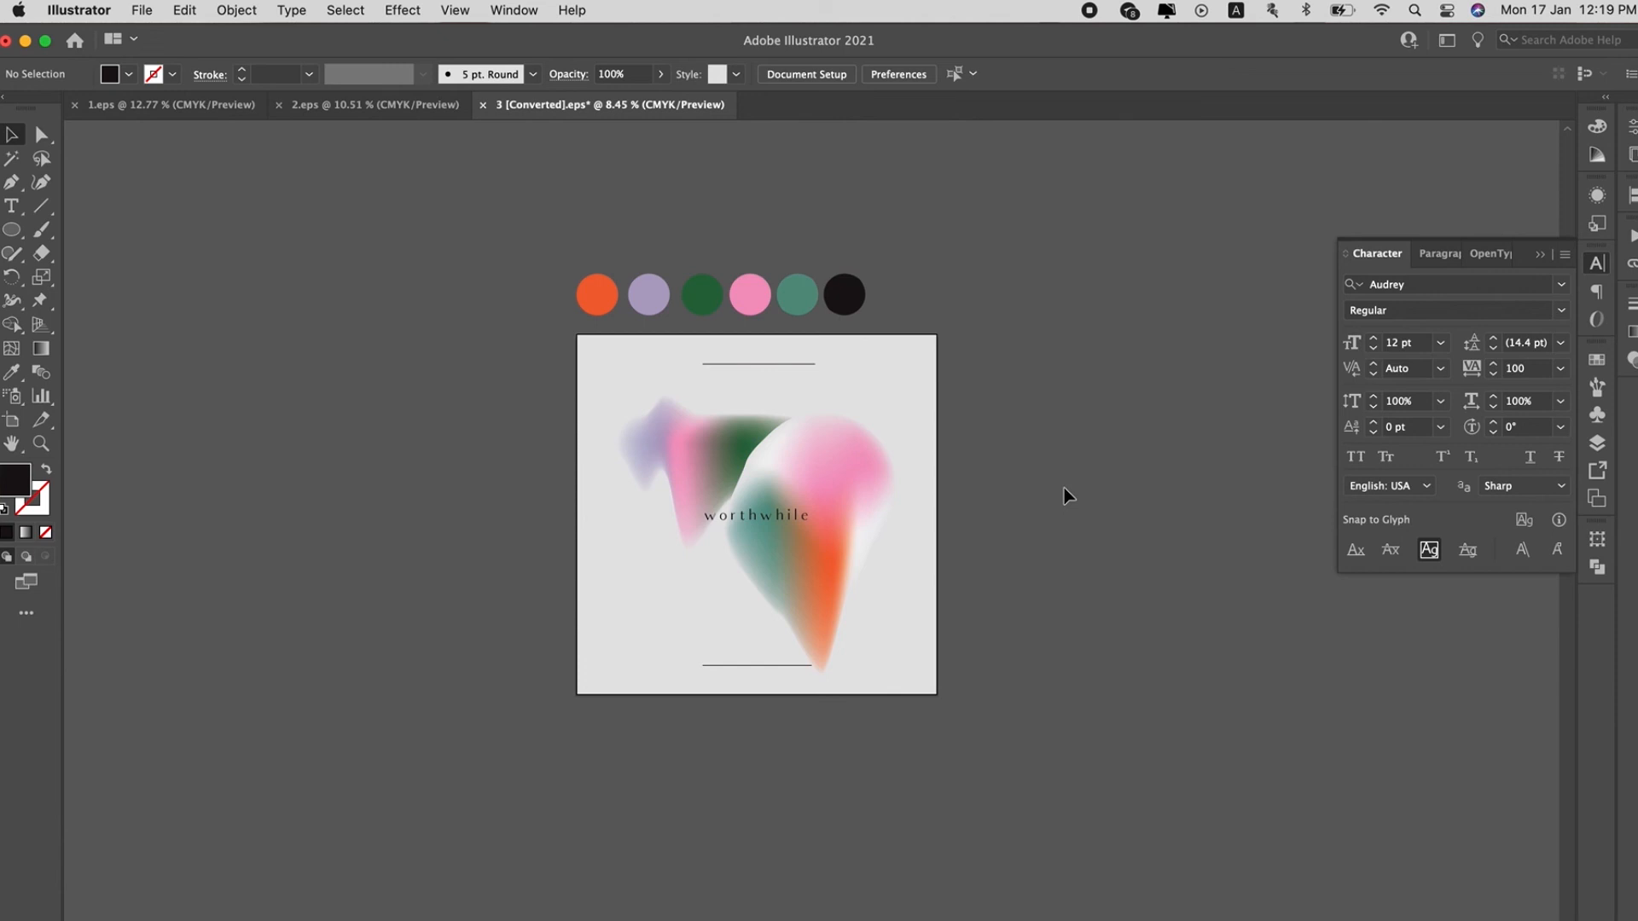